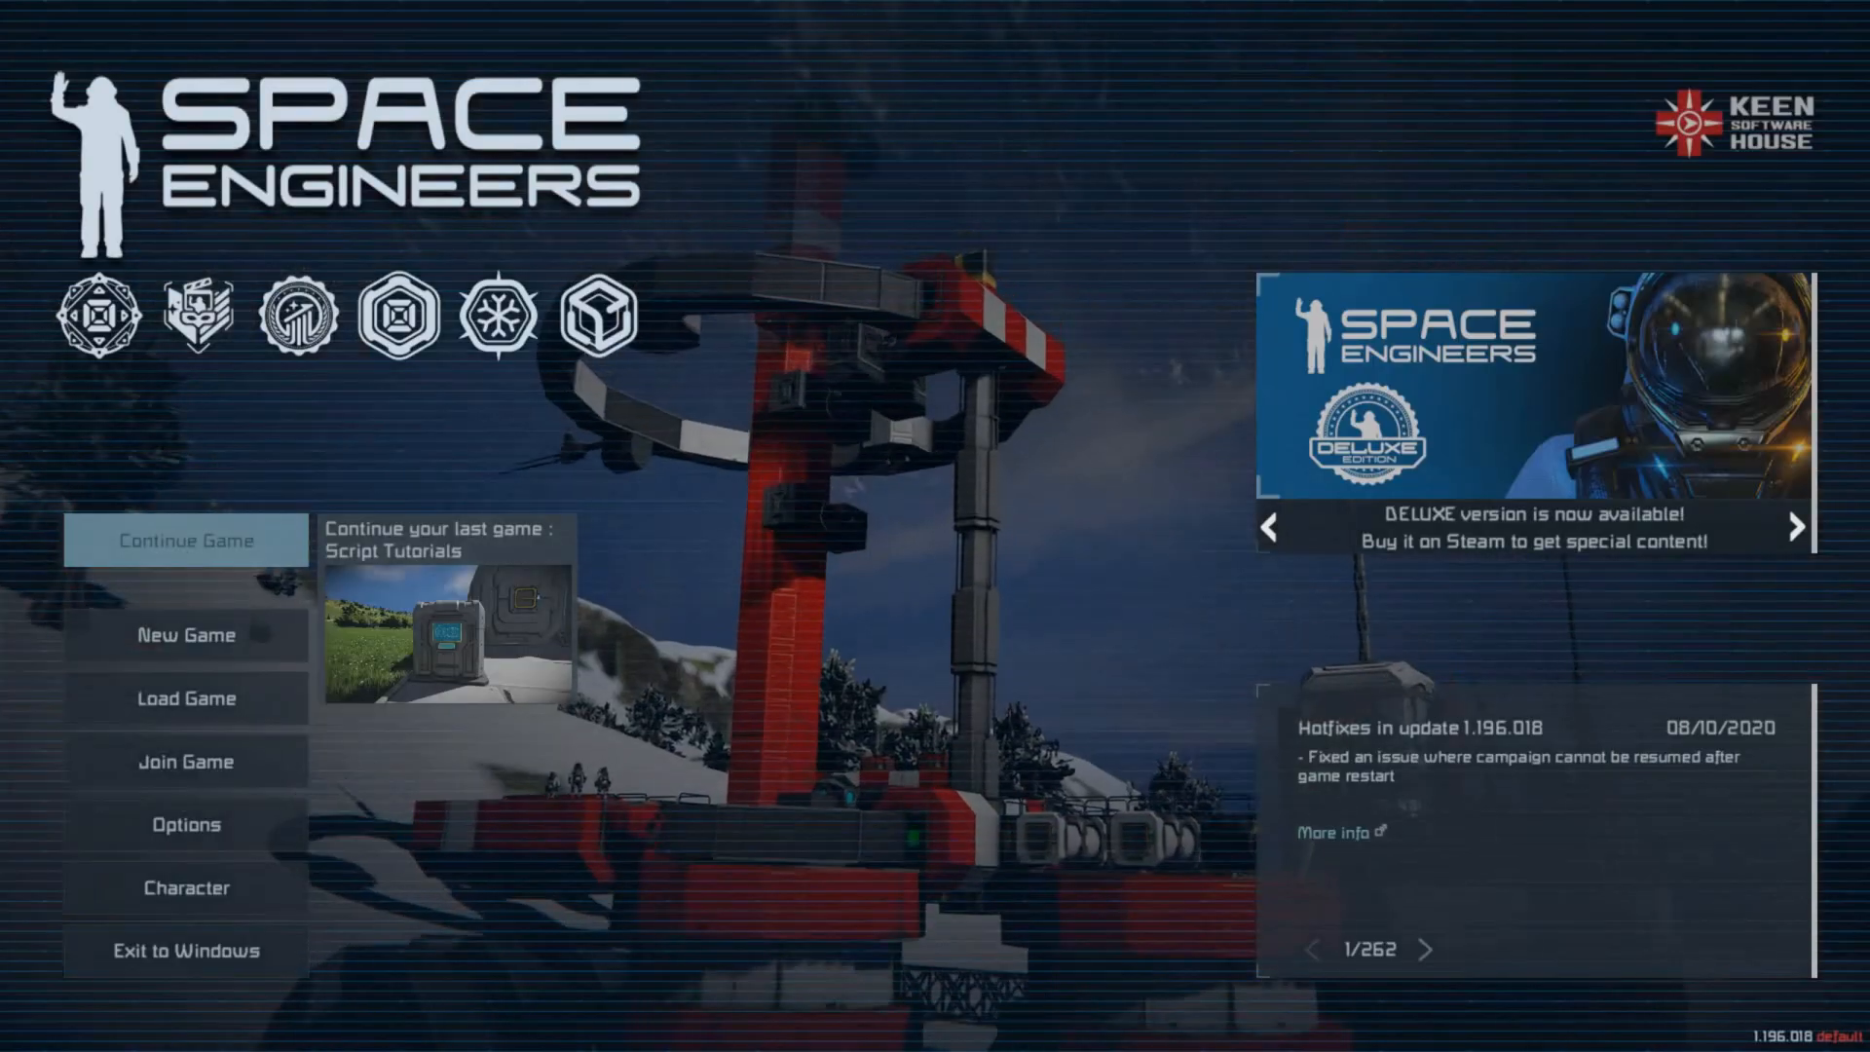
Dismiss the startup and experimental mode warnings to reach the main menu.
left_click(1798, 526)
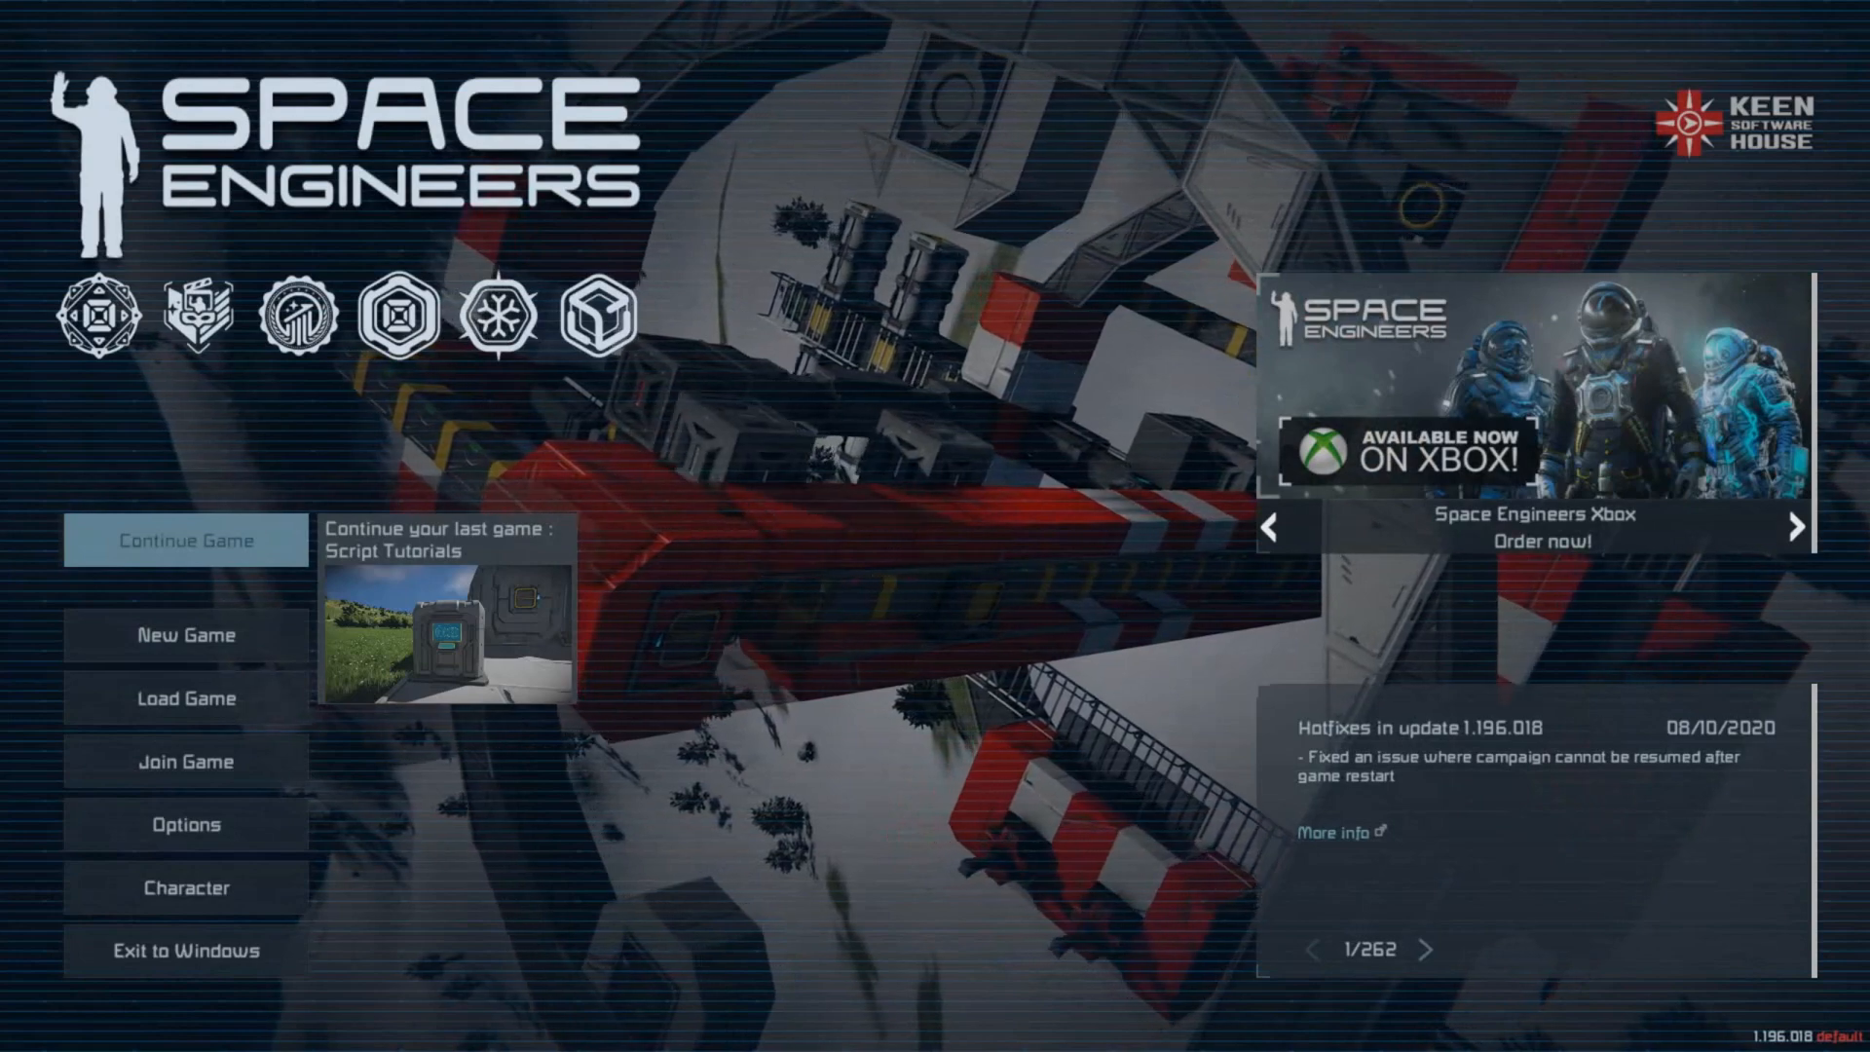
left_click(1797, 528)
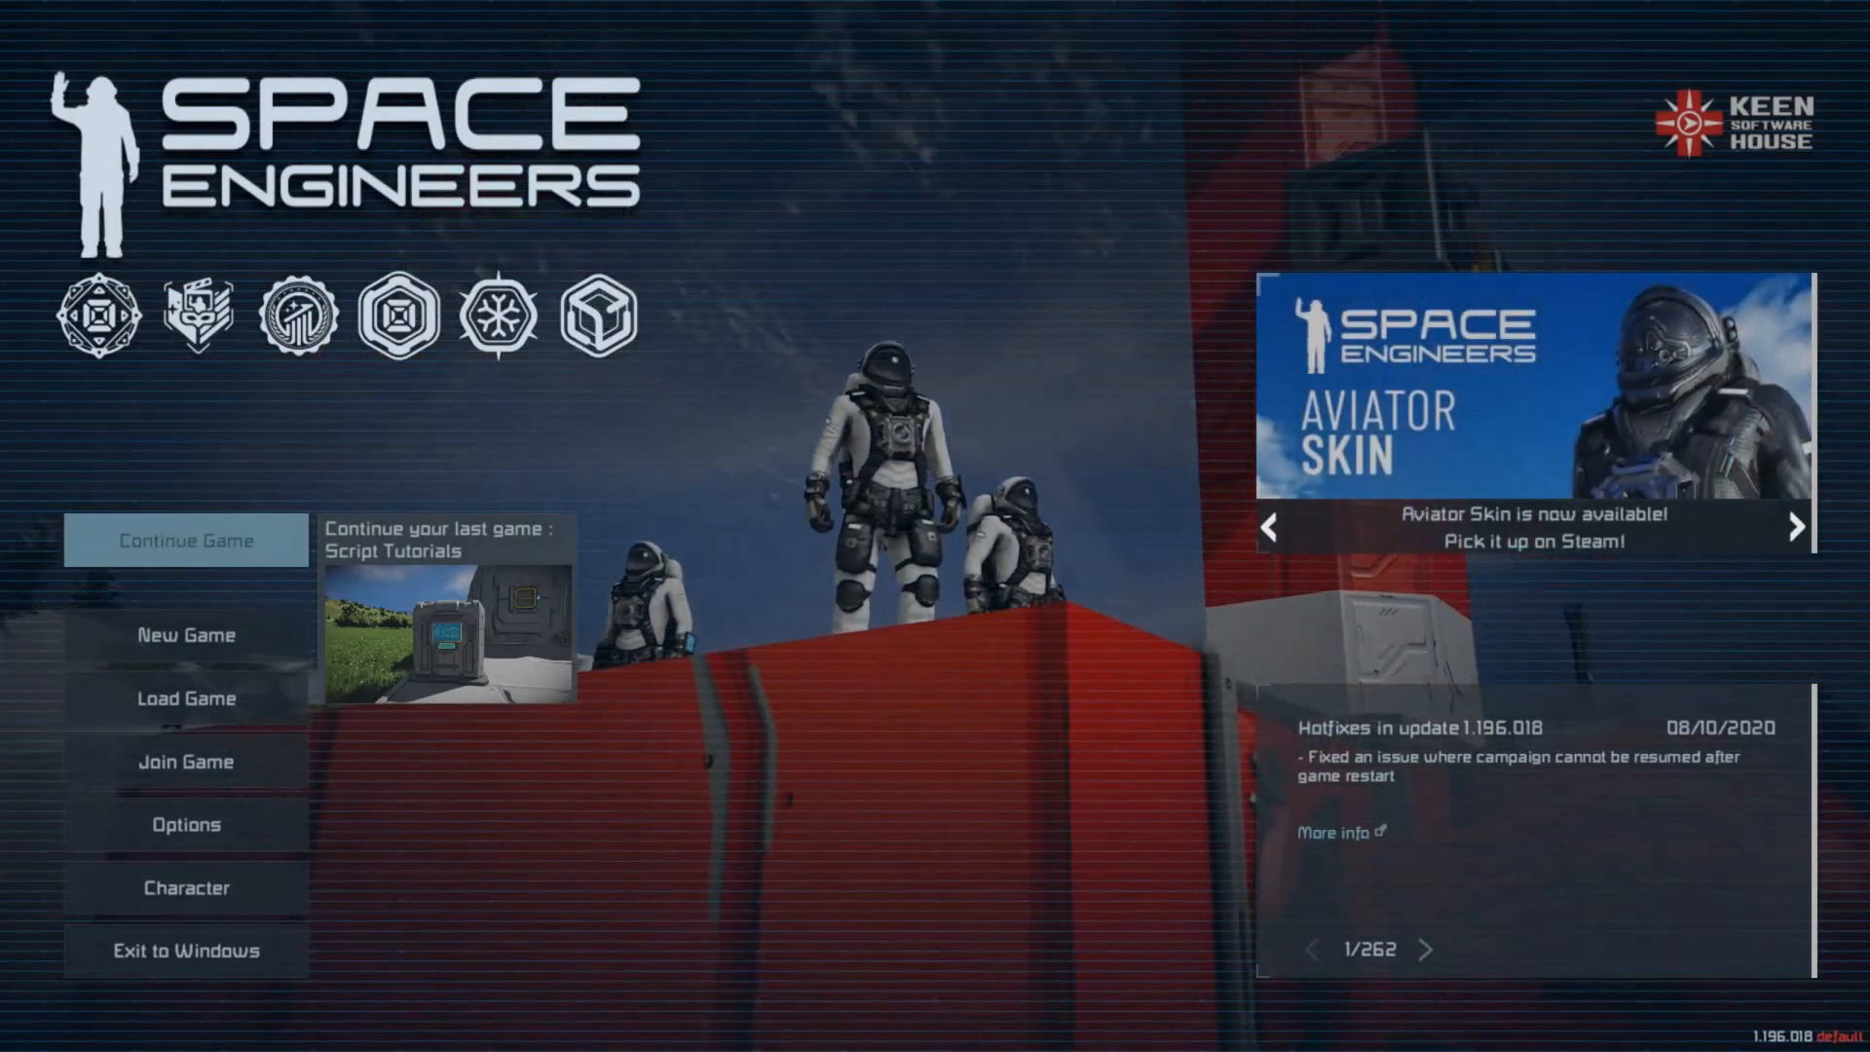
left_click(1798, 526)
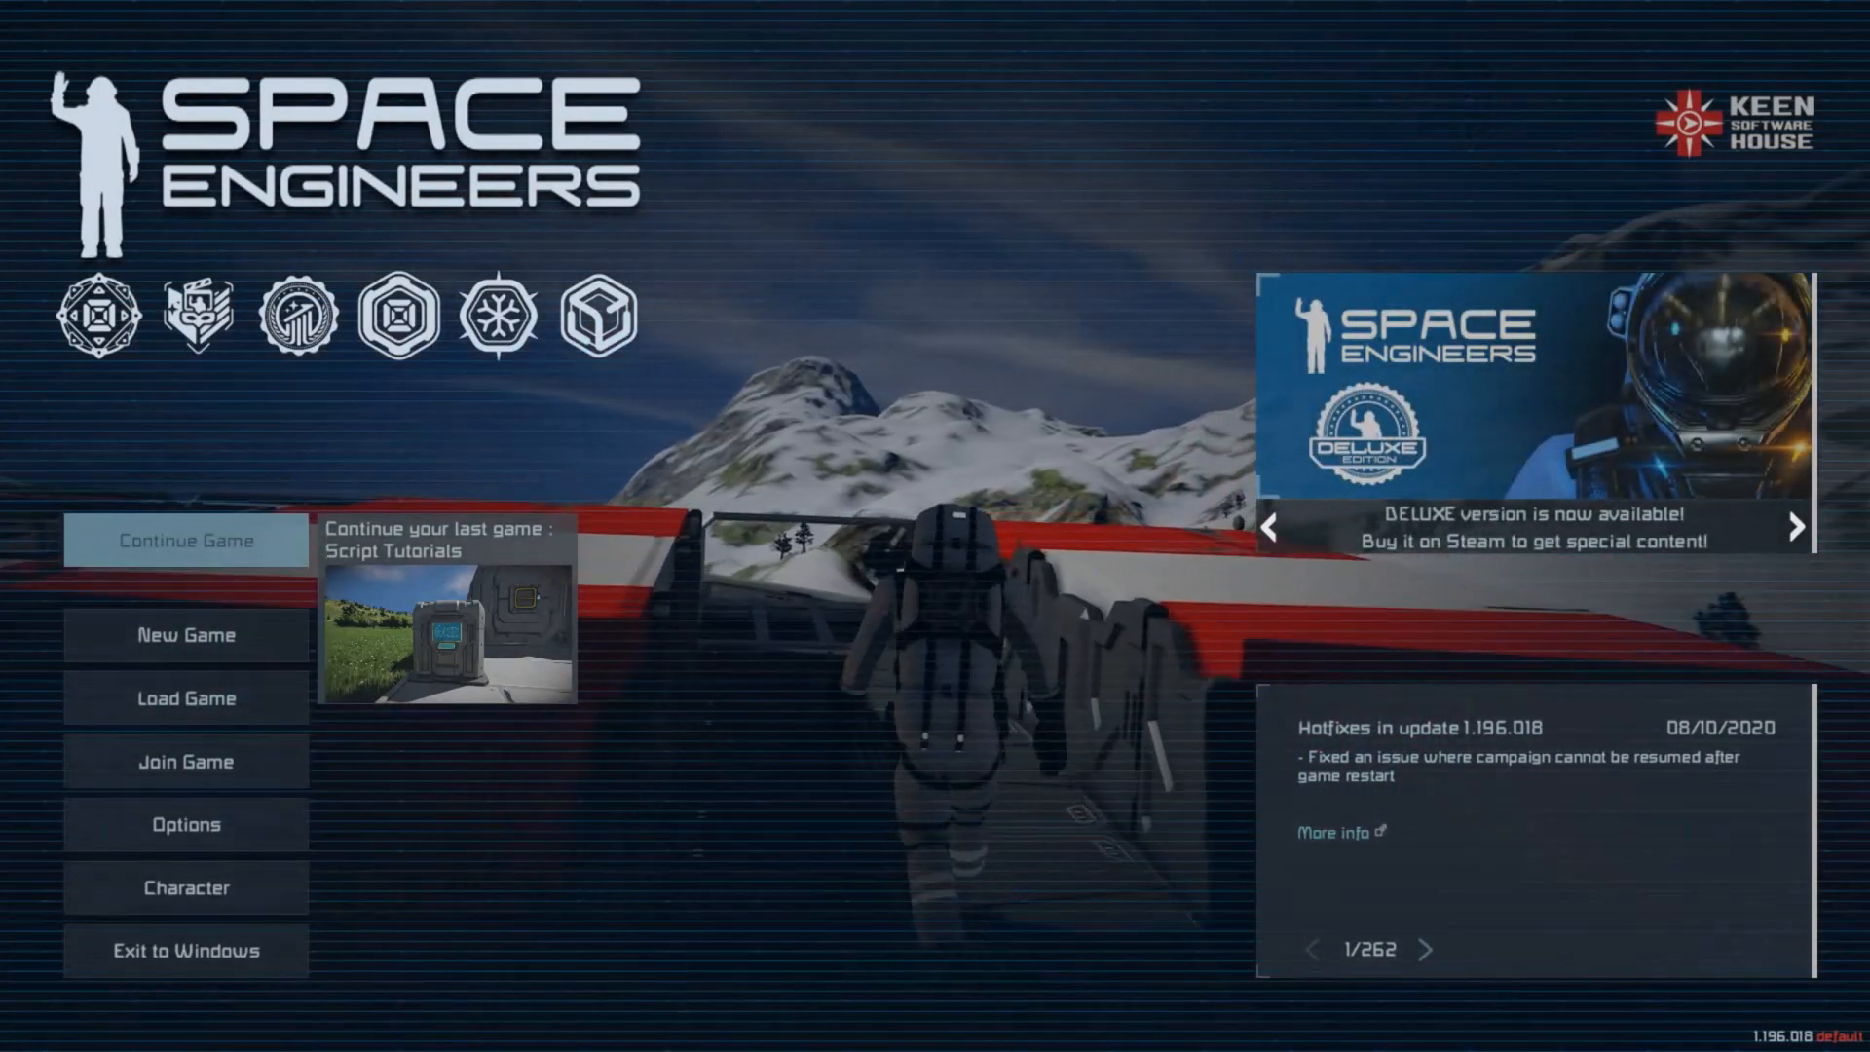
left_click(1800, 526)
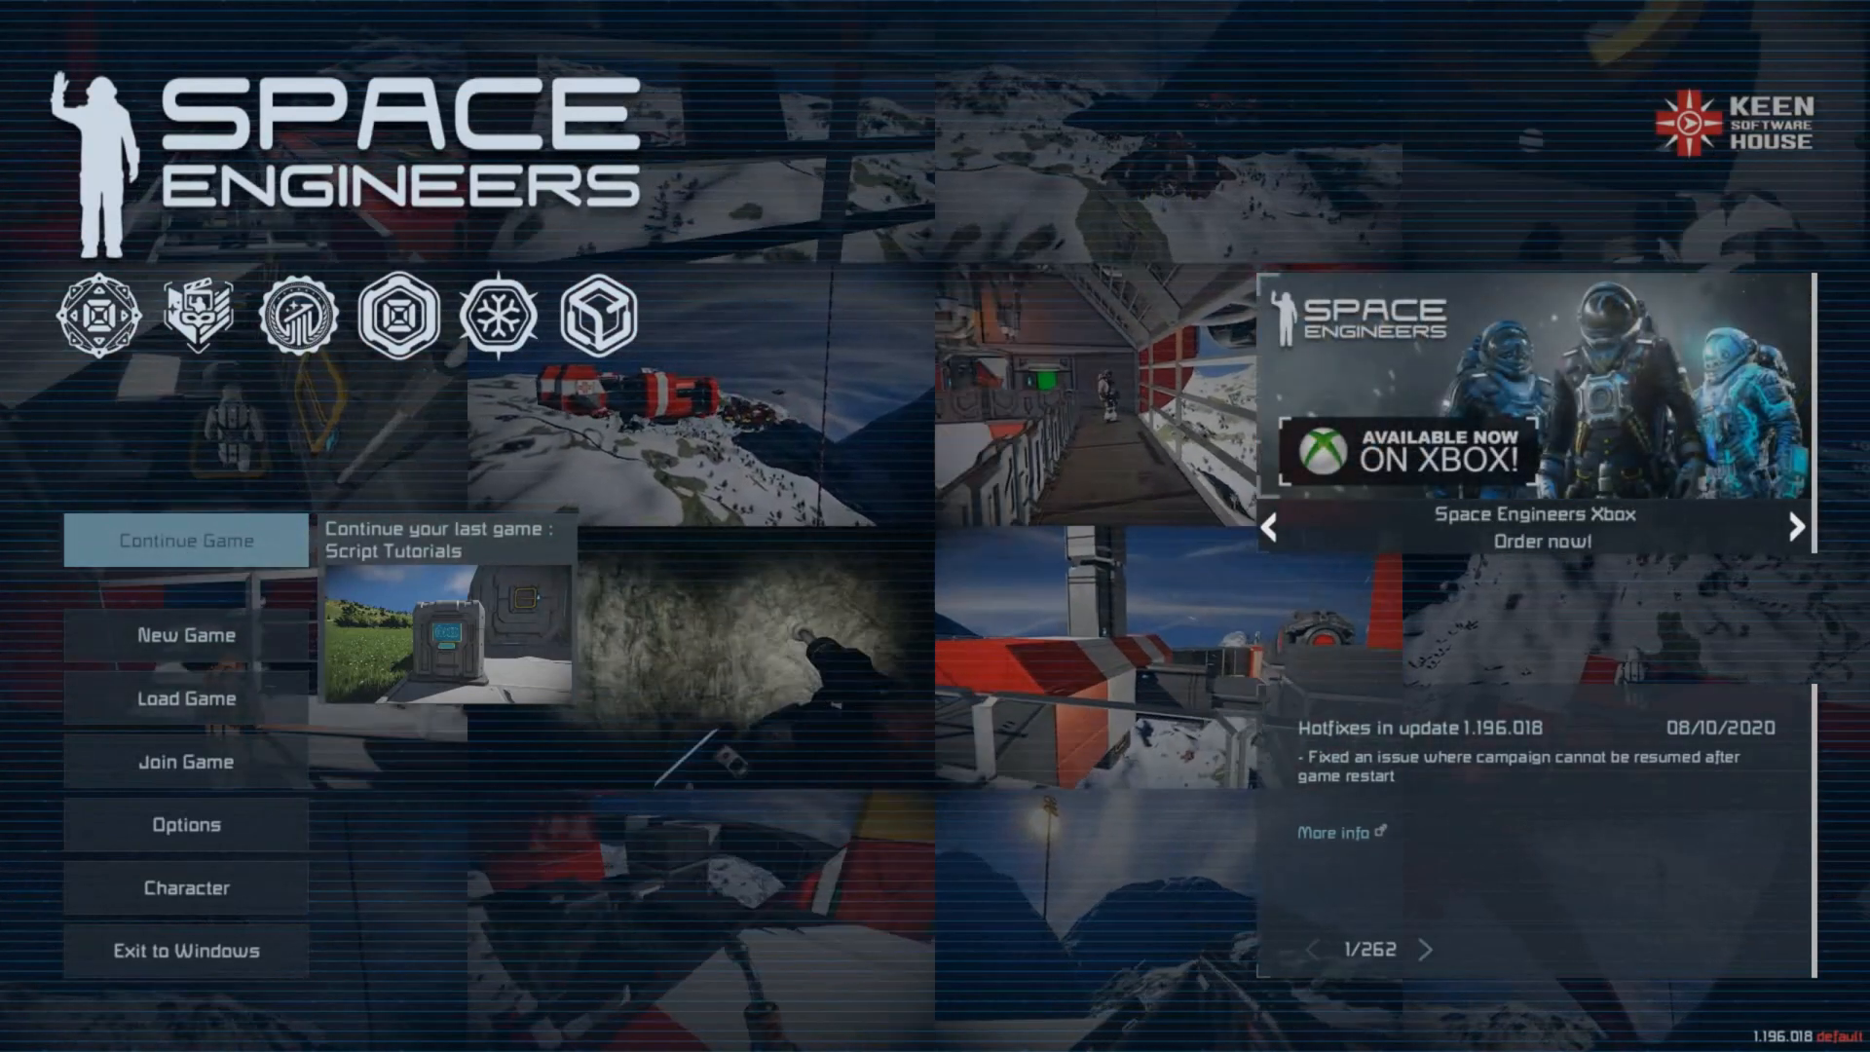
left_click(1798, 527)
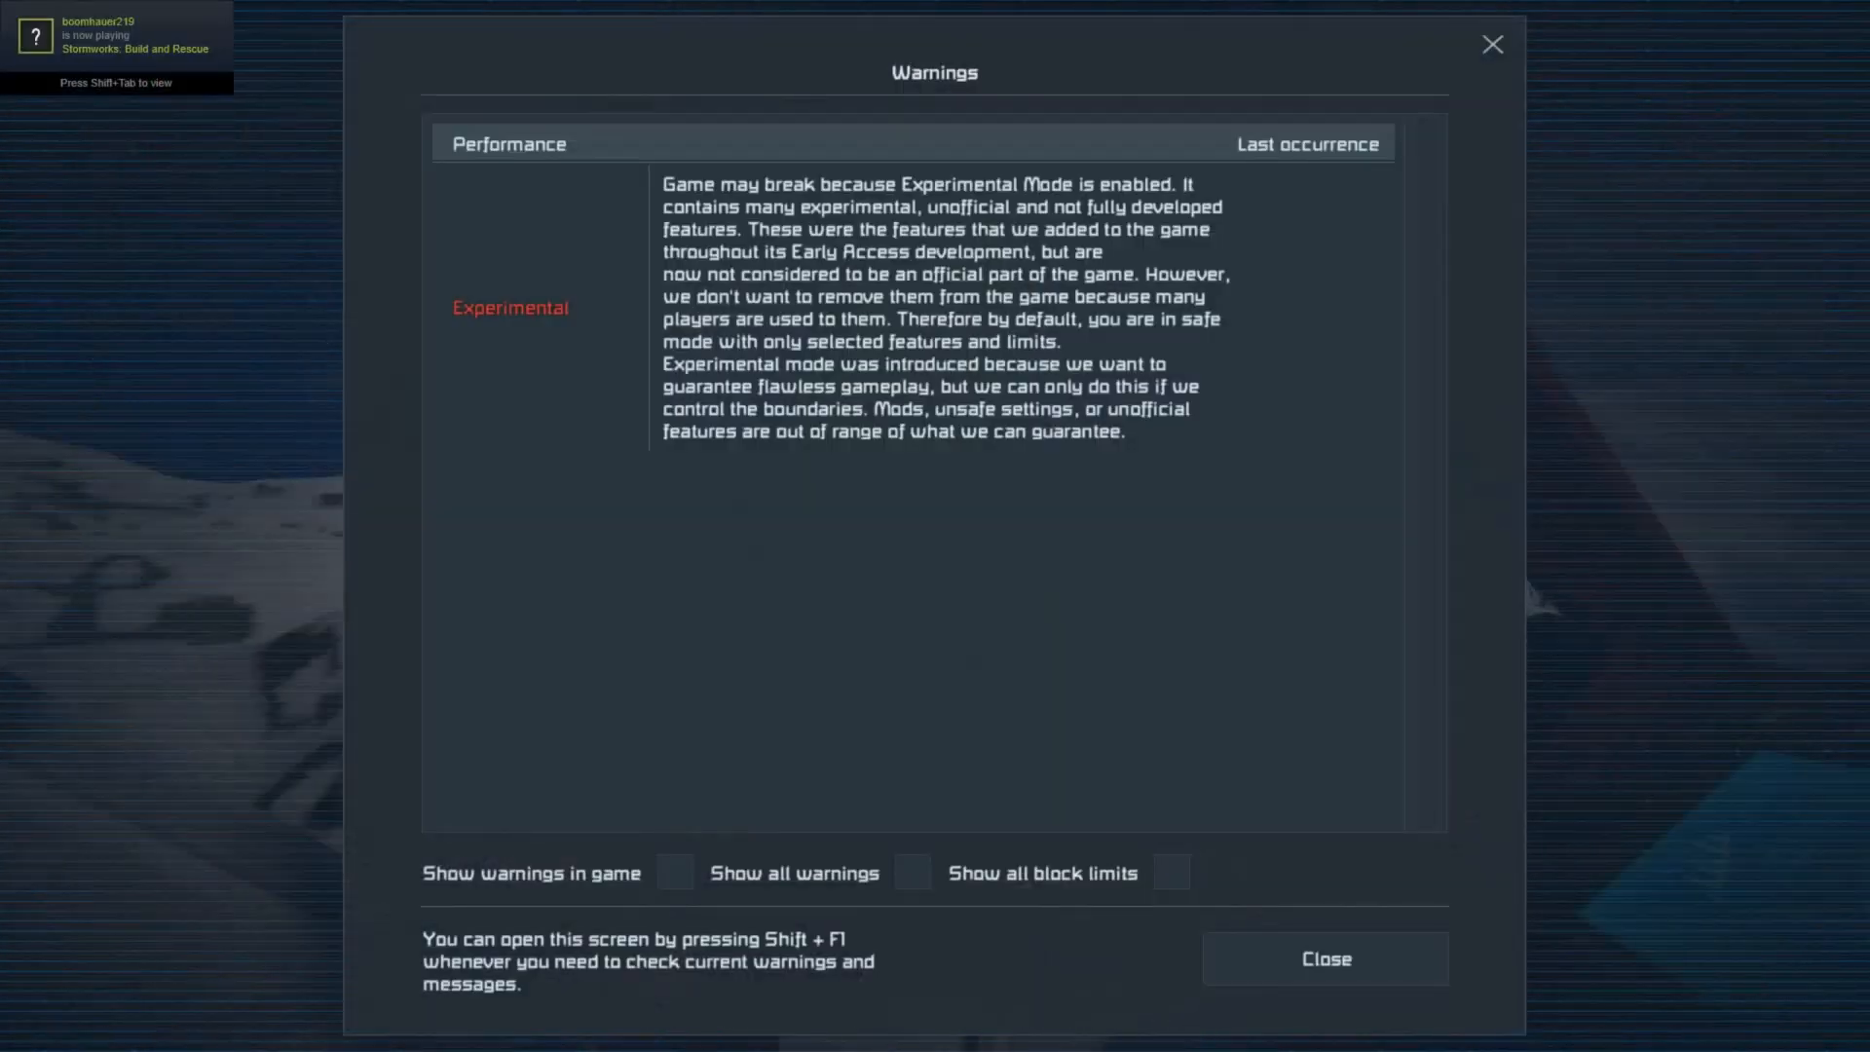
left_click(1324, 959)
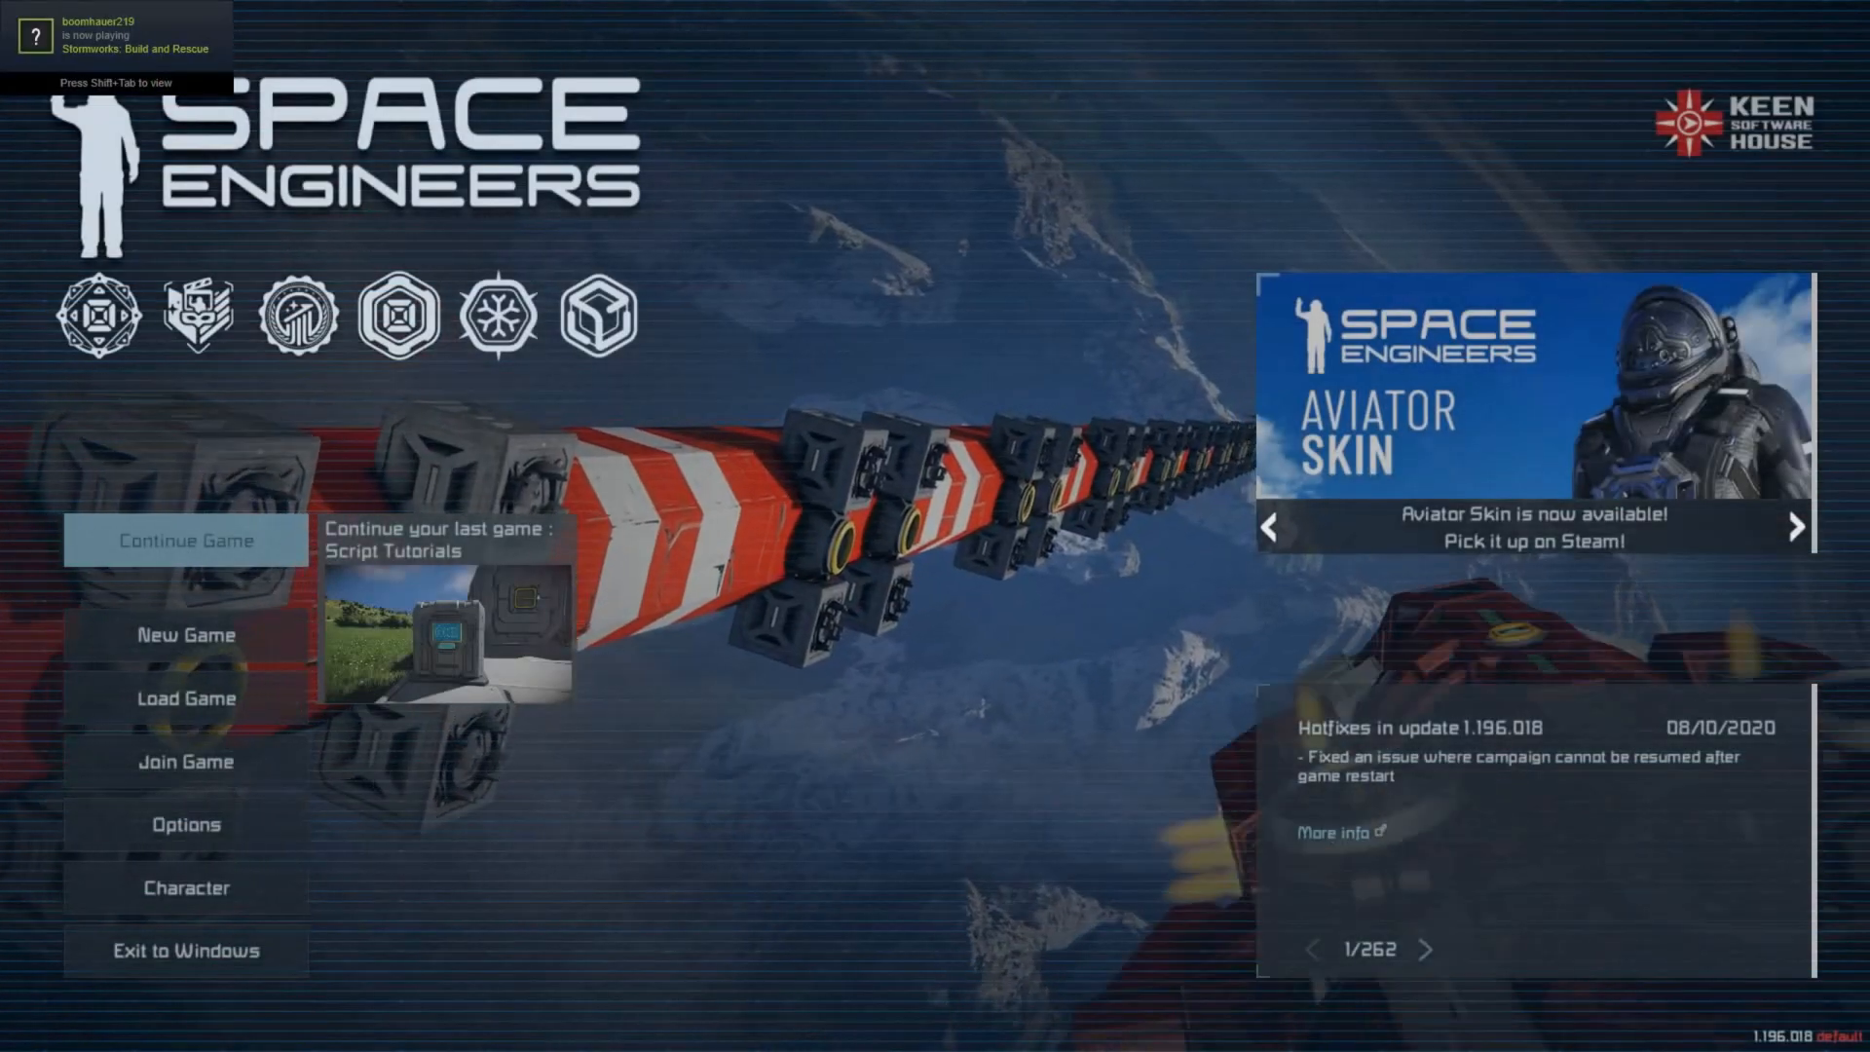
In the Steam overlay browser, close the guide tab and scroll the Space Engineers Workshop home page.
key("shift+tab")
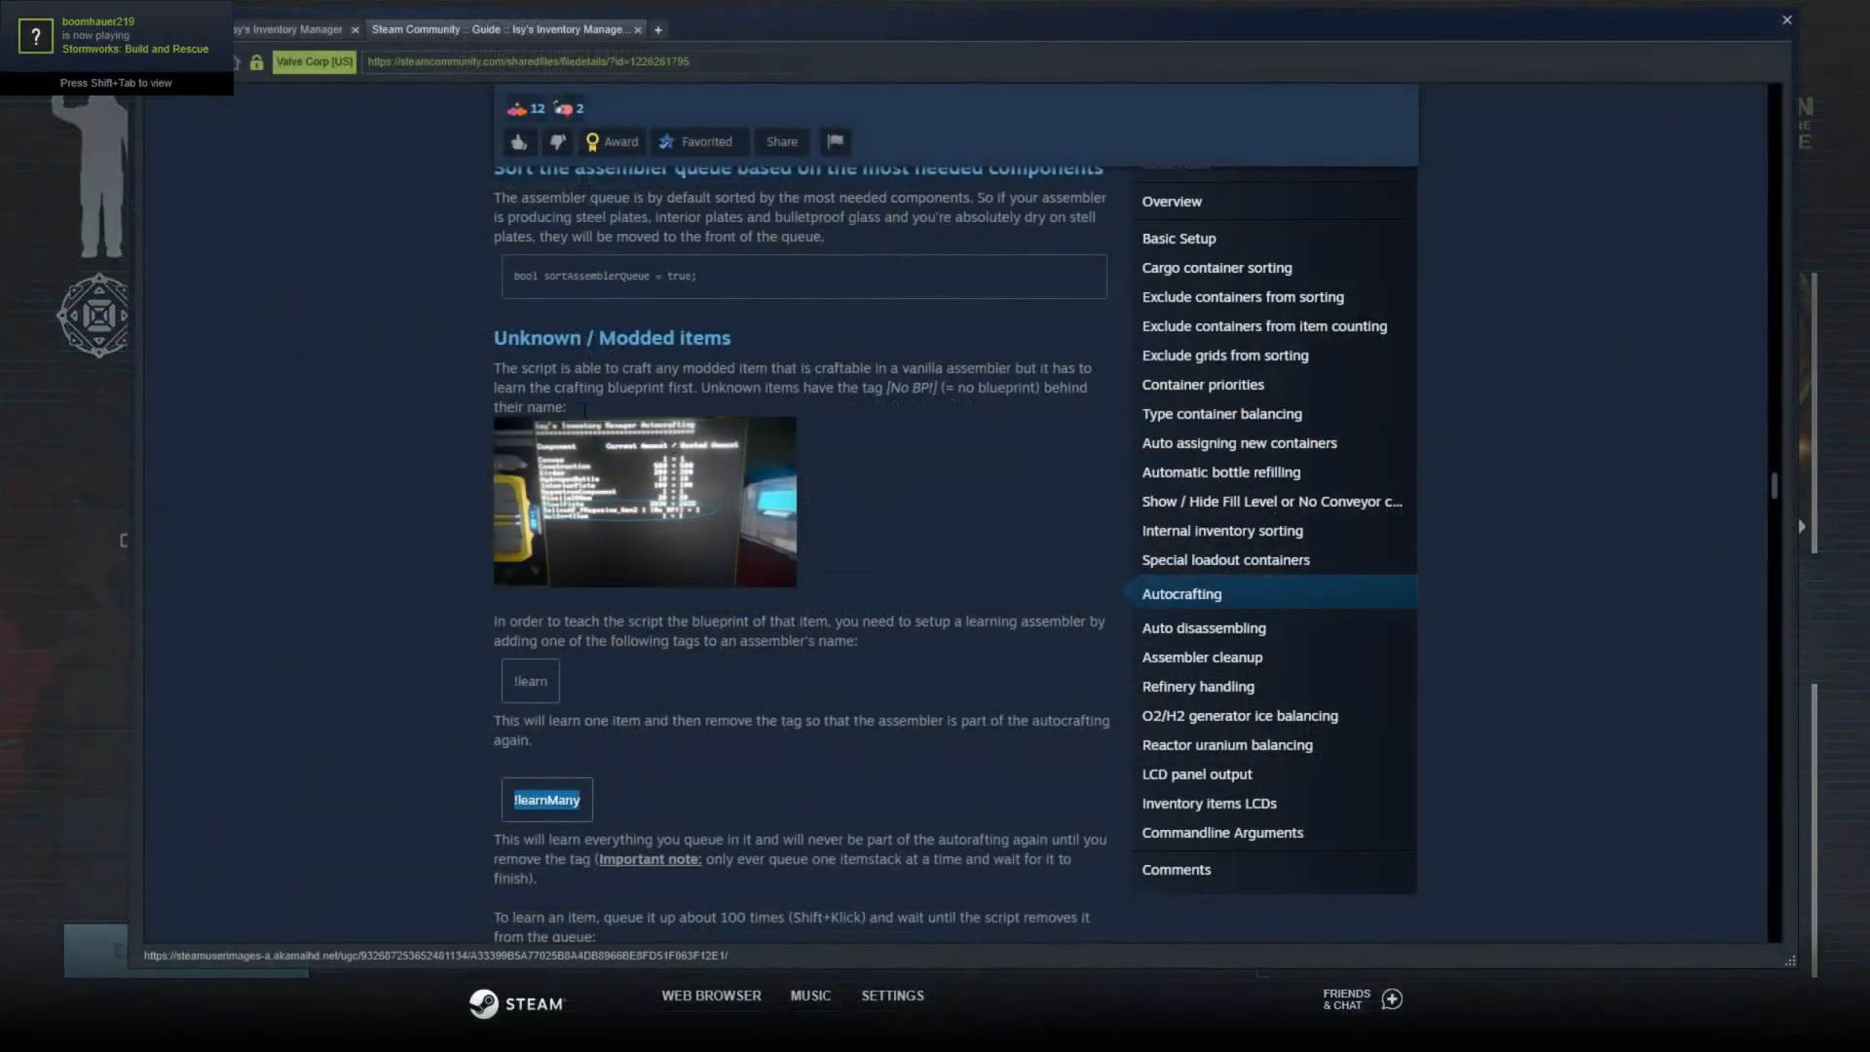
left_click(639, 29)
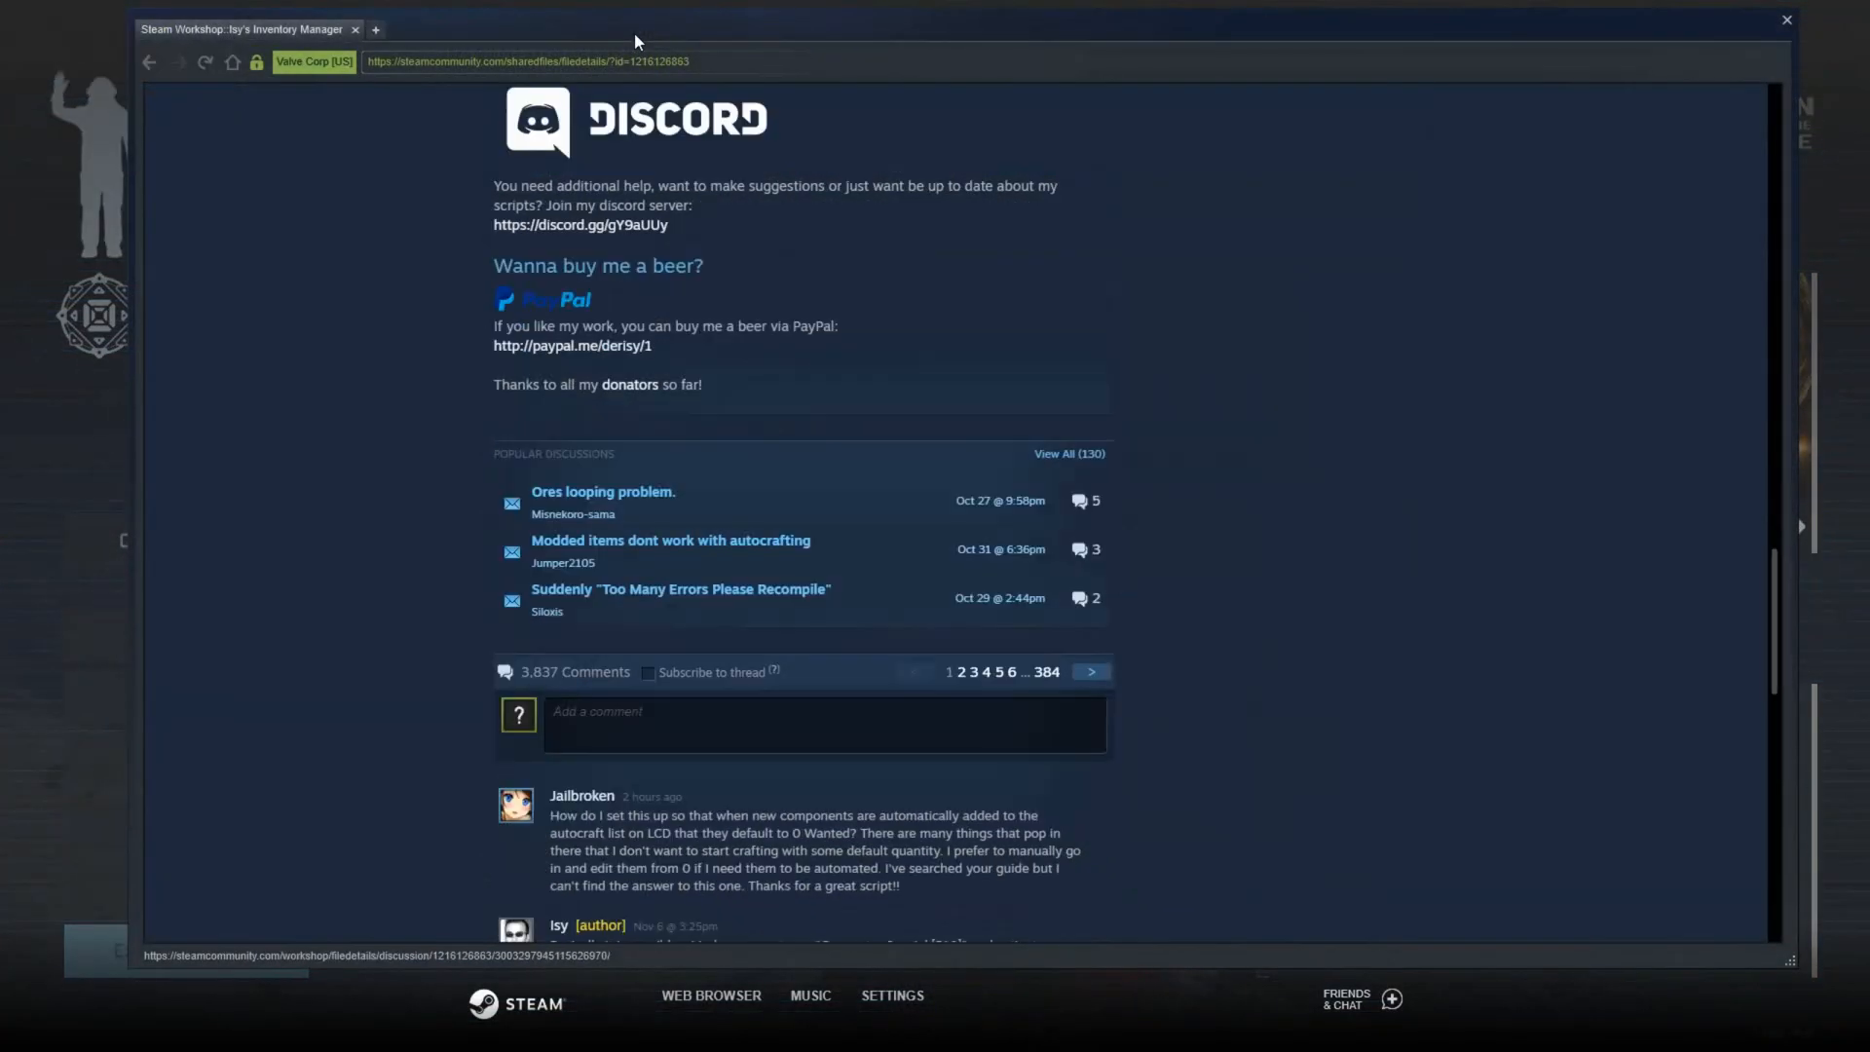
scroll("up", 3)
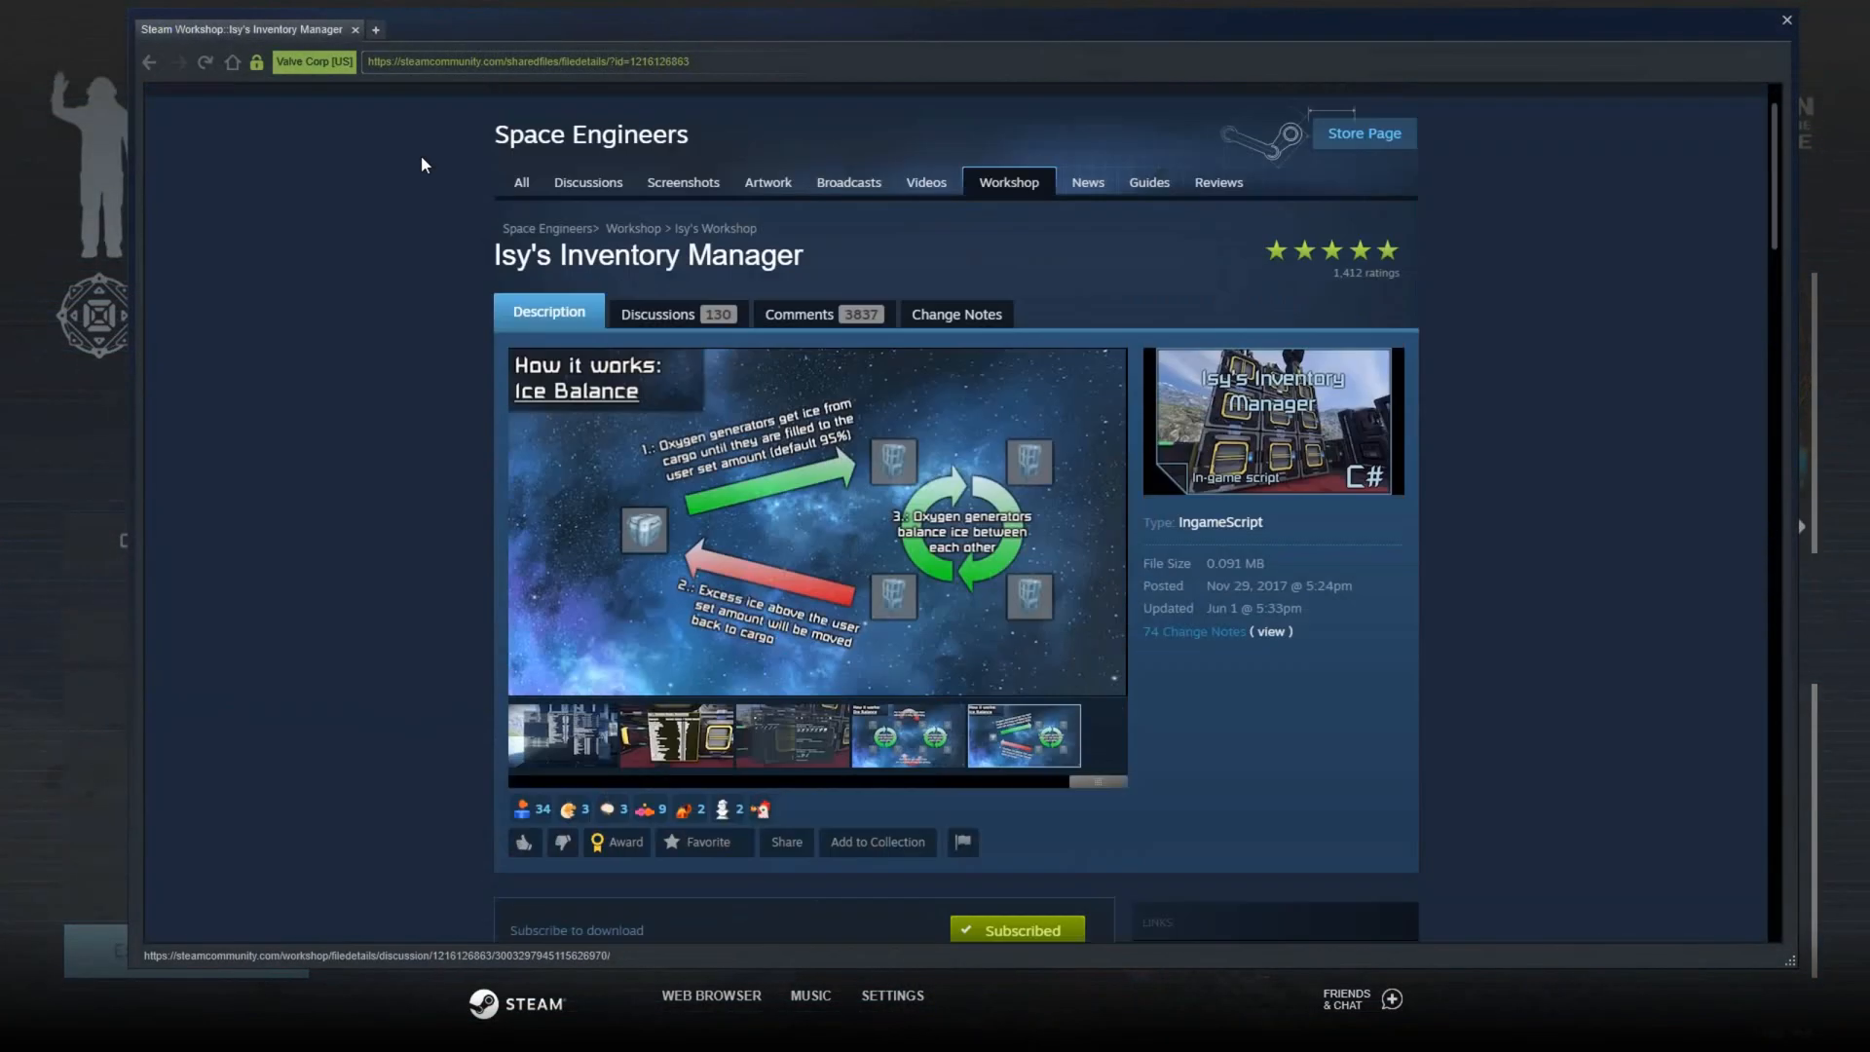
scroll("up", 3)
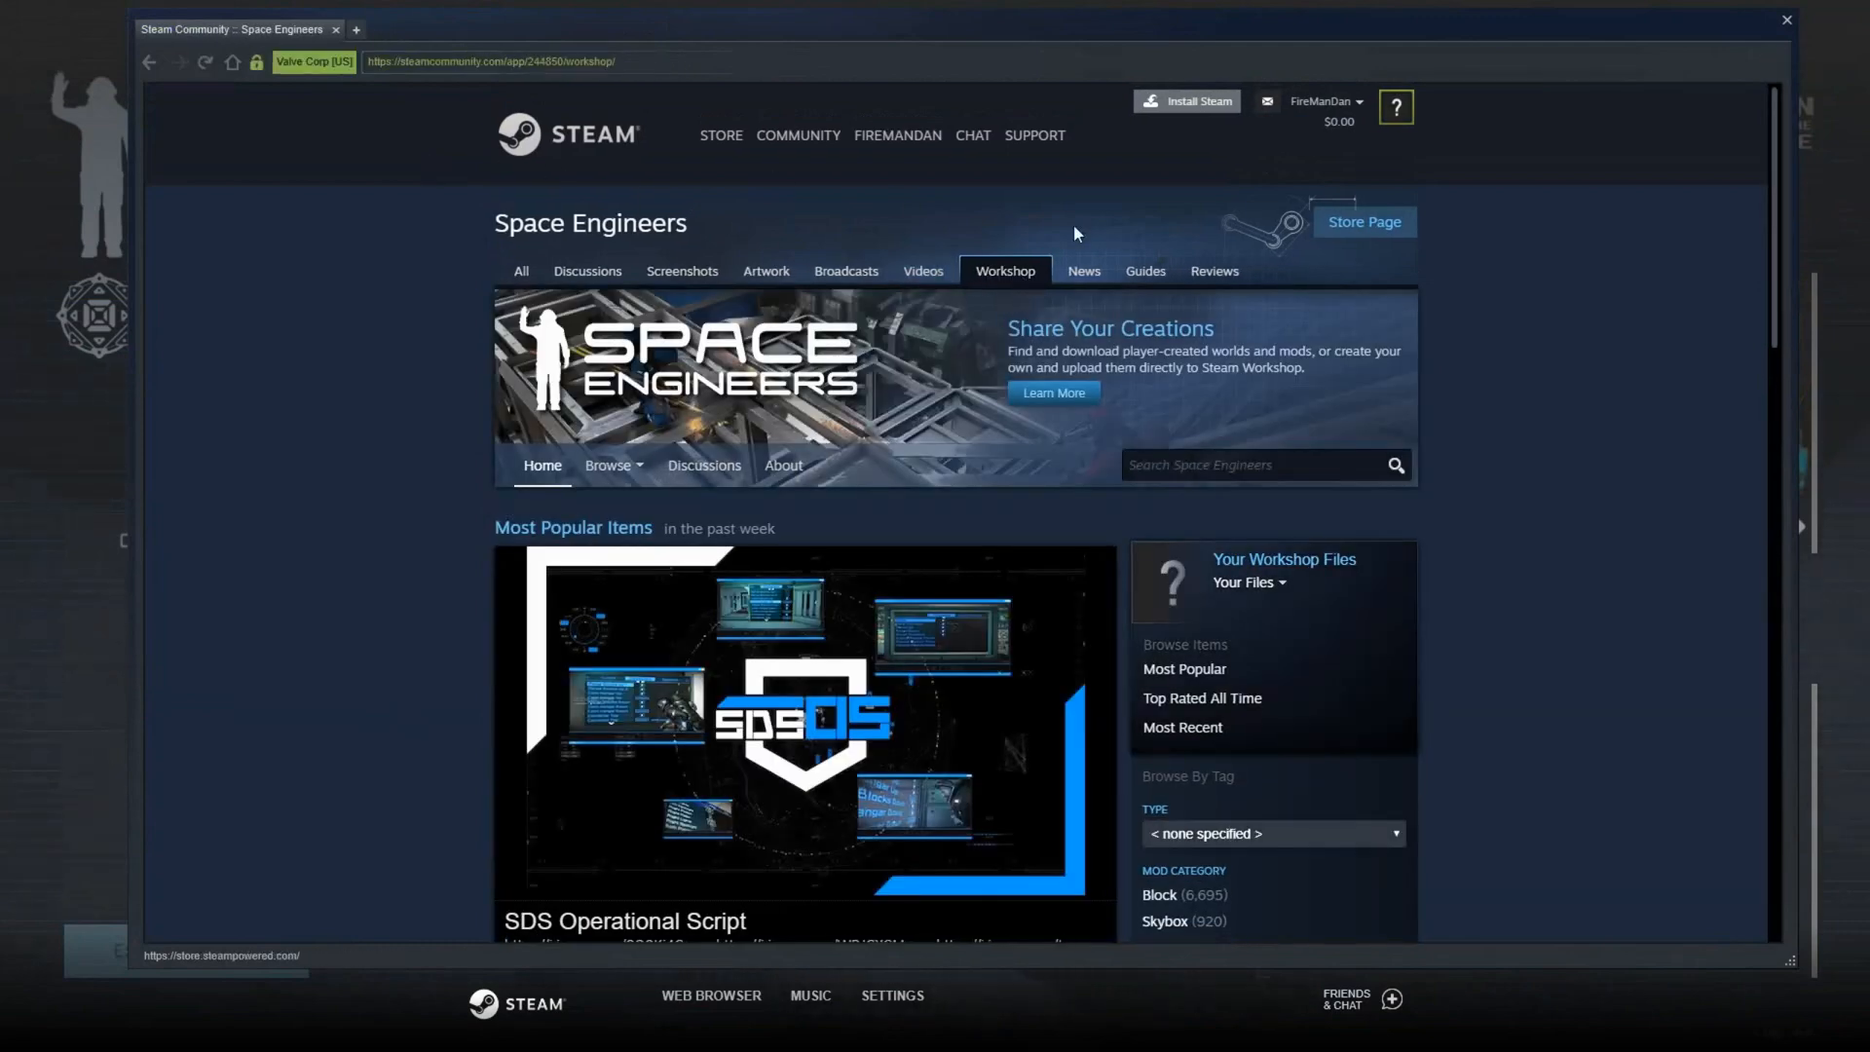
scroll("down", 3)
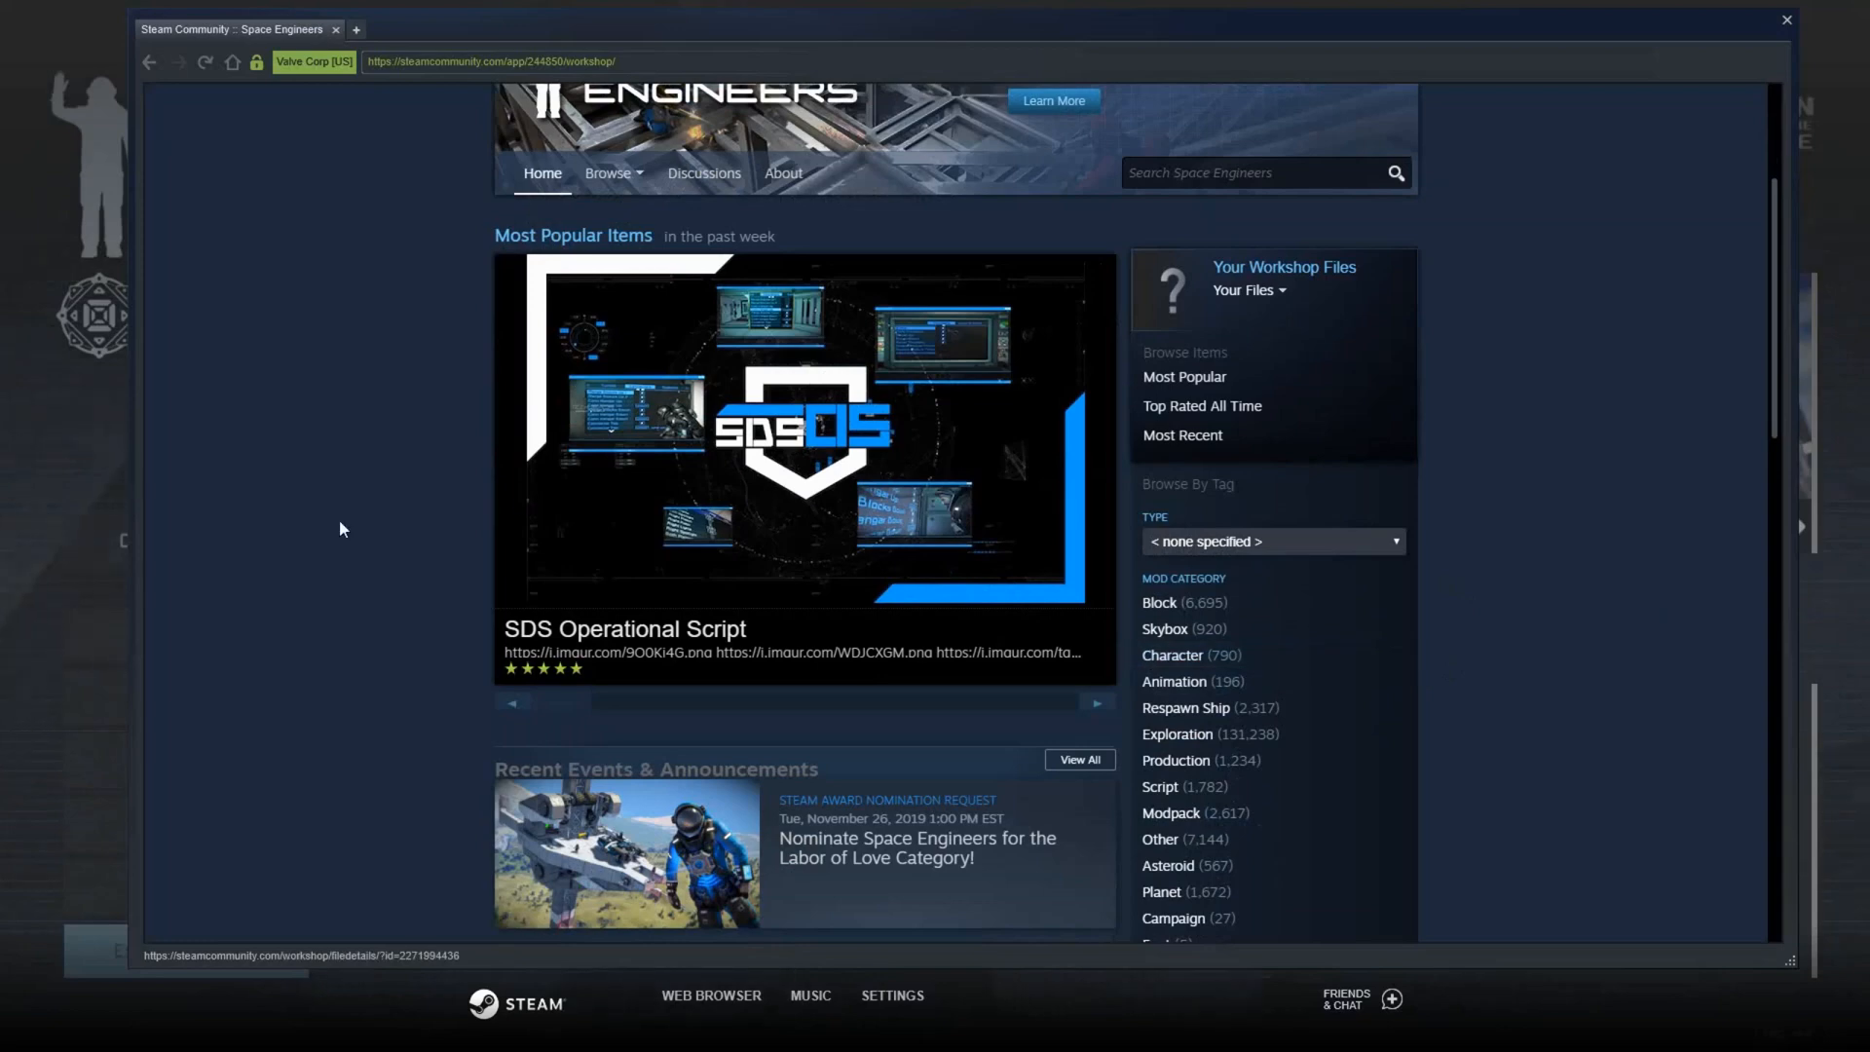
scroll("down", 3)
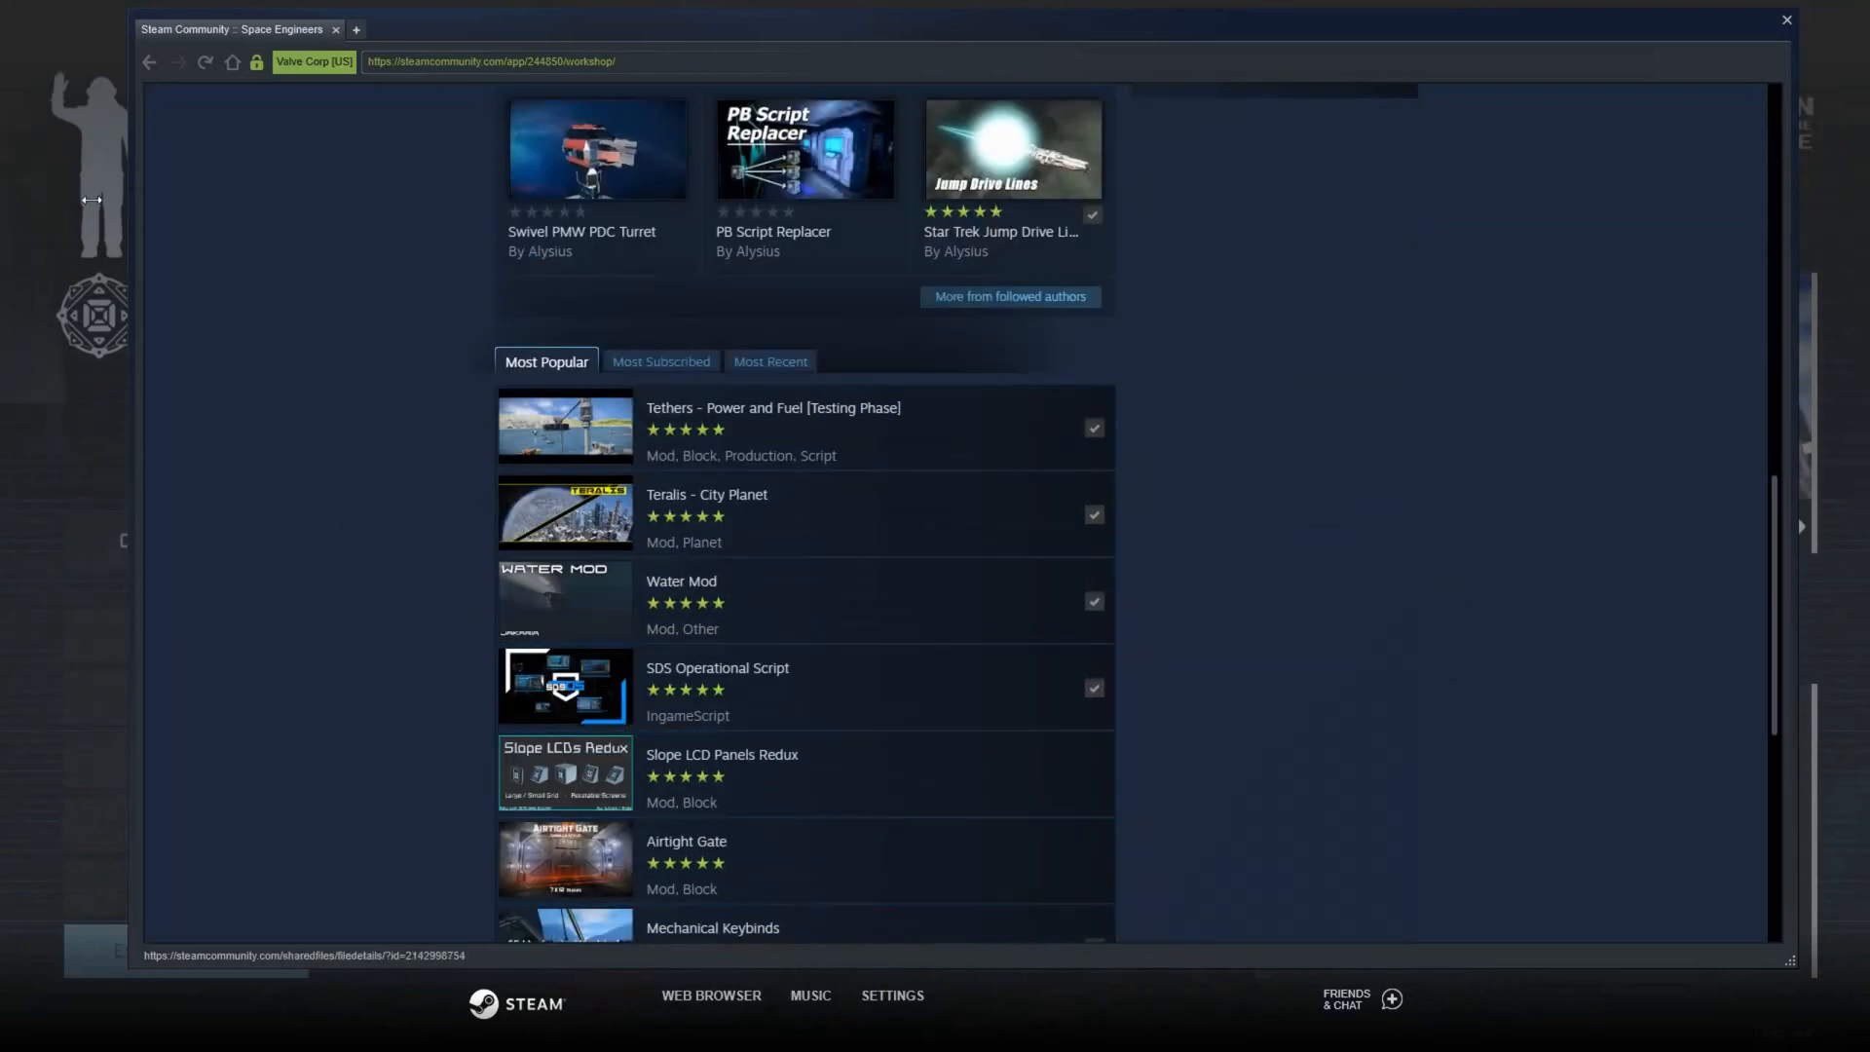
scroll("up", 3)
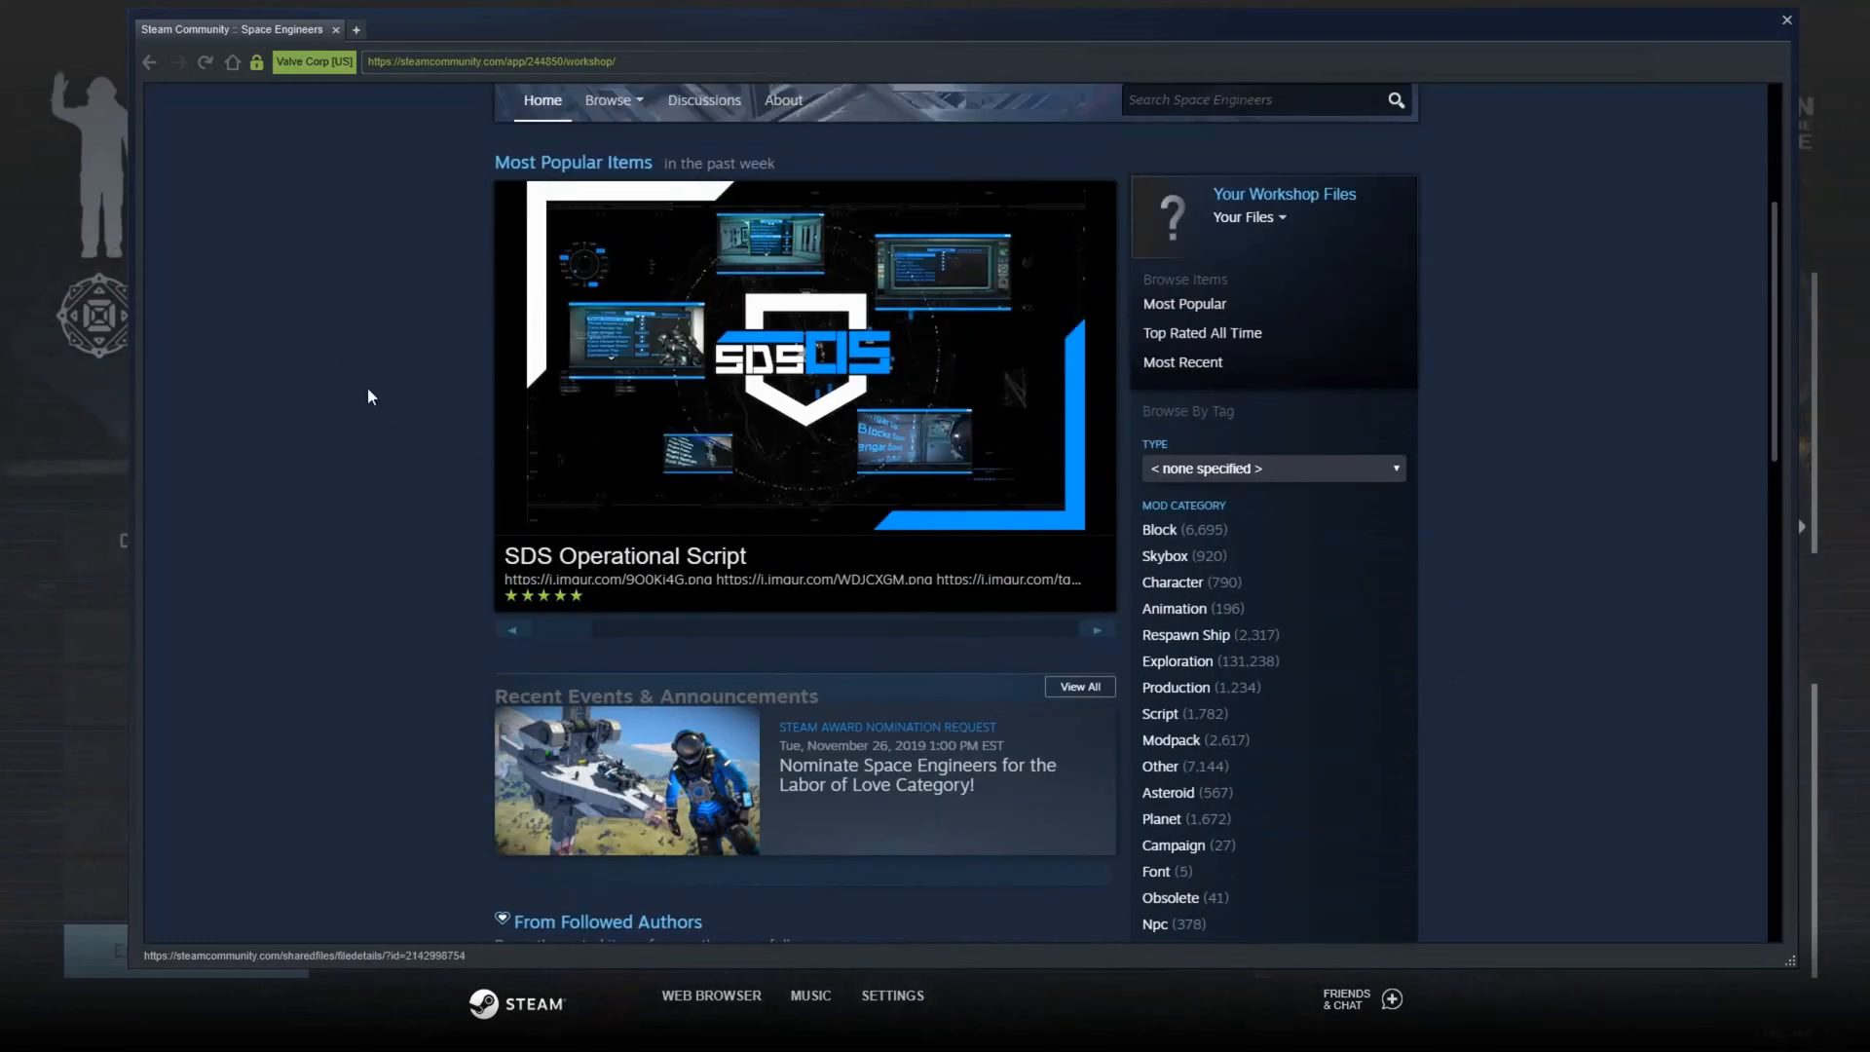
Browse the featured items and open the SDS Operational Script workshop page.
left_click(1094, 629)
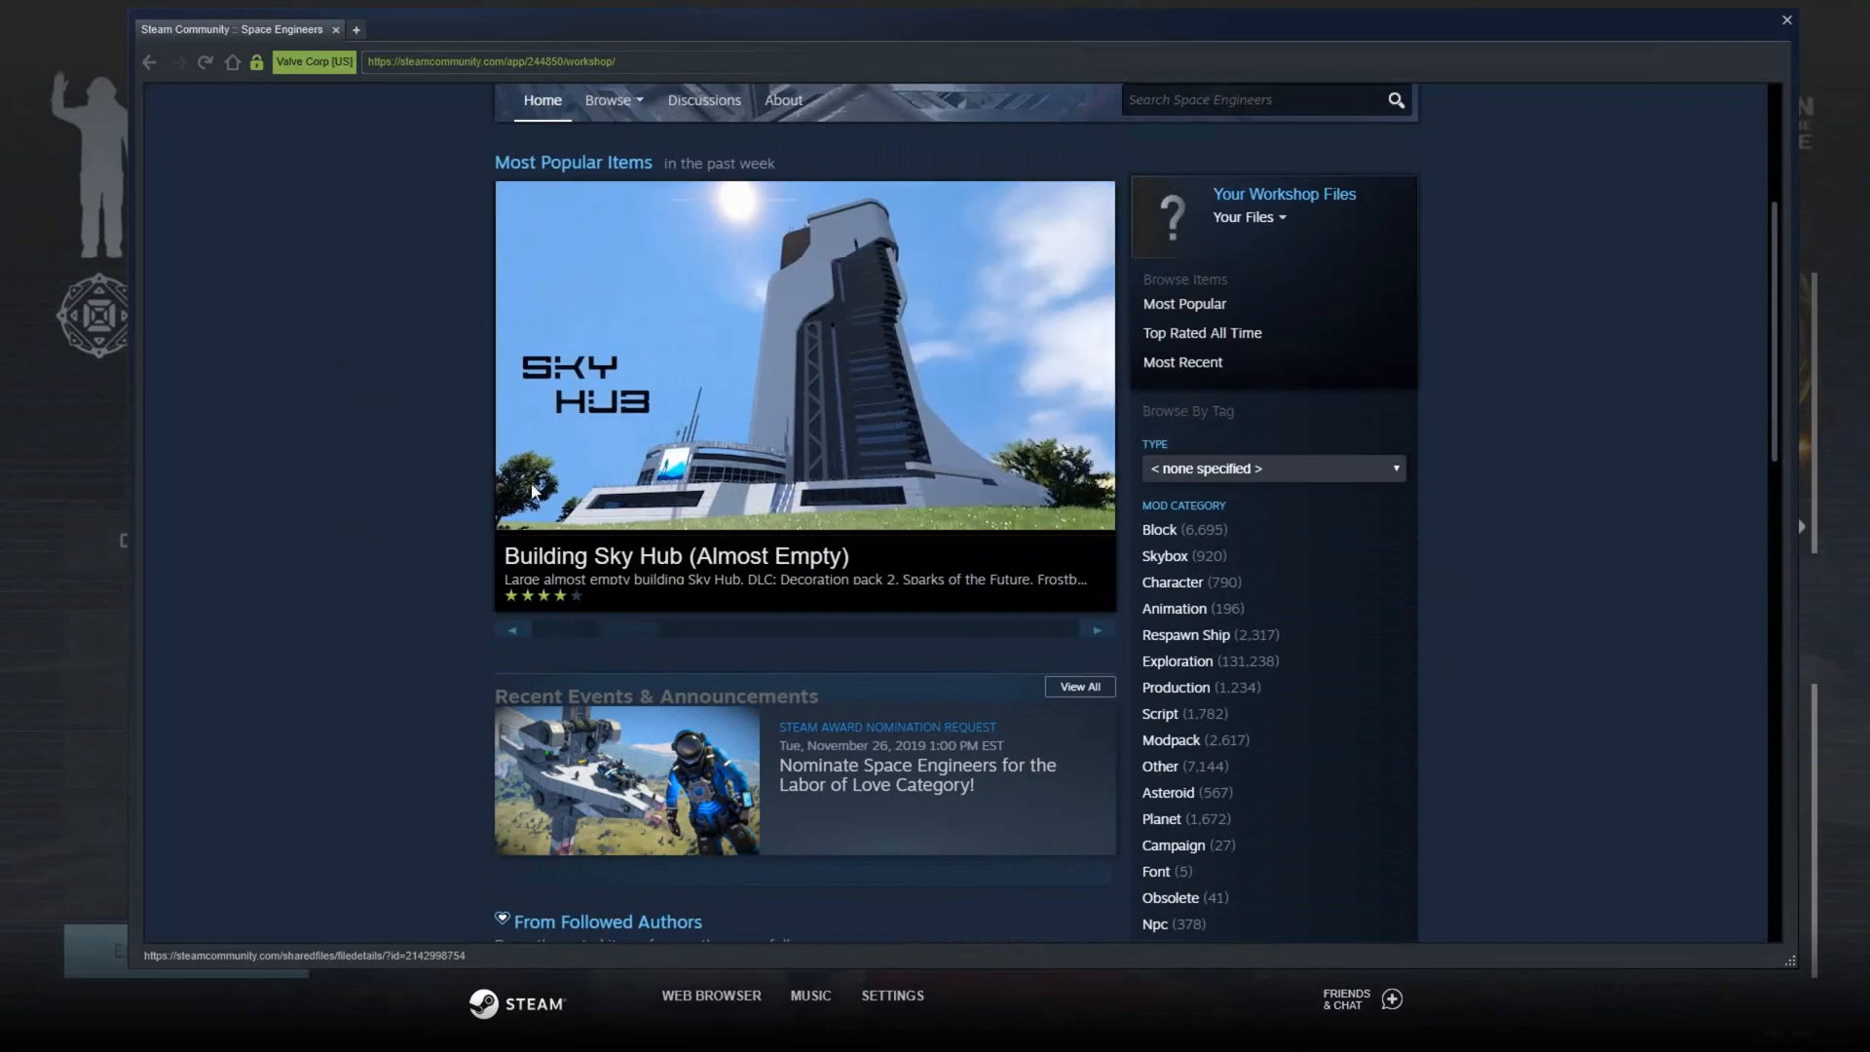
mouse_move(470, 610)
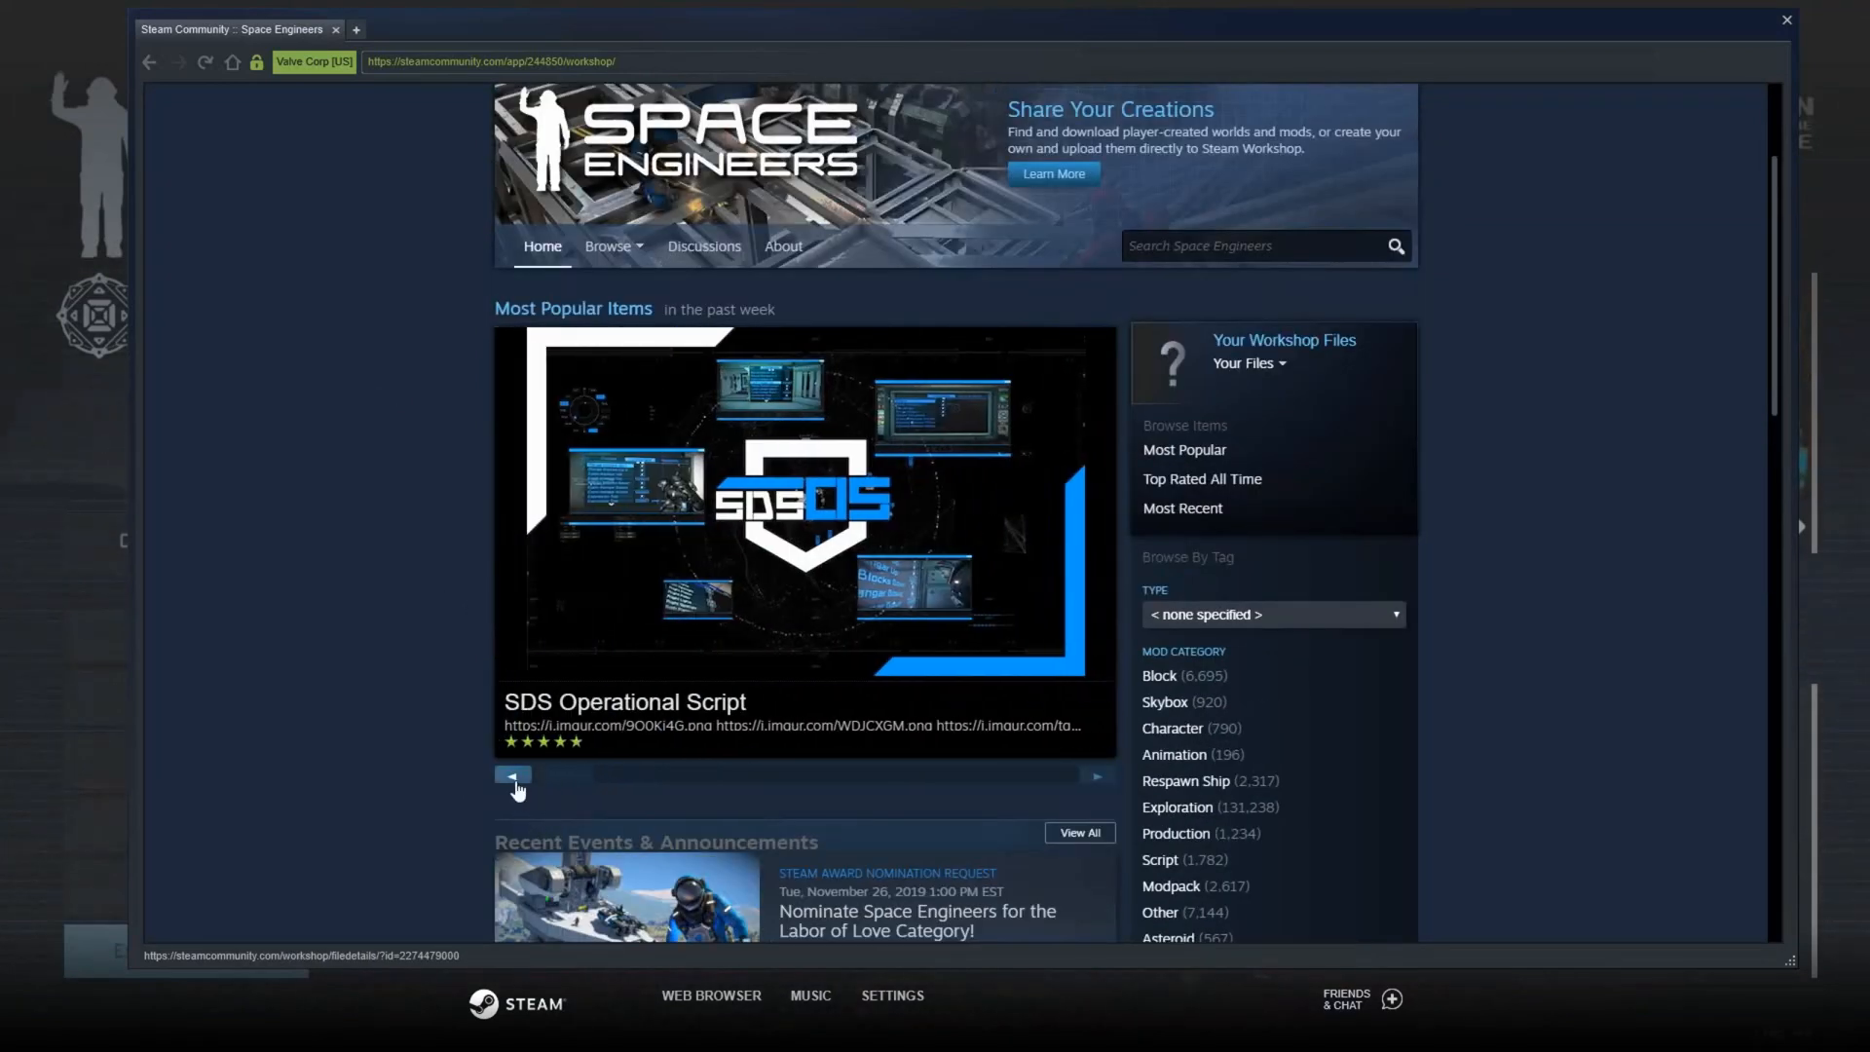
left_click(512, 778)
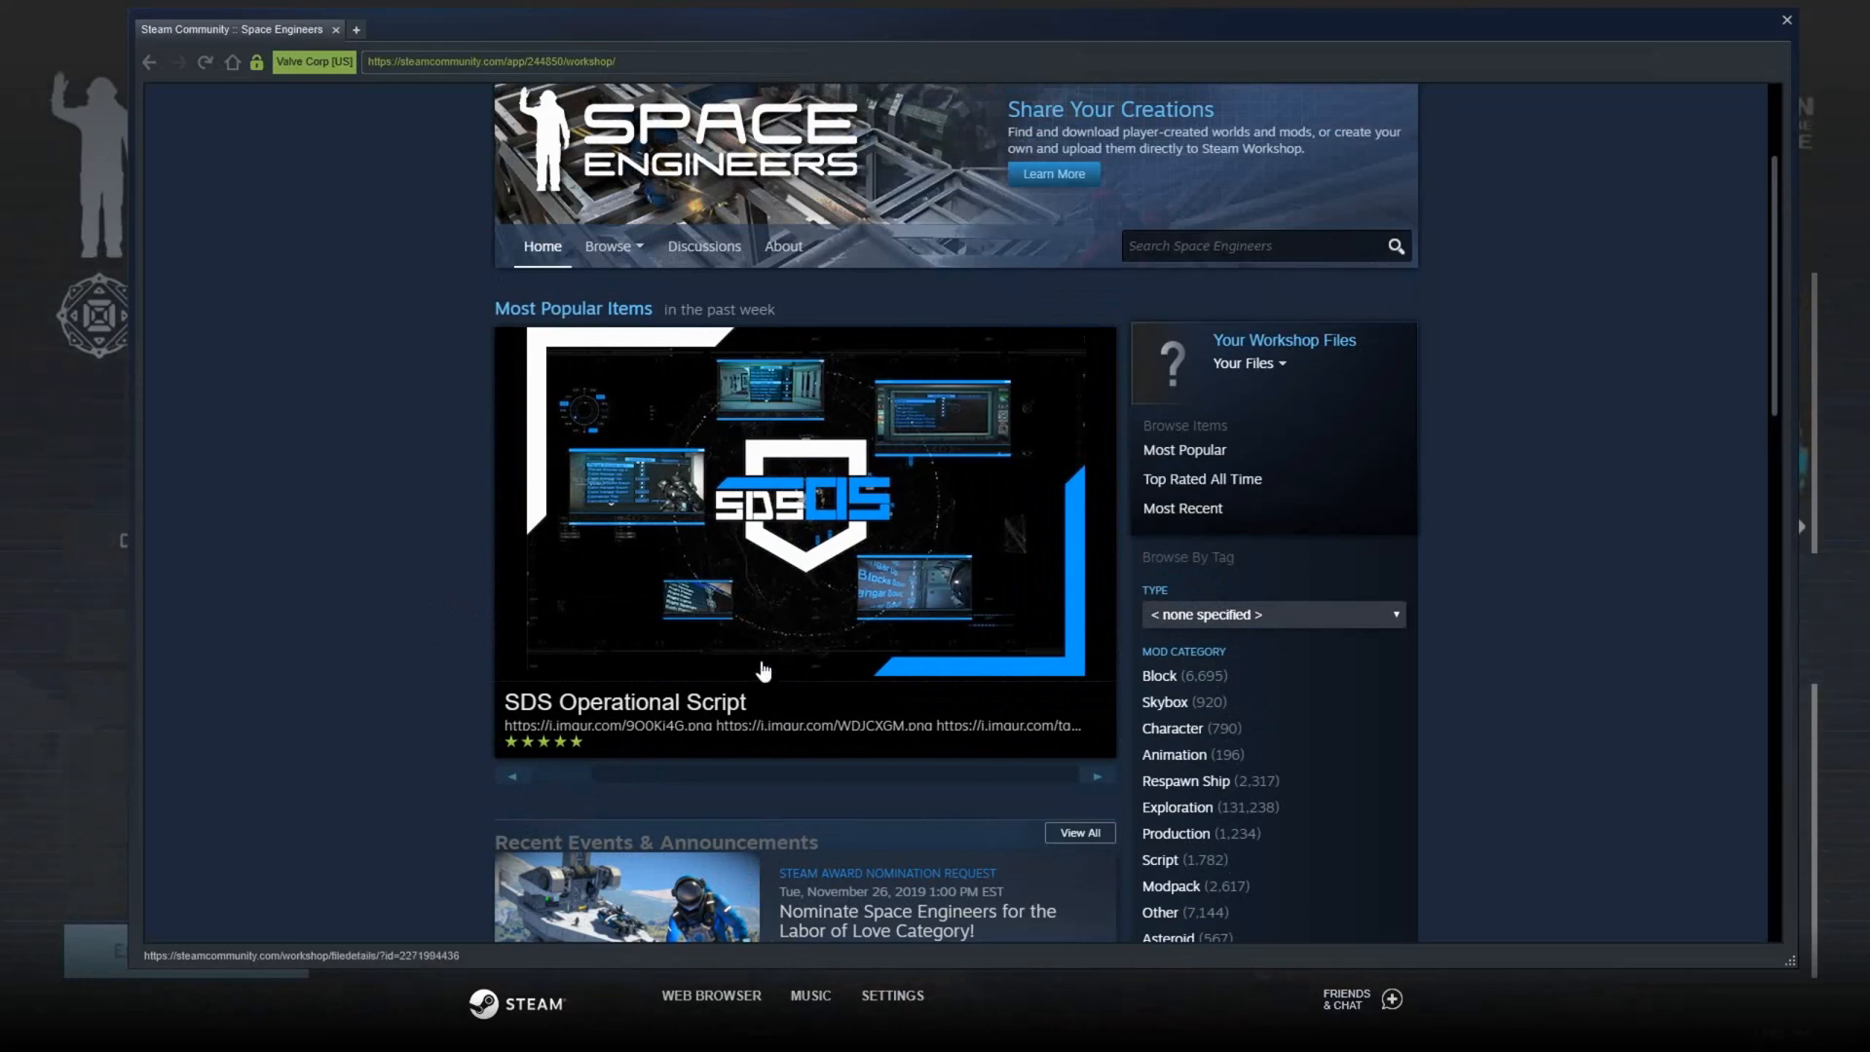
mouse_move(668, 725)
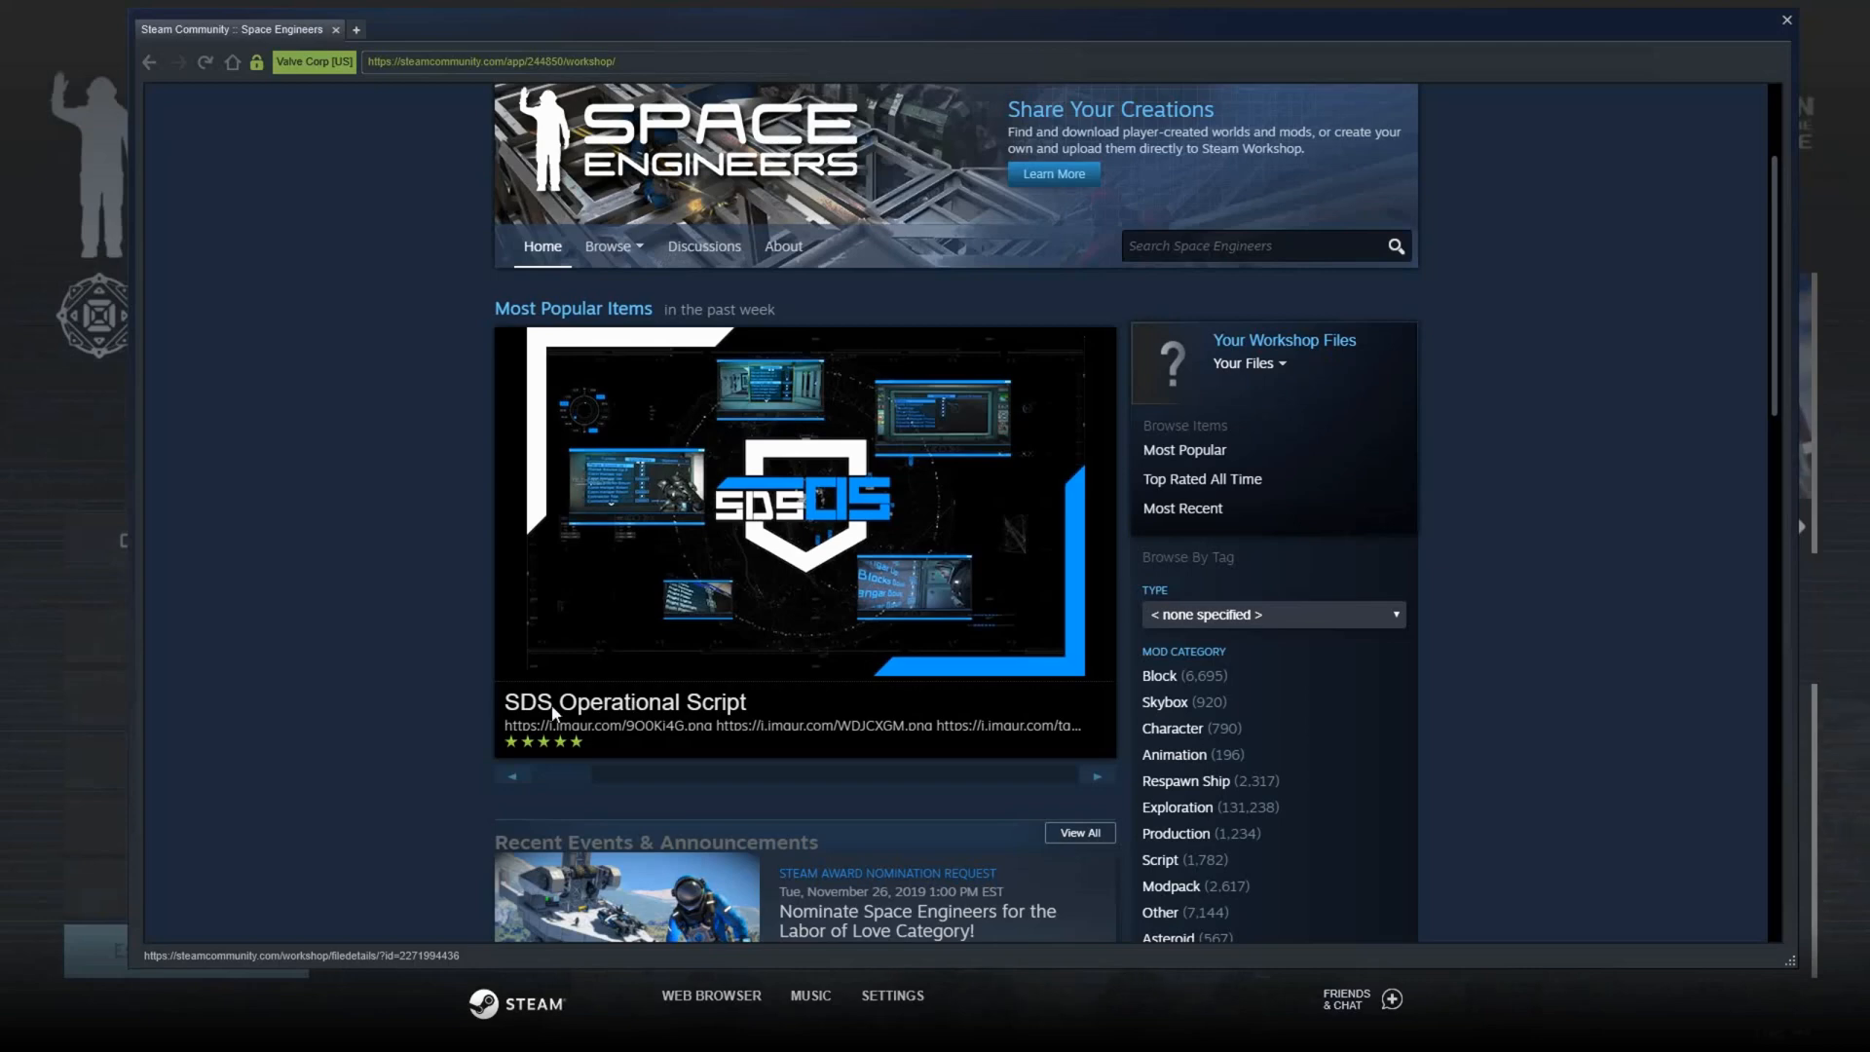
left_click(800, 501)
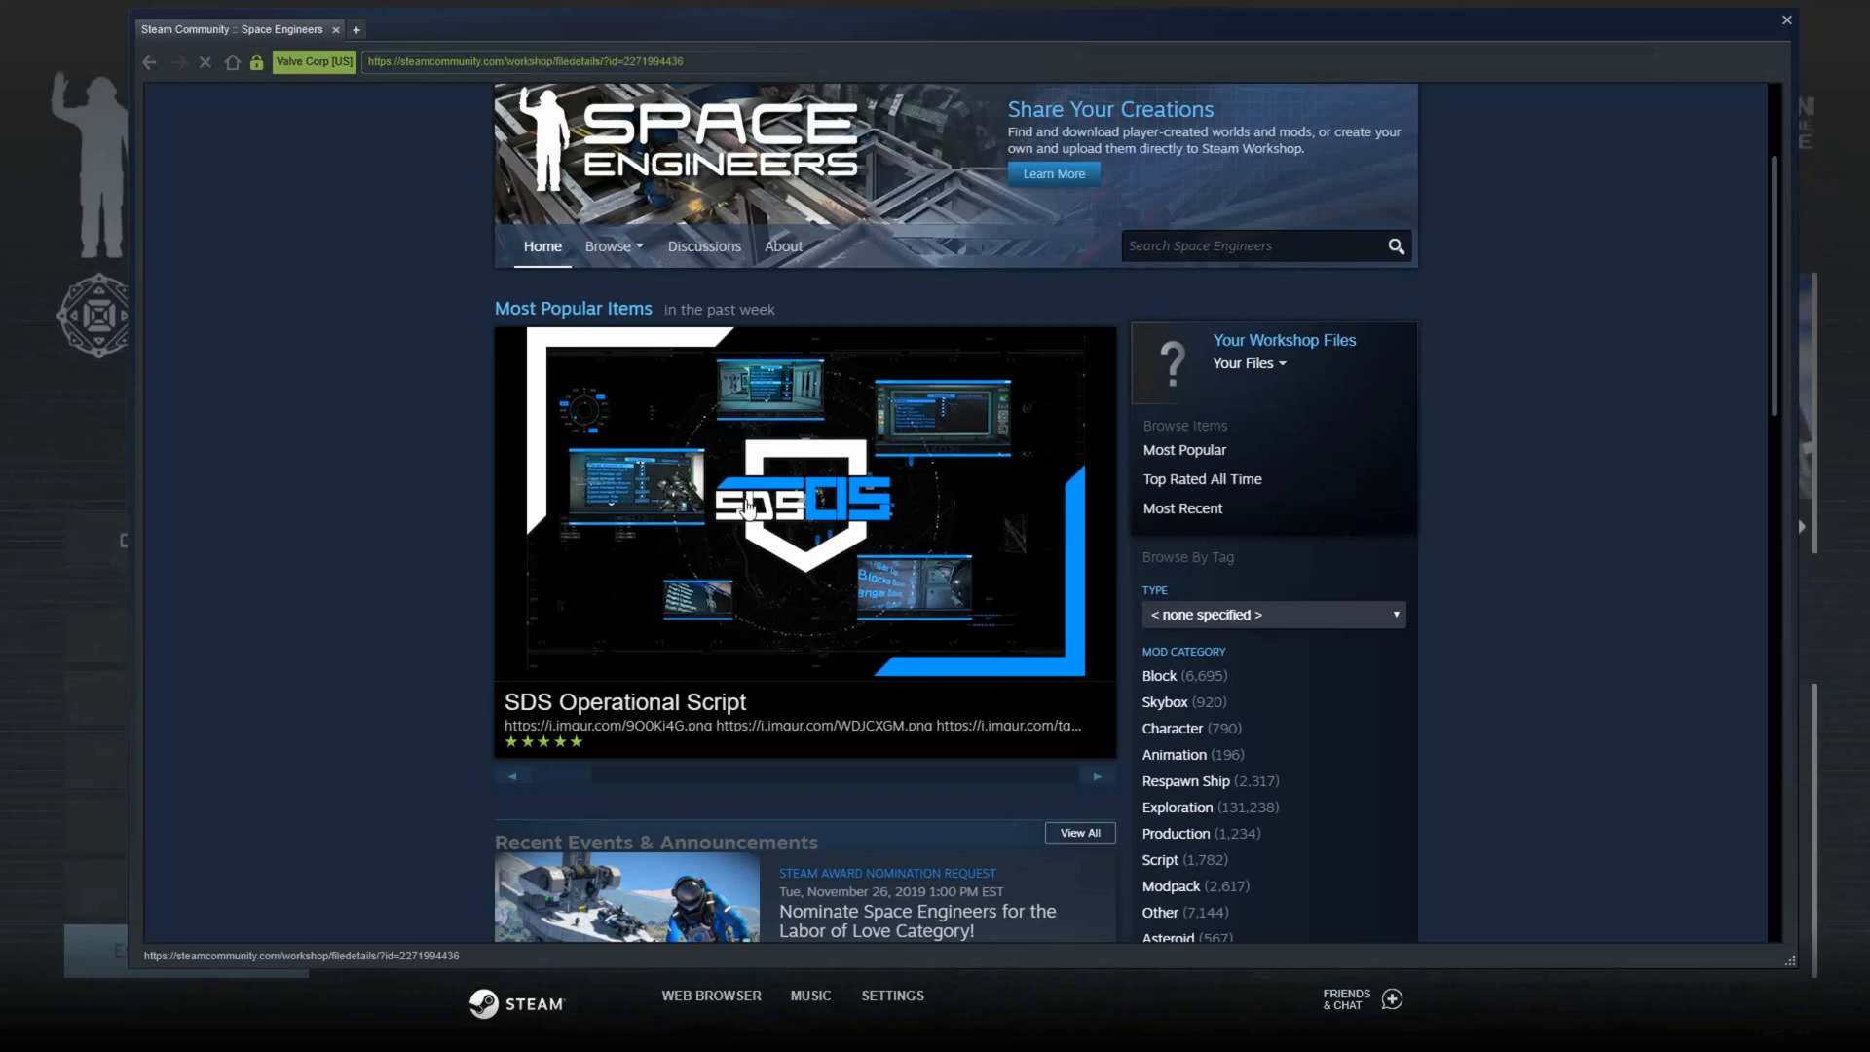
View the SDS Operational Script page's Subscribe section, then close the overlay back to the main menu.
left_click(800, 501)
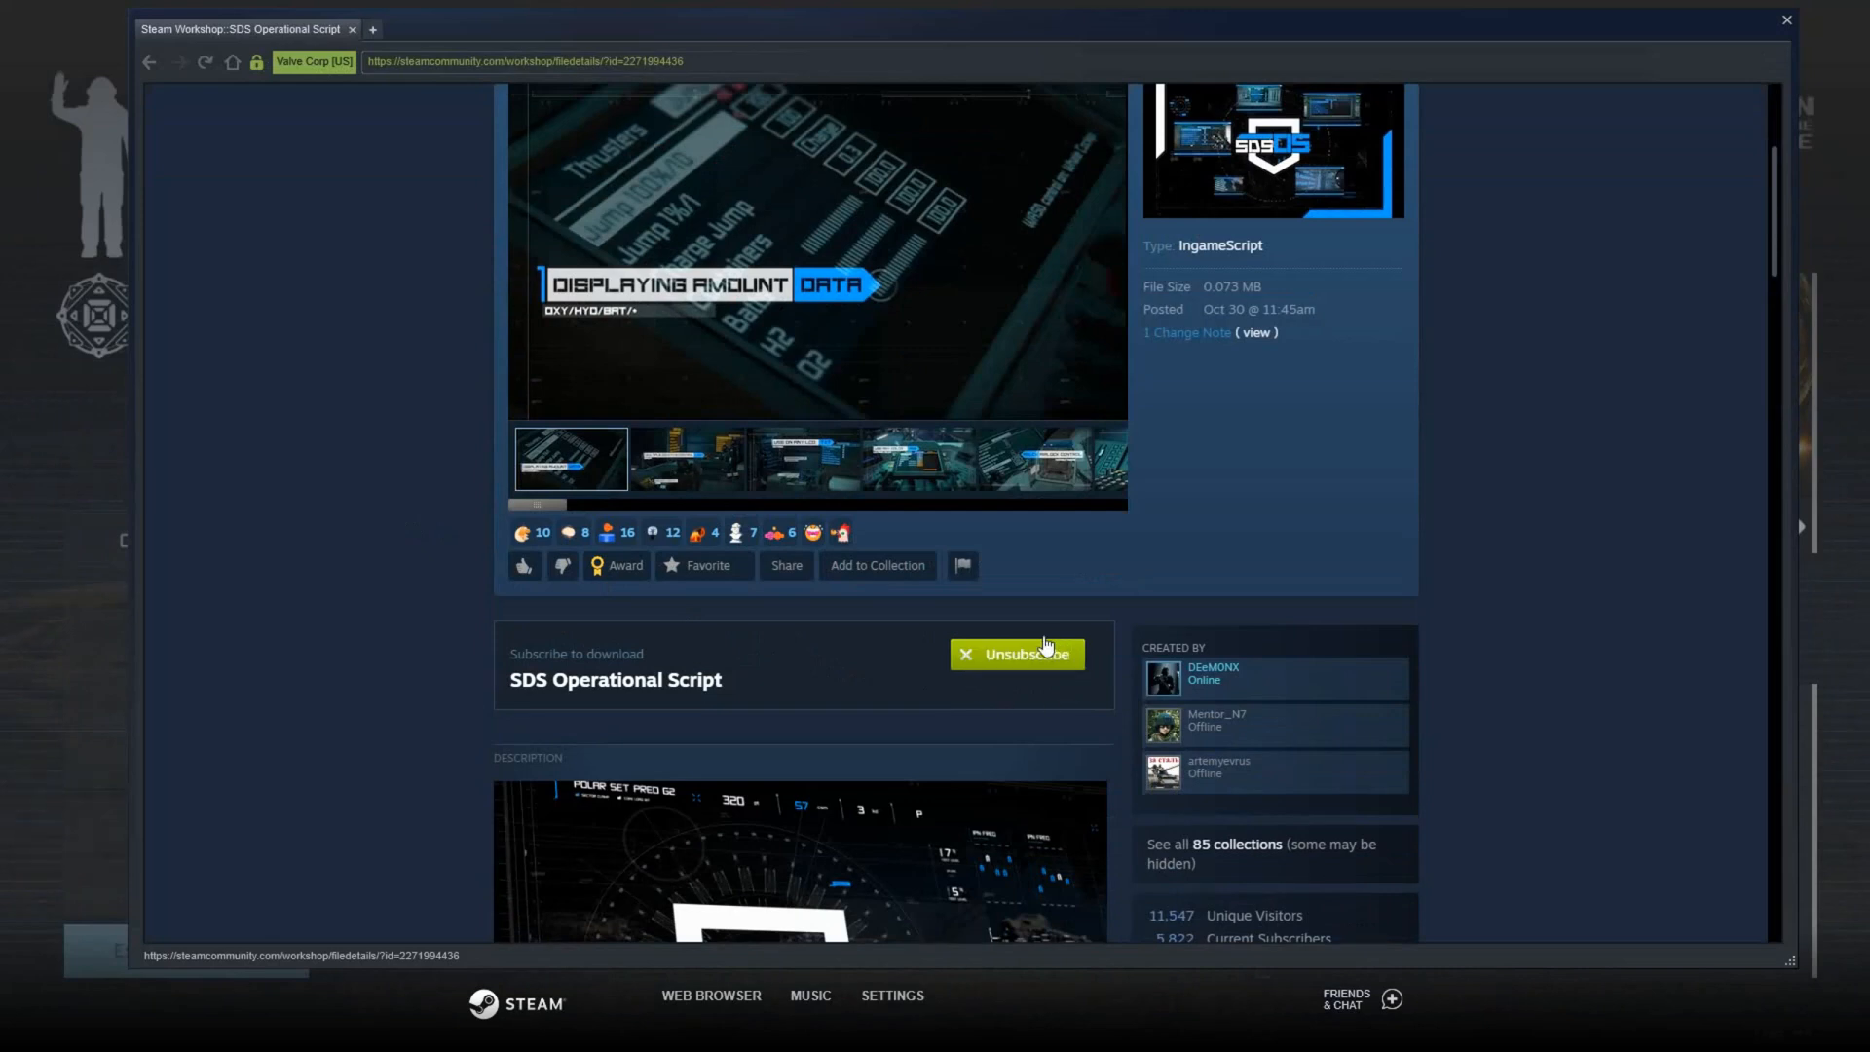
mouse_move(1085, 687)
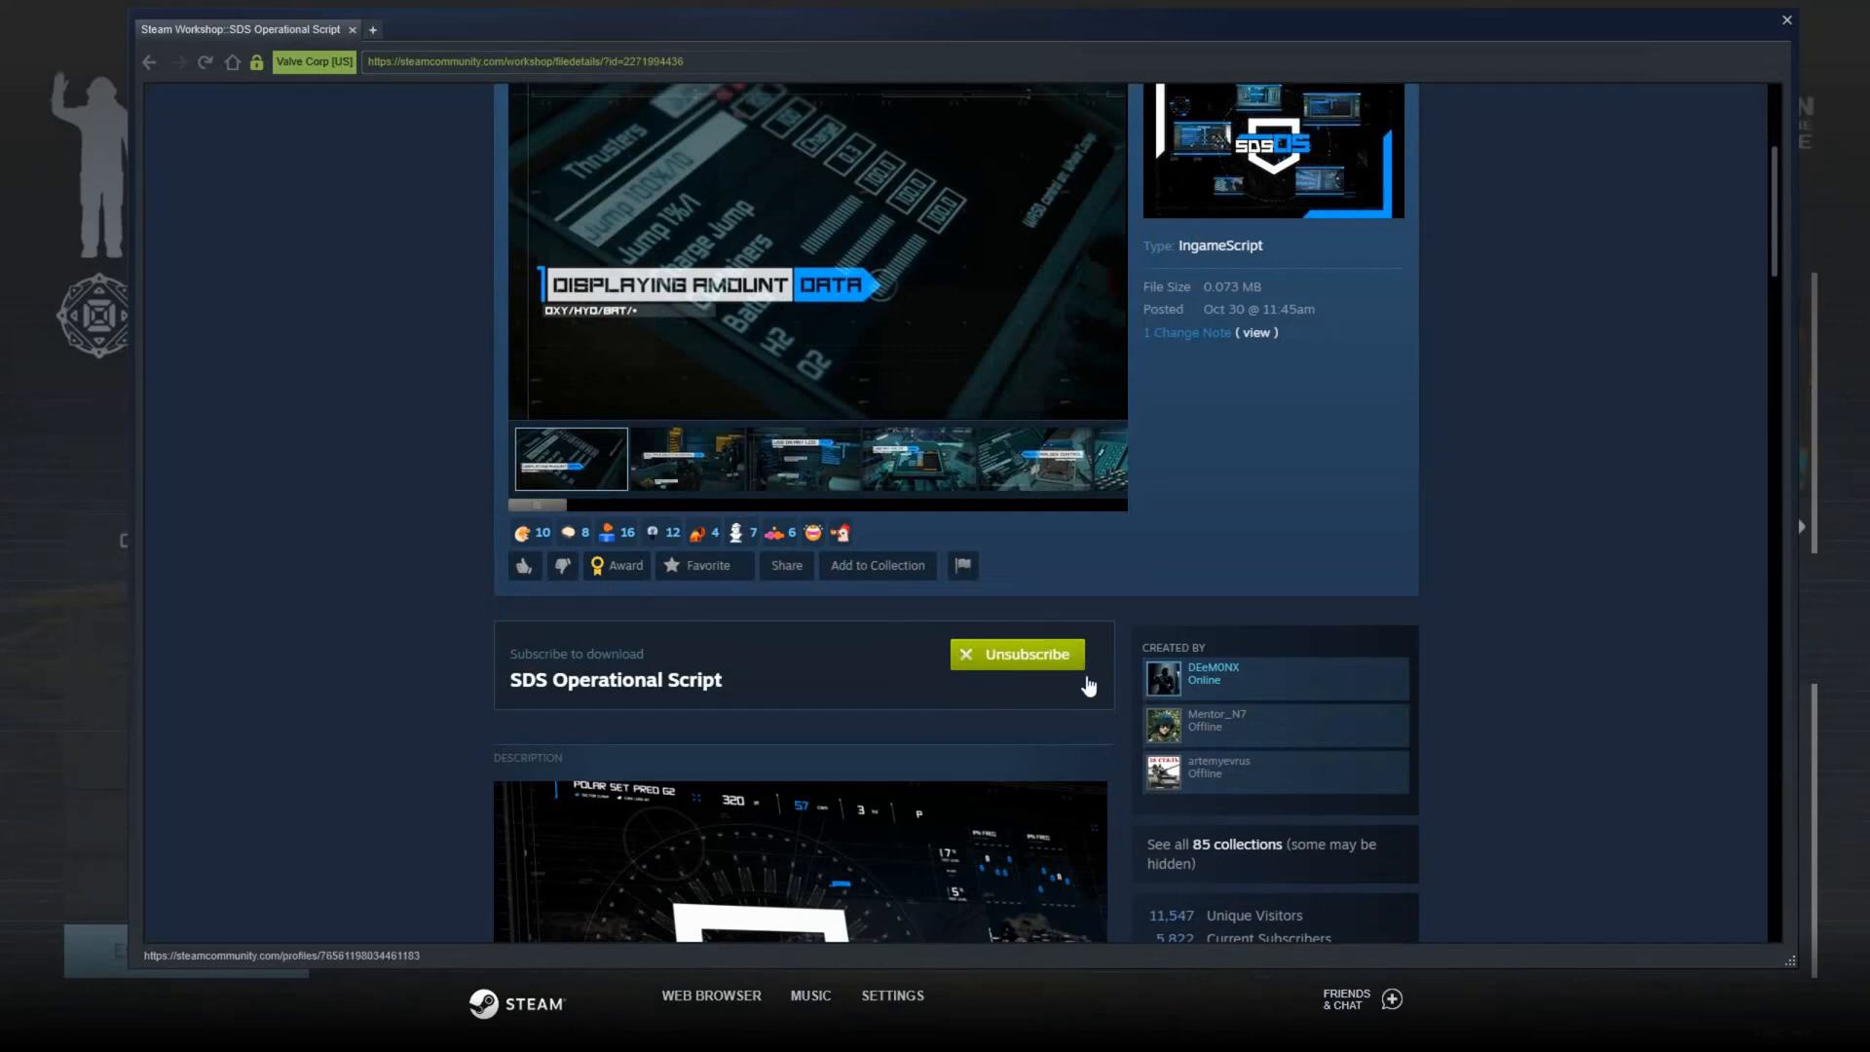
left_click(1014, 654)
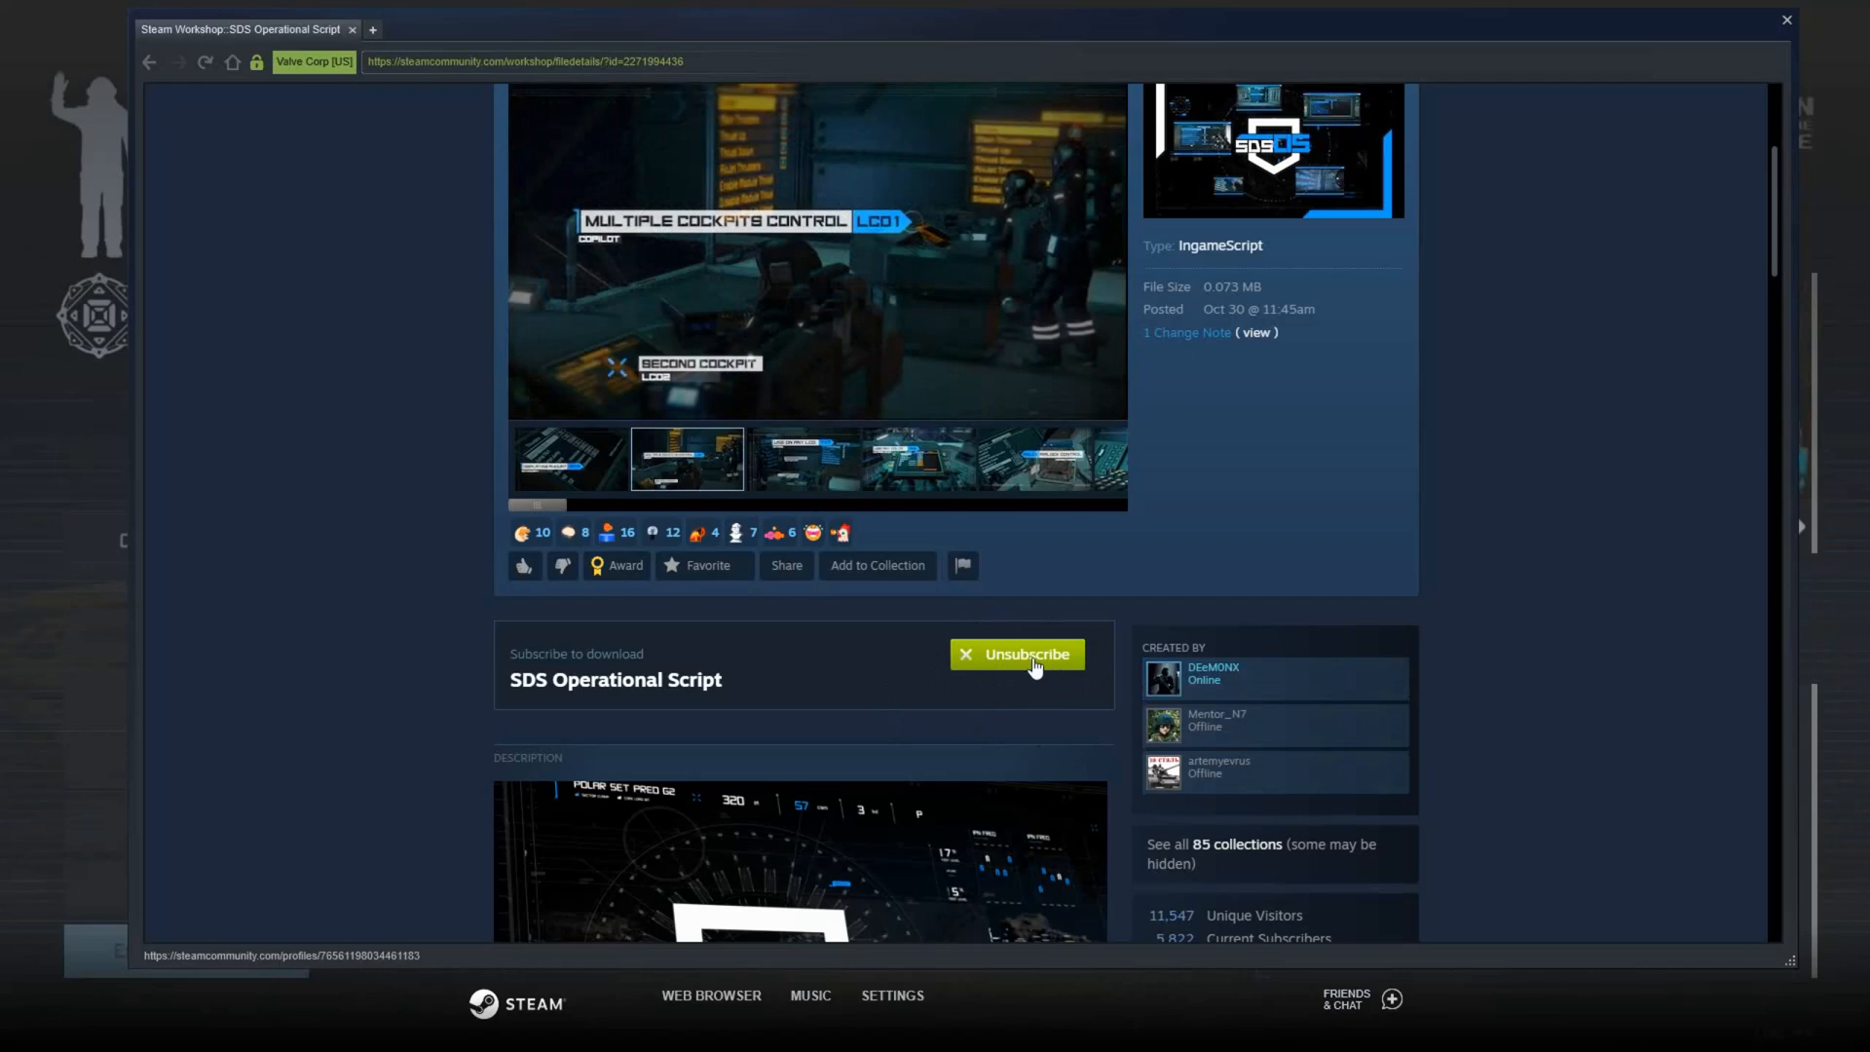
left_click(1017, 655)
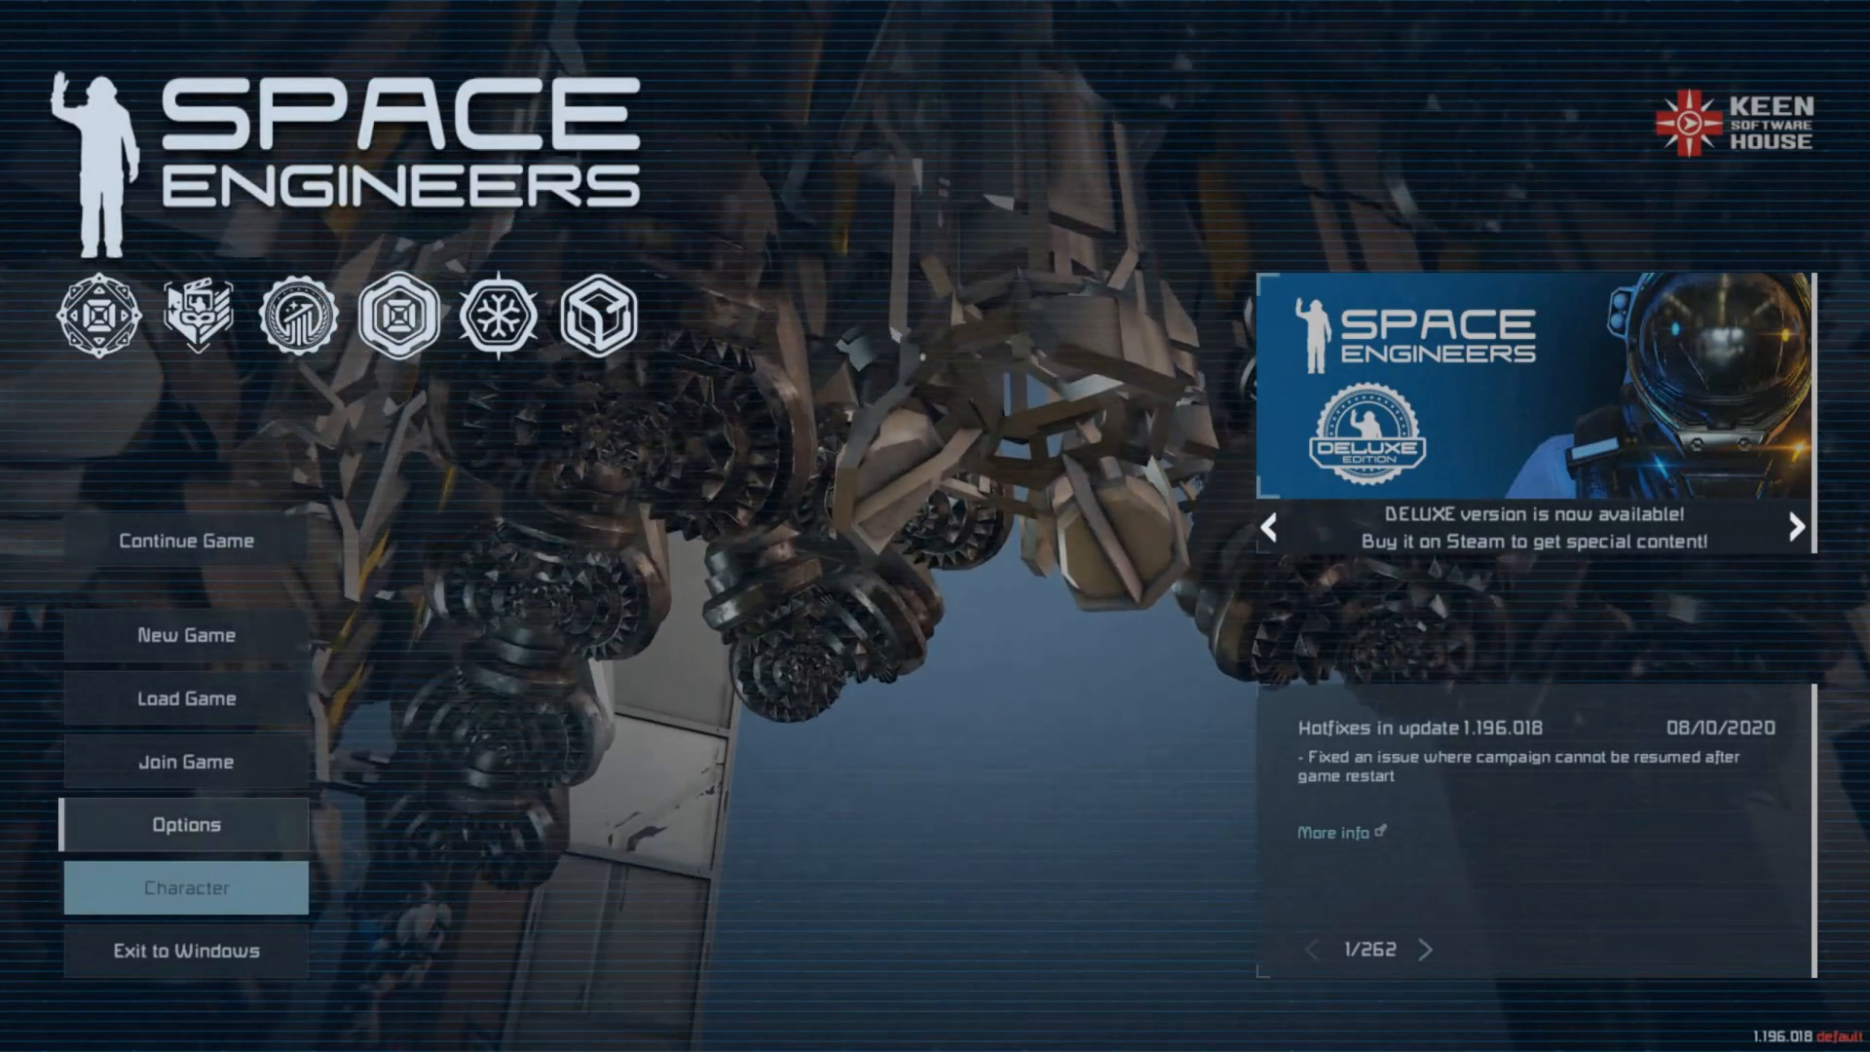
Reach Game Options from the main menu, where experimental mode is listed.
left_click(185, 824)
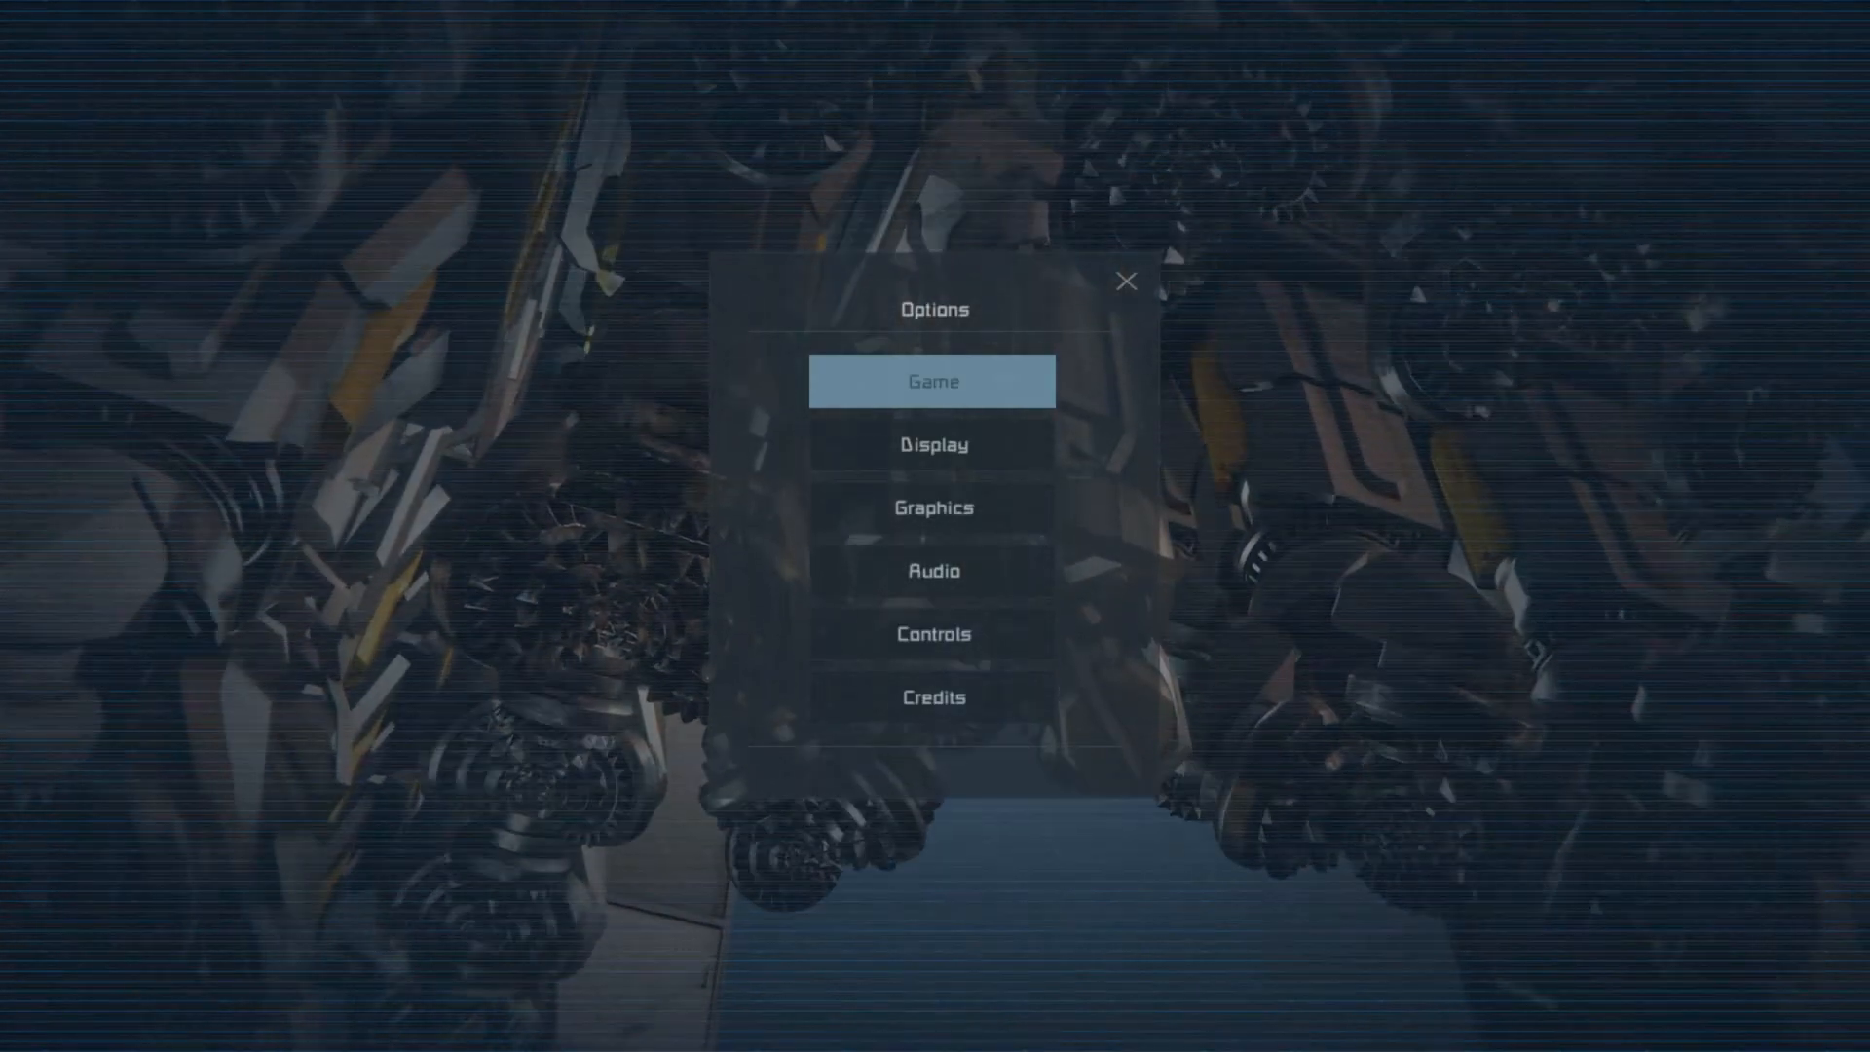
left_click(933, 380)
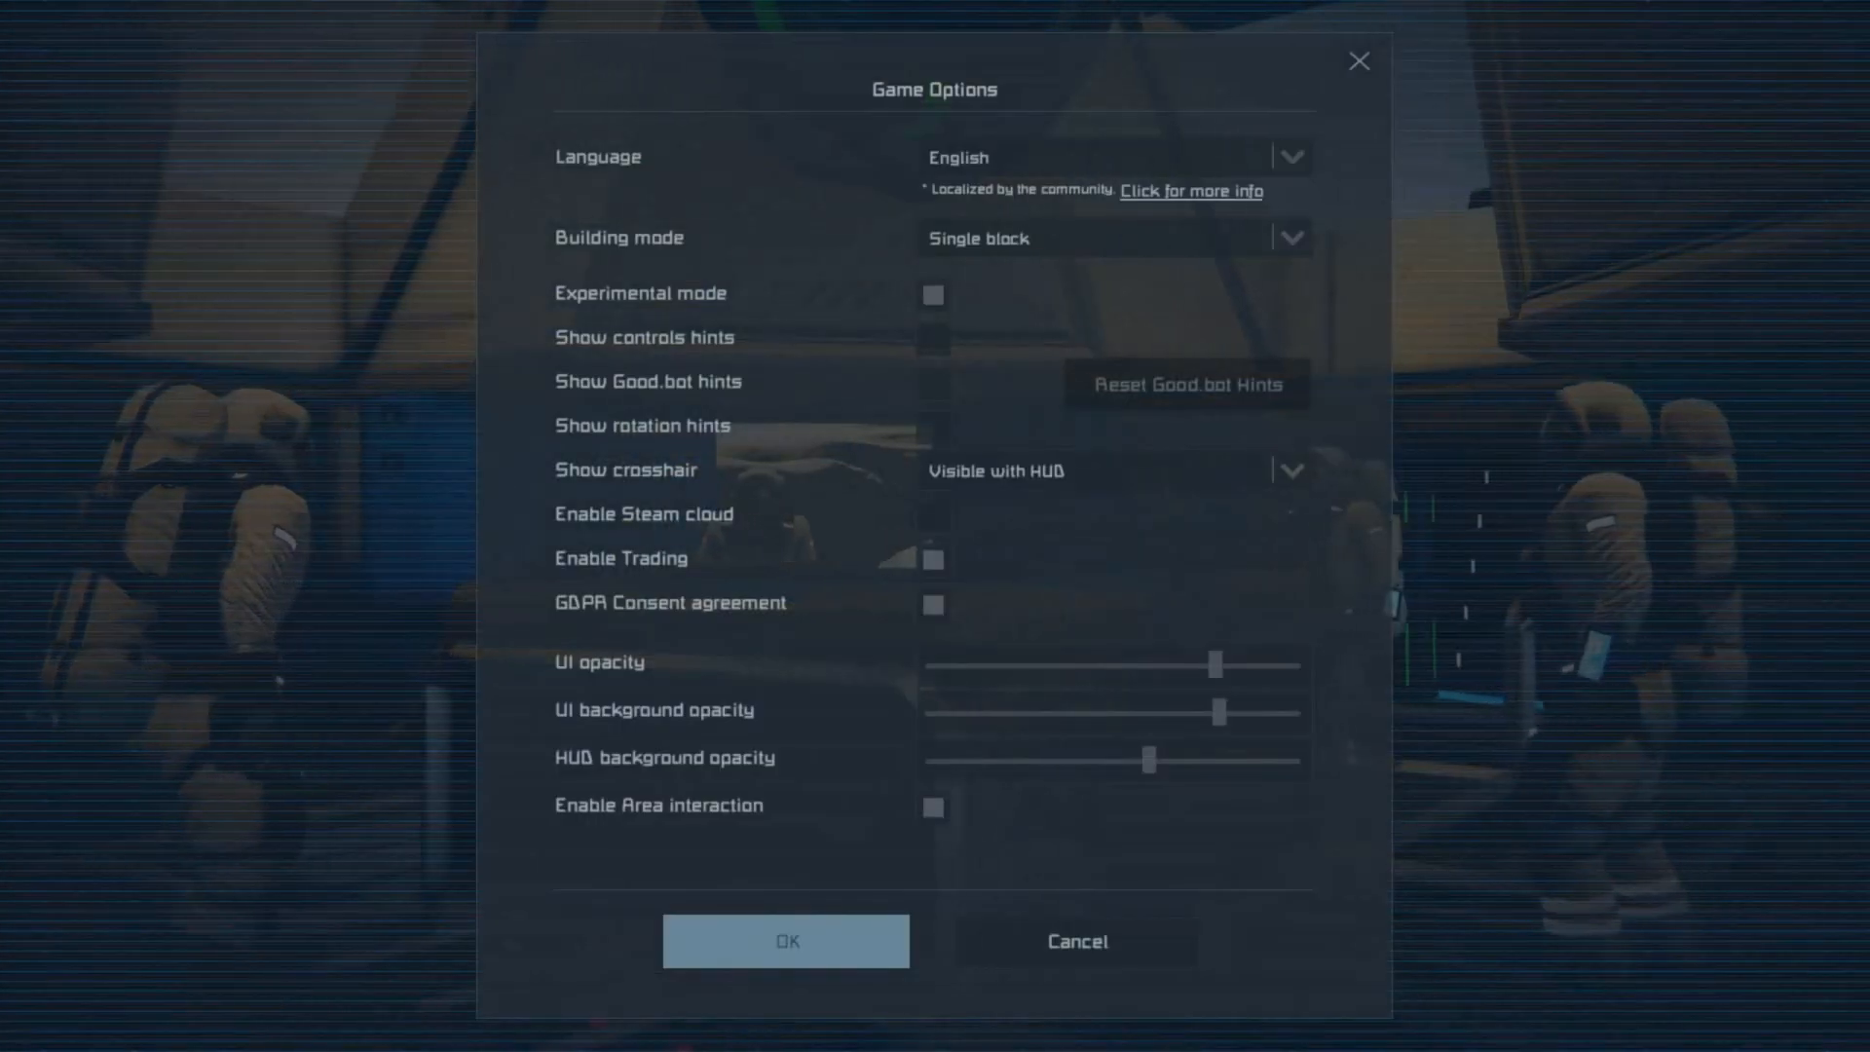
mouse_move(931, 294)
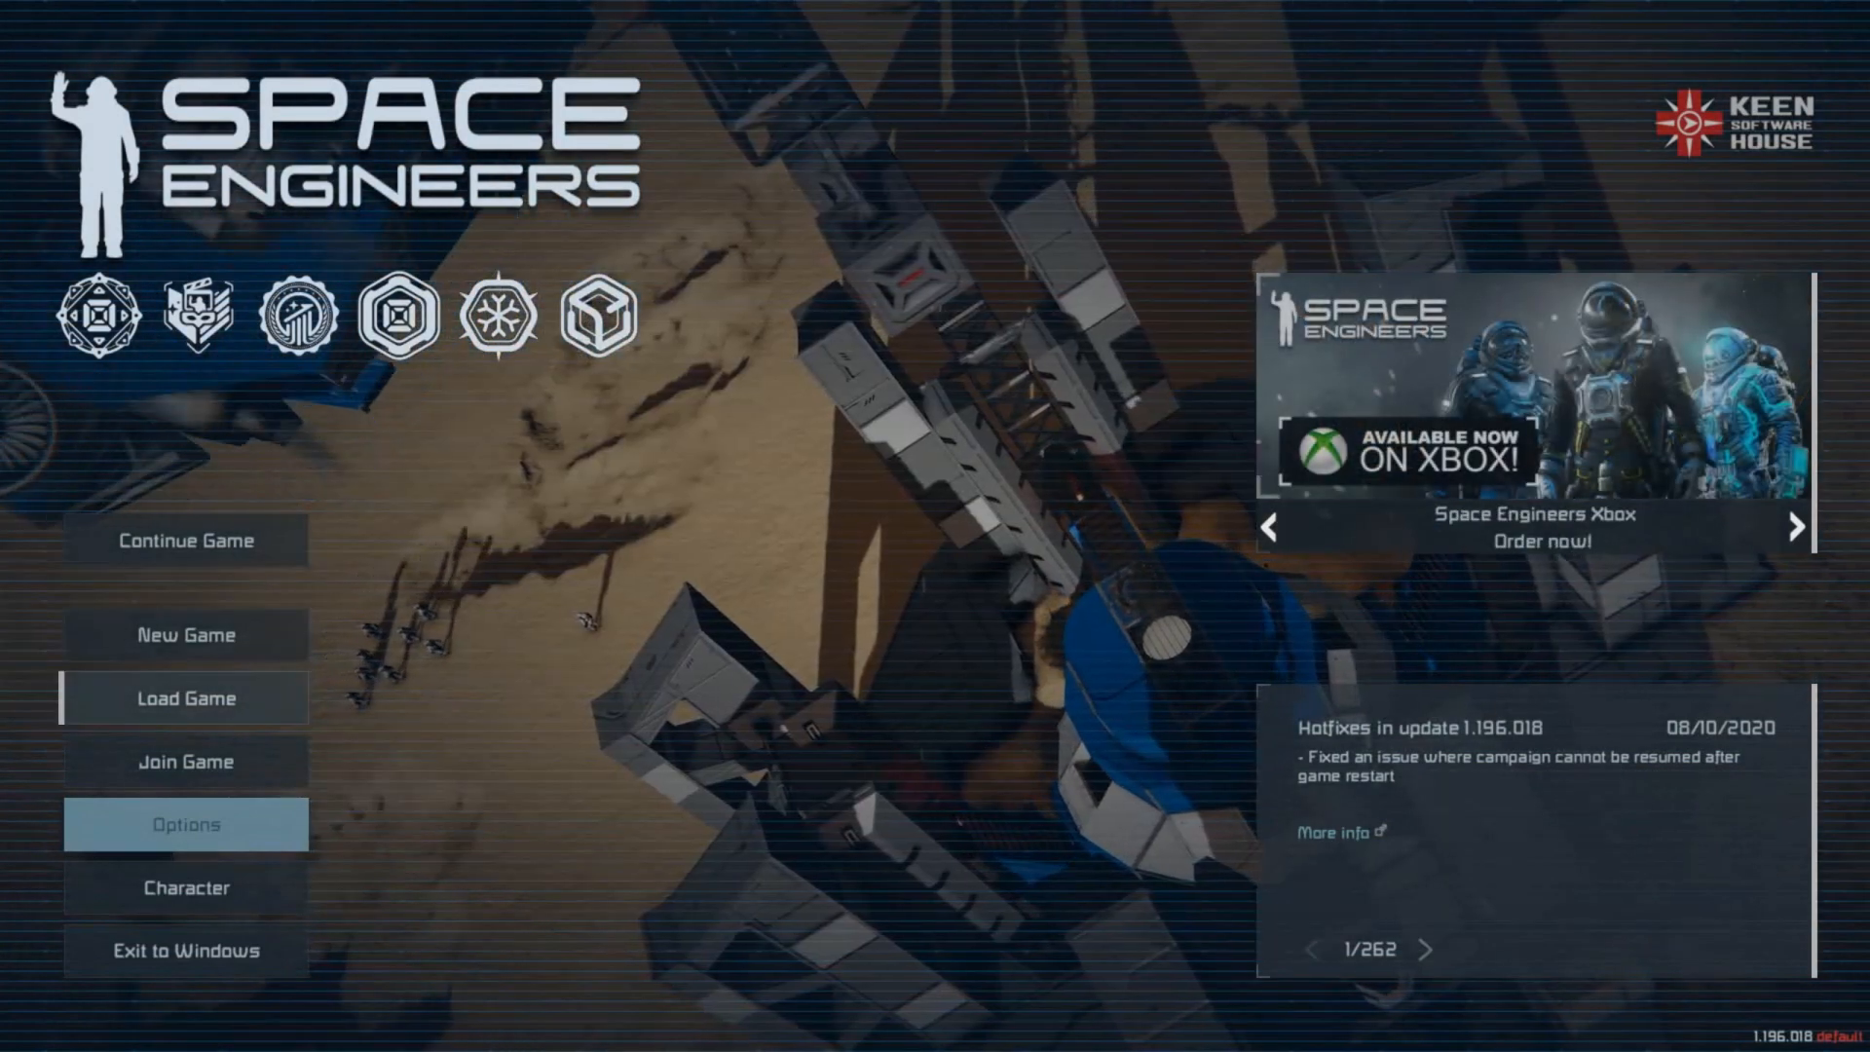
In Load Game, open Script Tutorials' advanced settings and scroll to the In-game scripts checkbox.
left_click(185, 697)
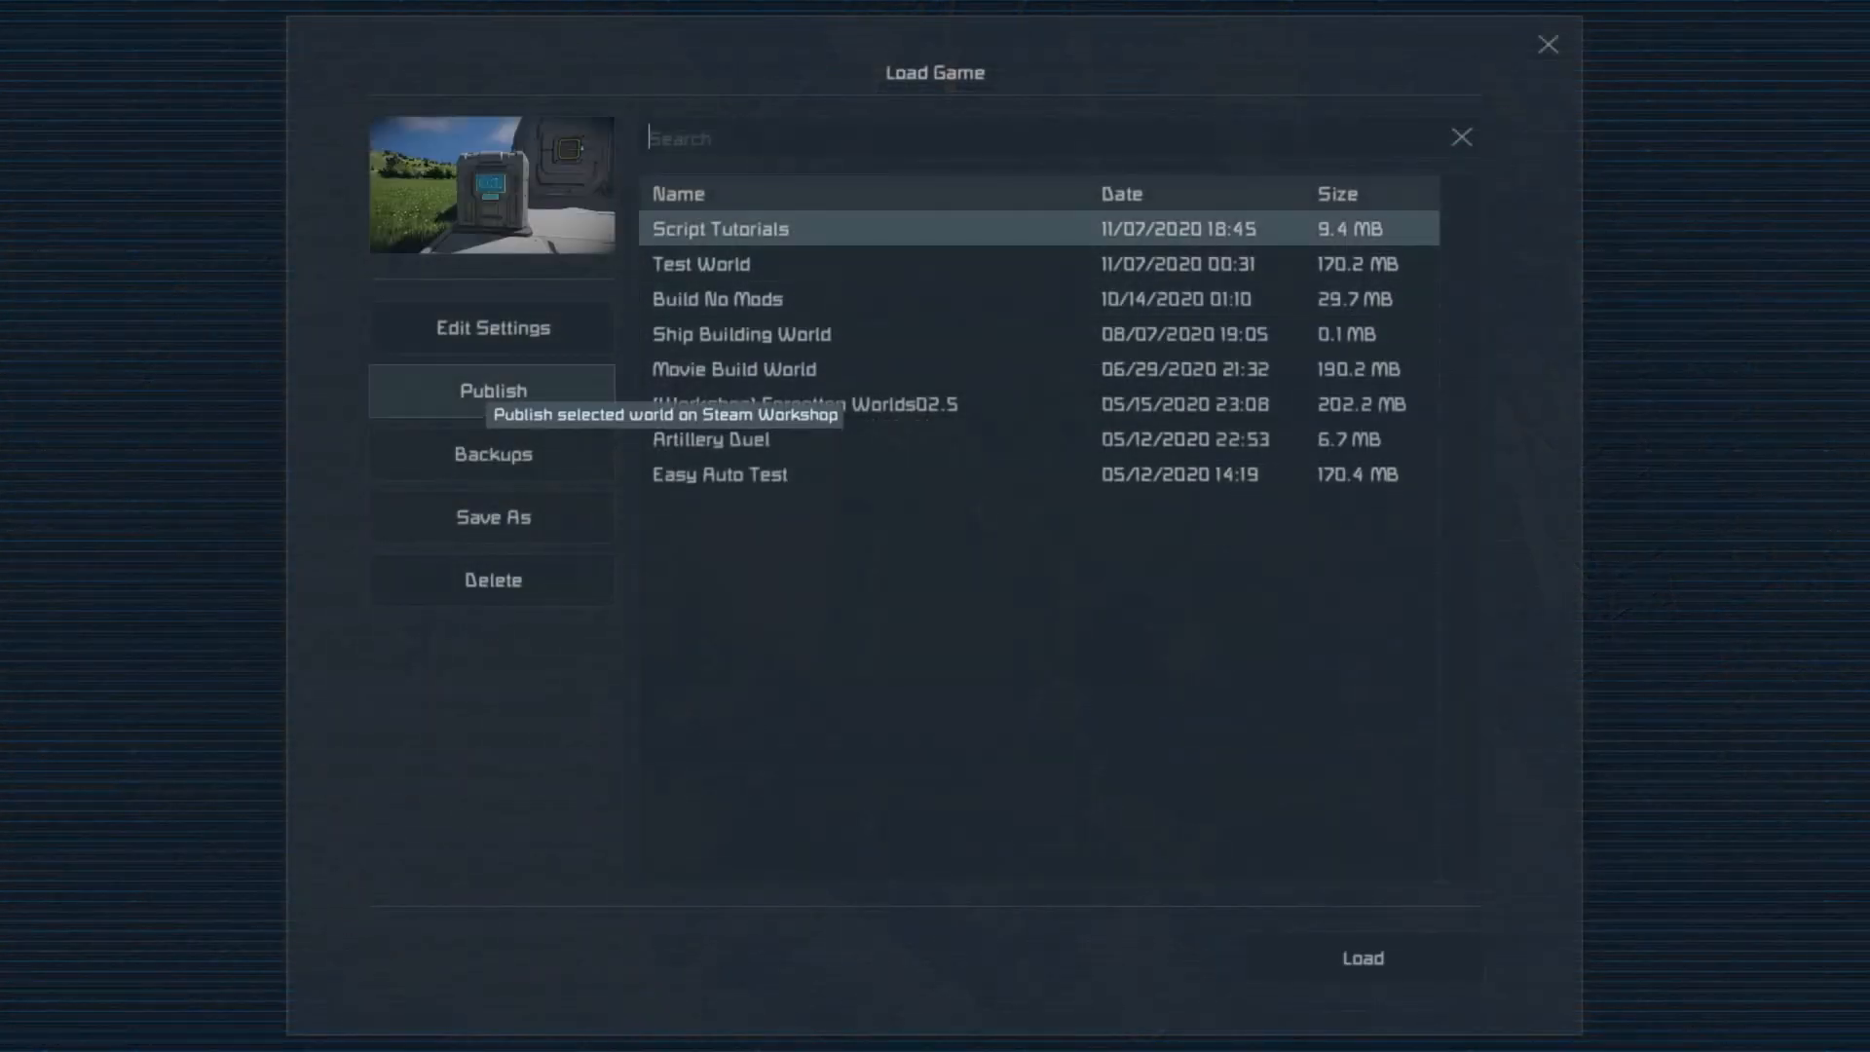
left_click(491, 327)
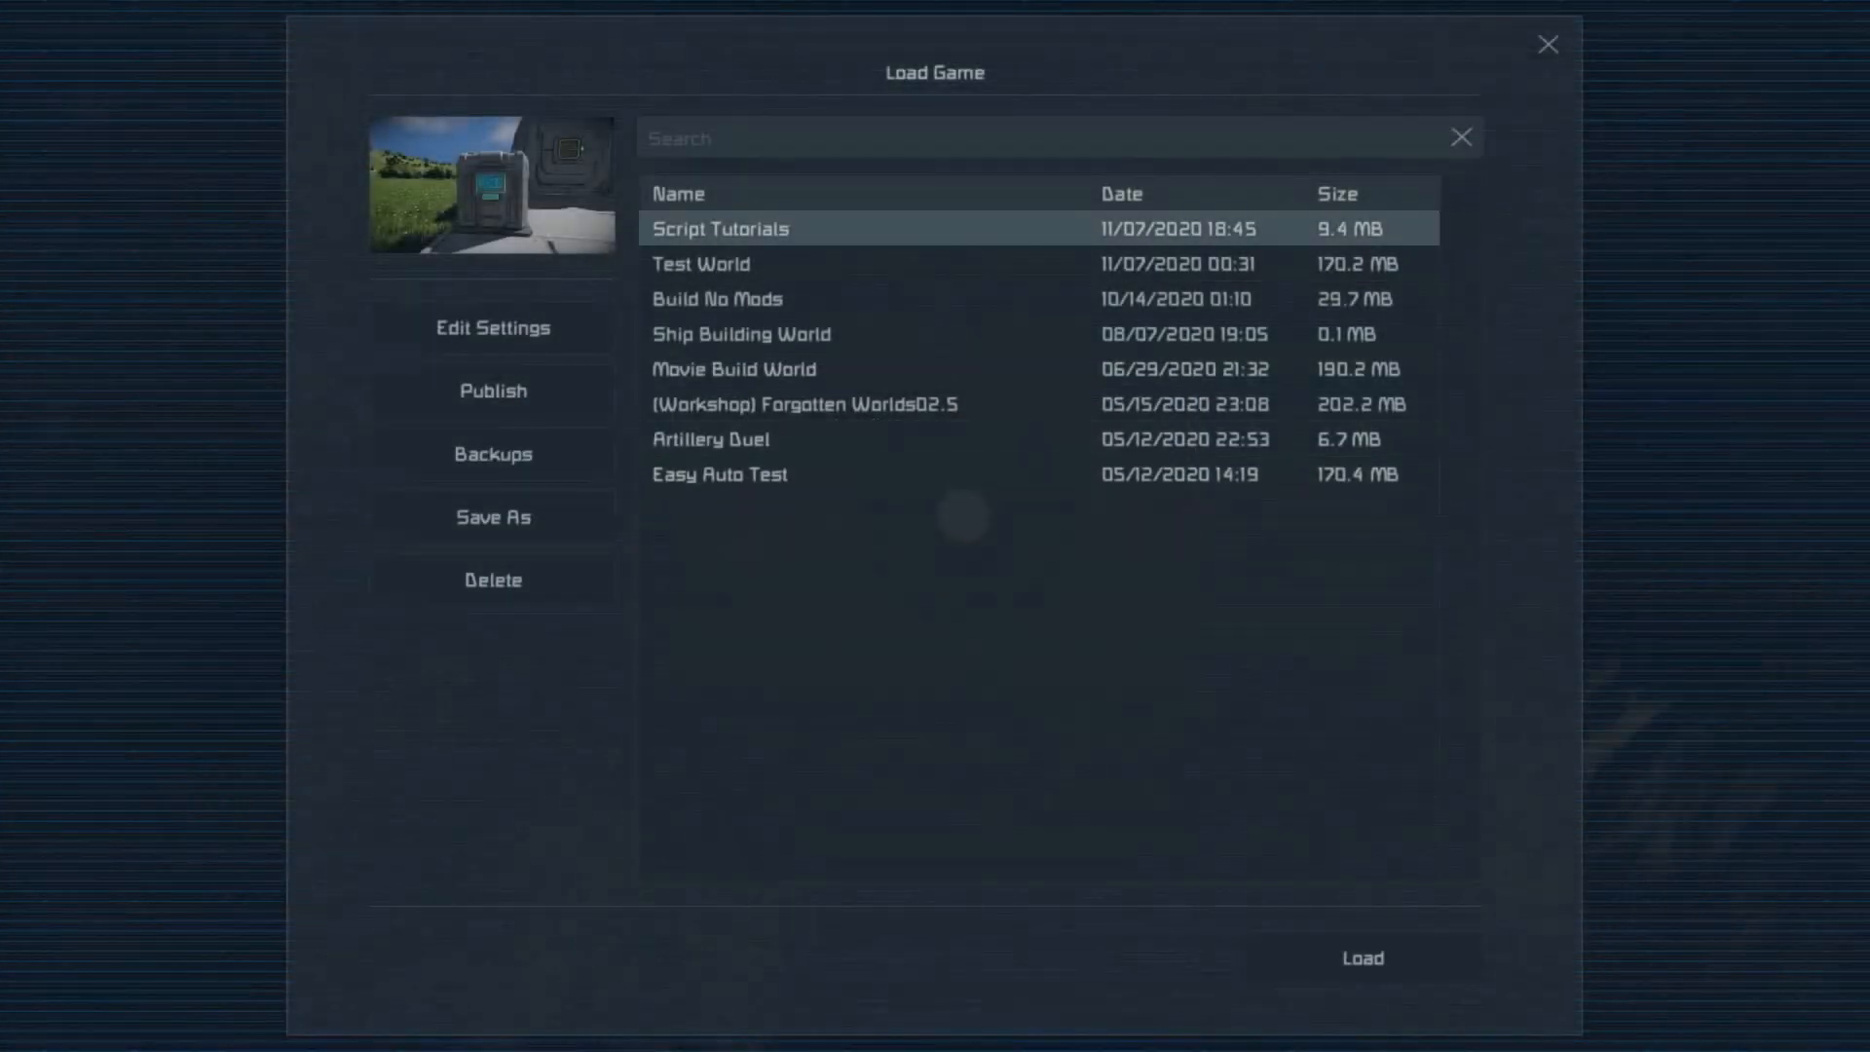
left_click(491, 327)
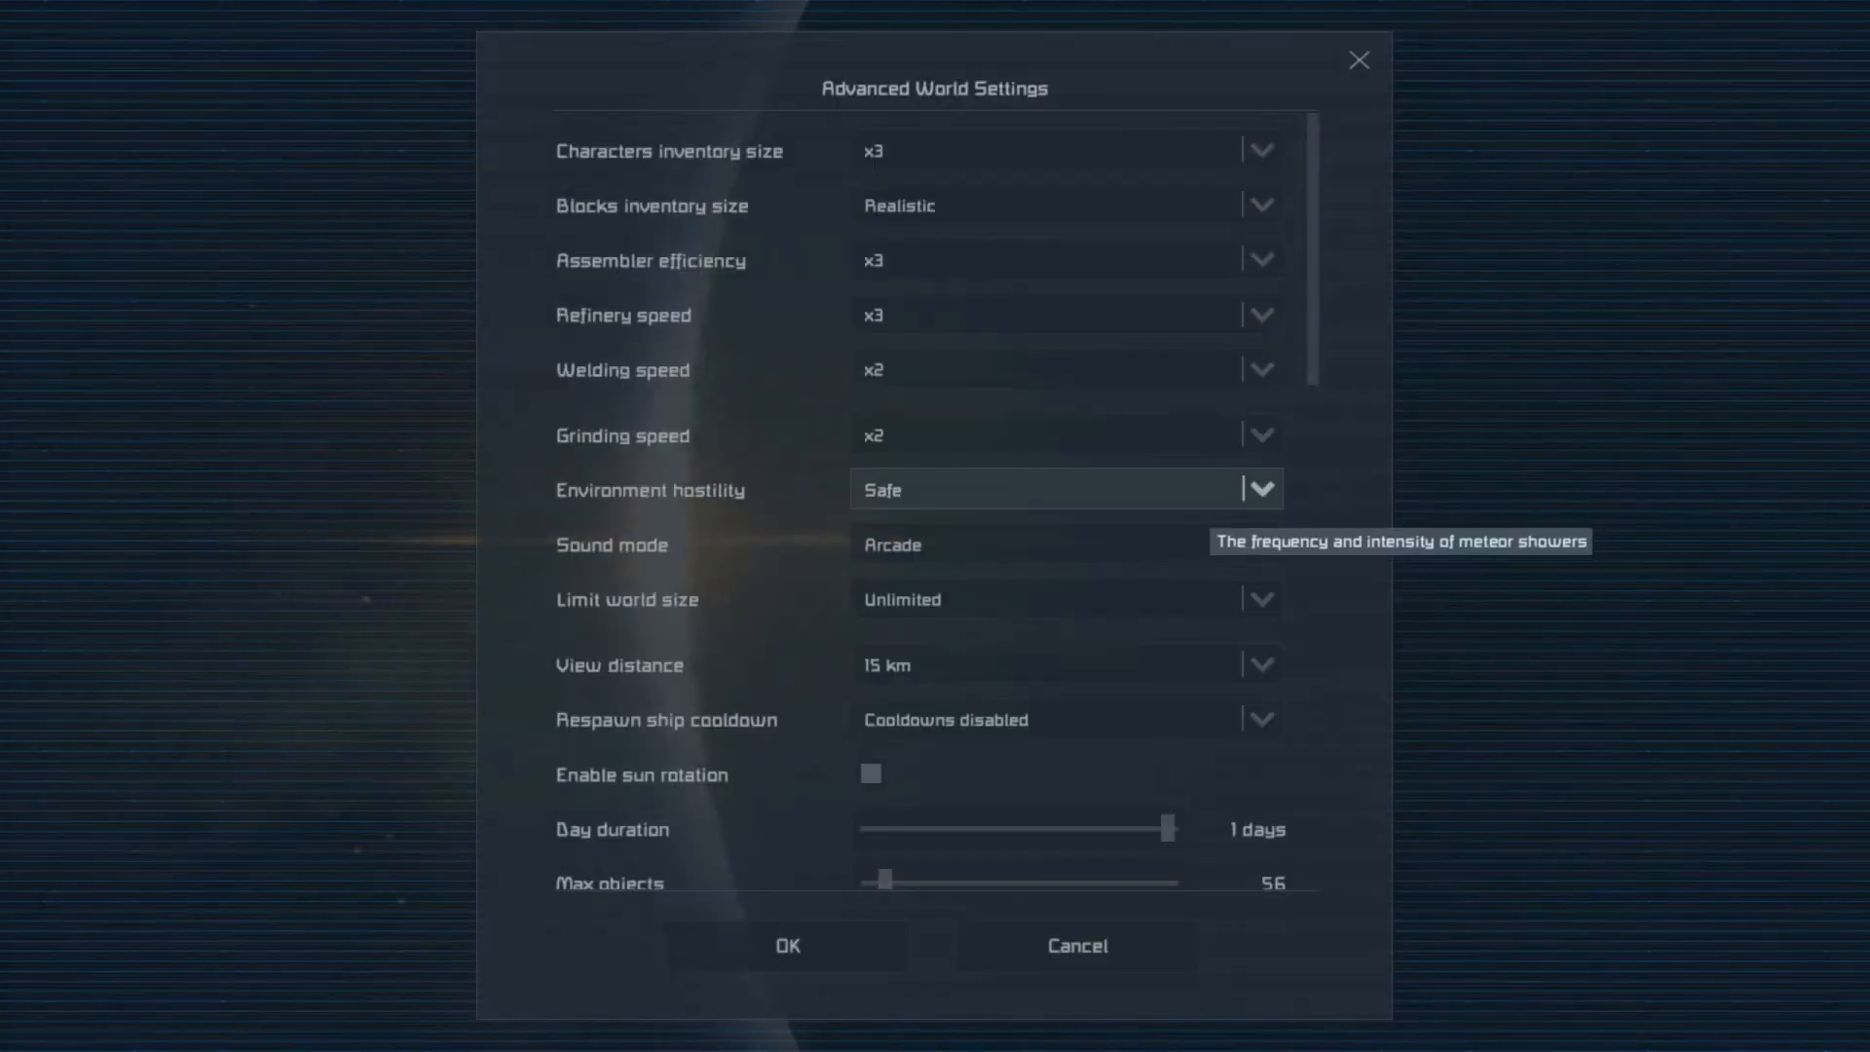
scroll("down", 3)
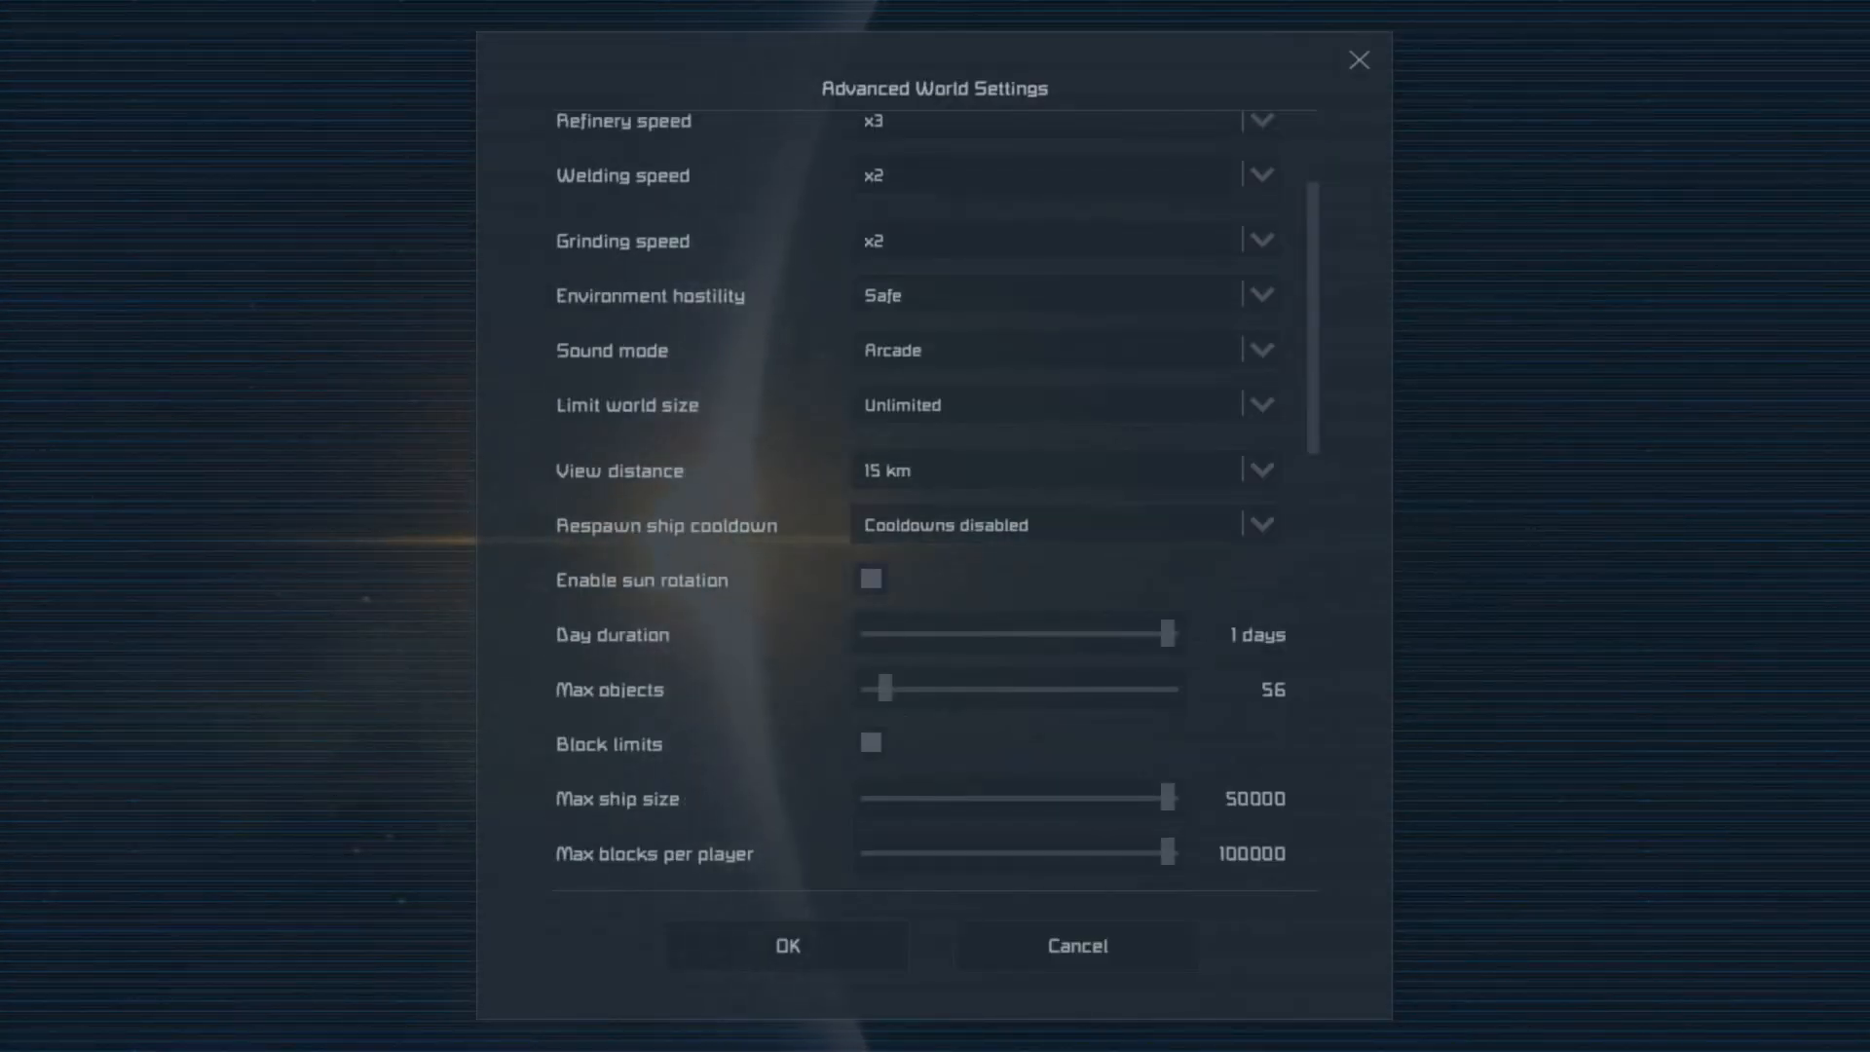
scroll("down", 3)
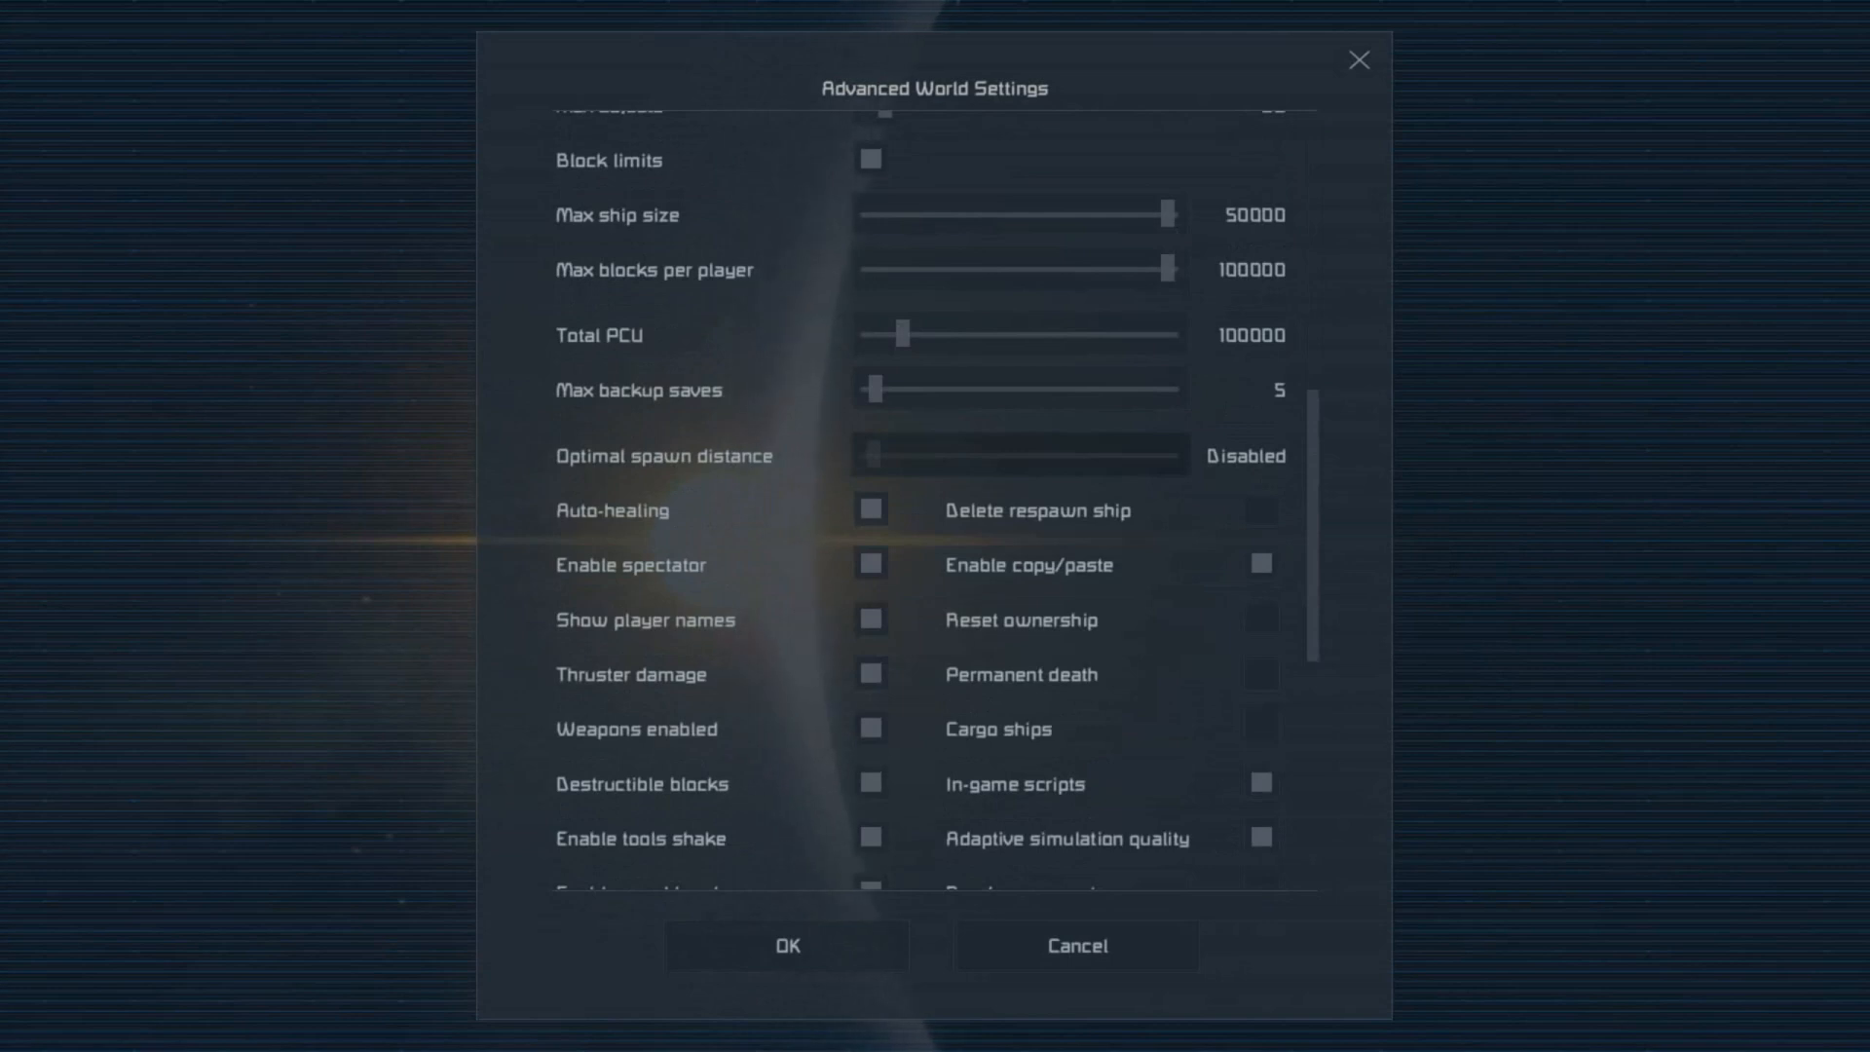
scroll("down", 3)
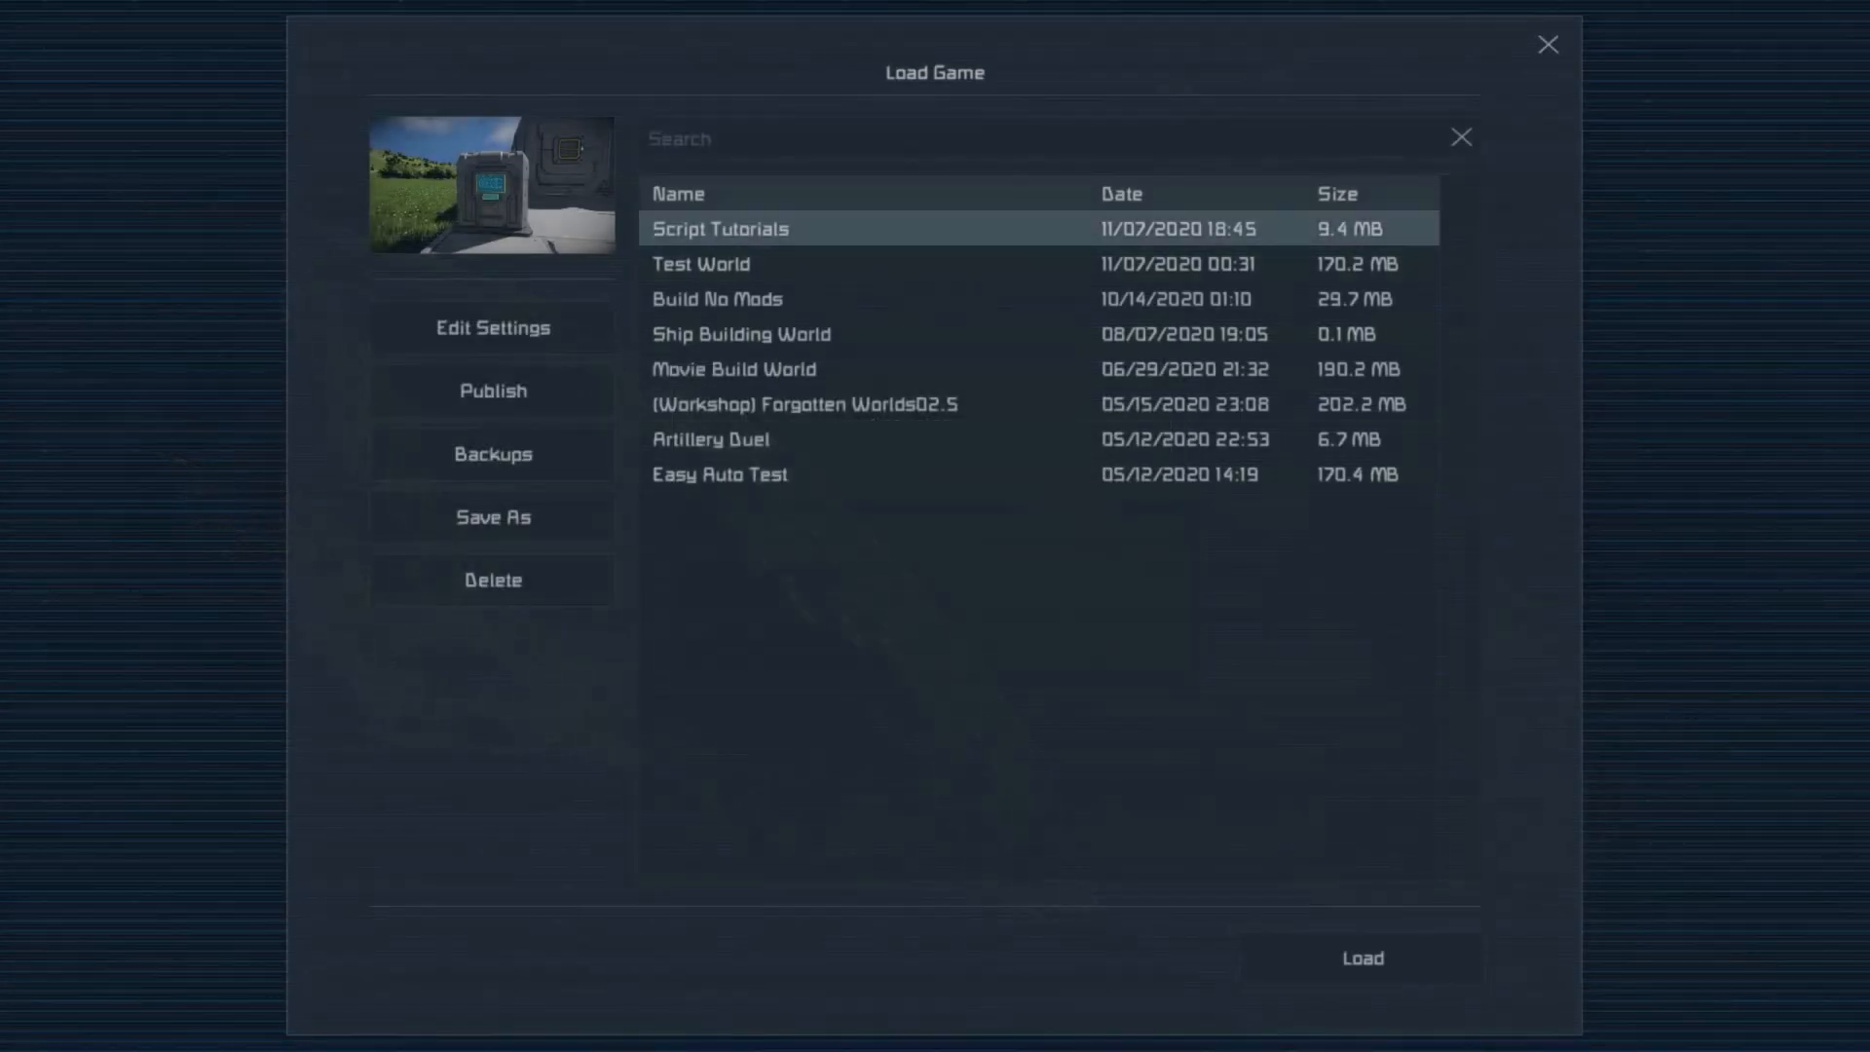
Start a new Custom Game, review its advanced In-game scripts setting, then close back to the main menu.
left_click(1547, 45)
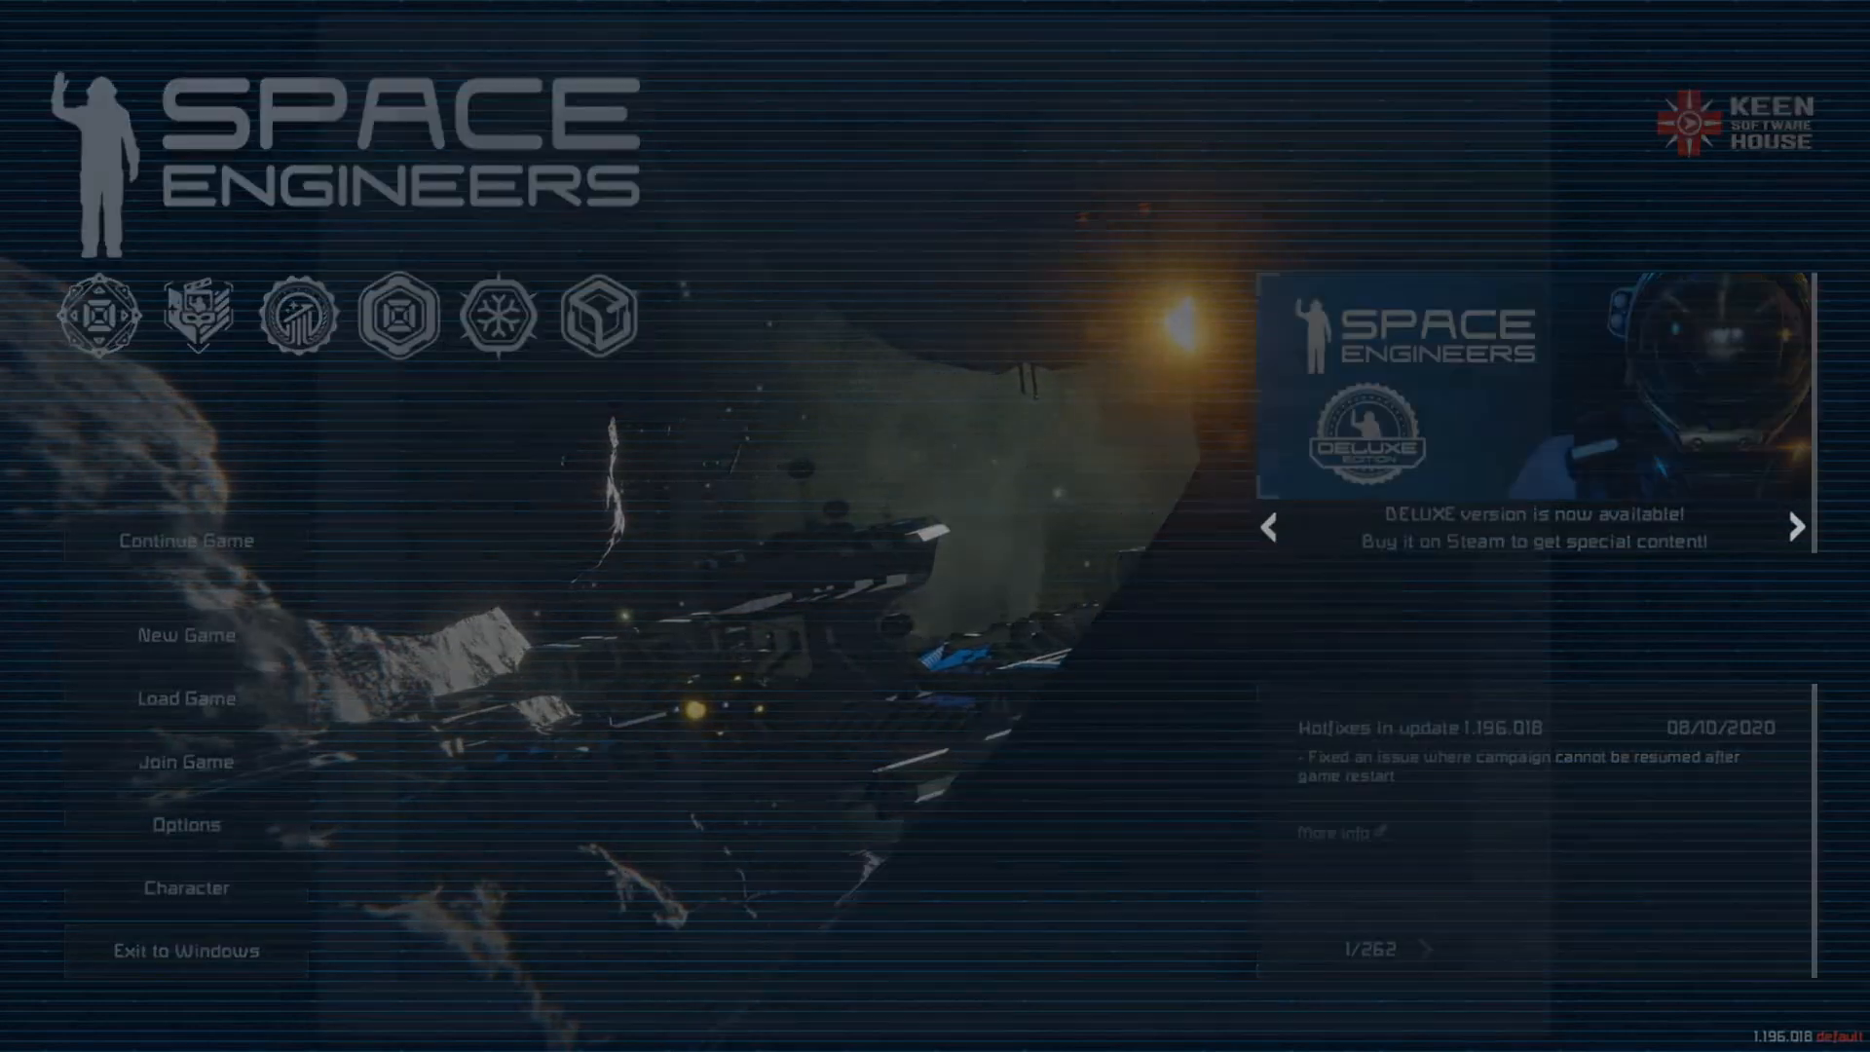
left_click(185, 634)
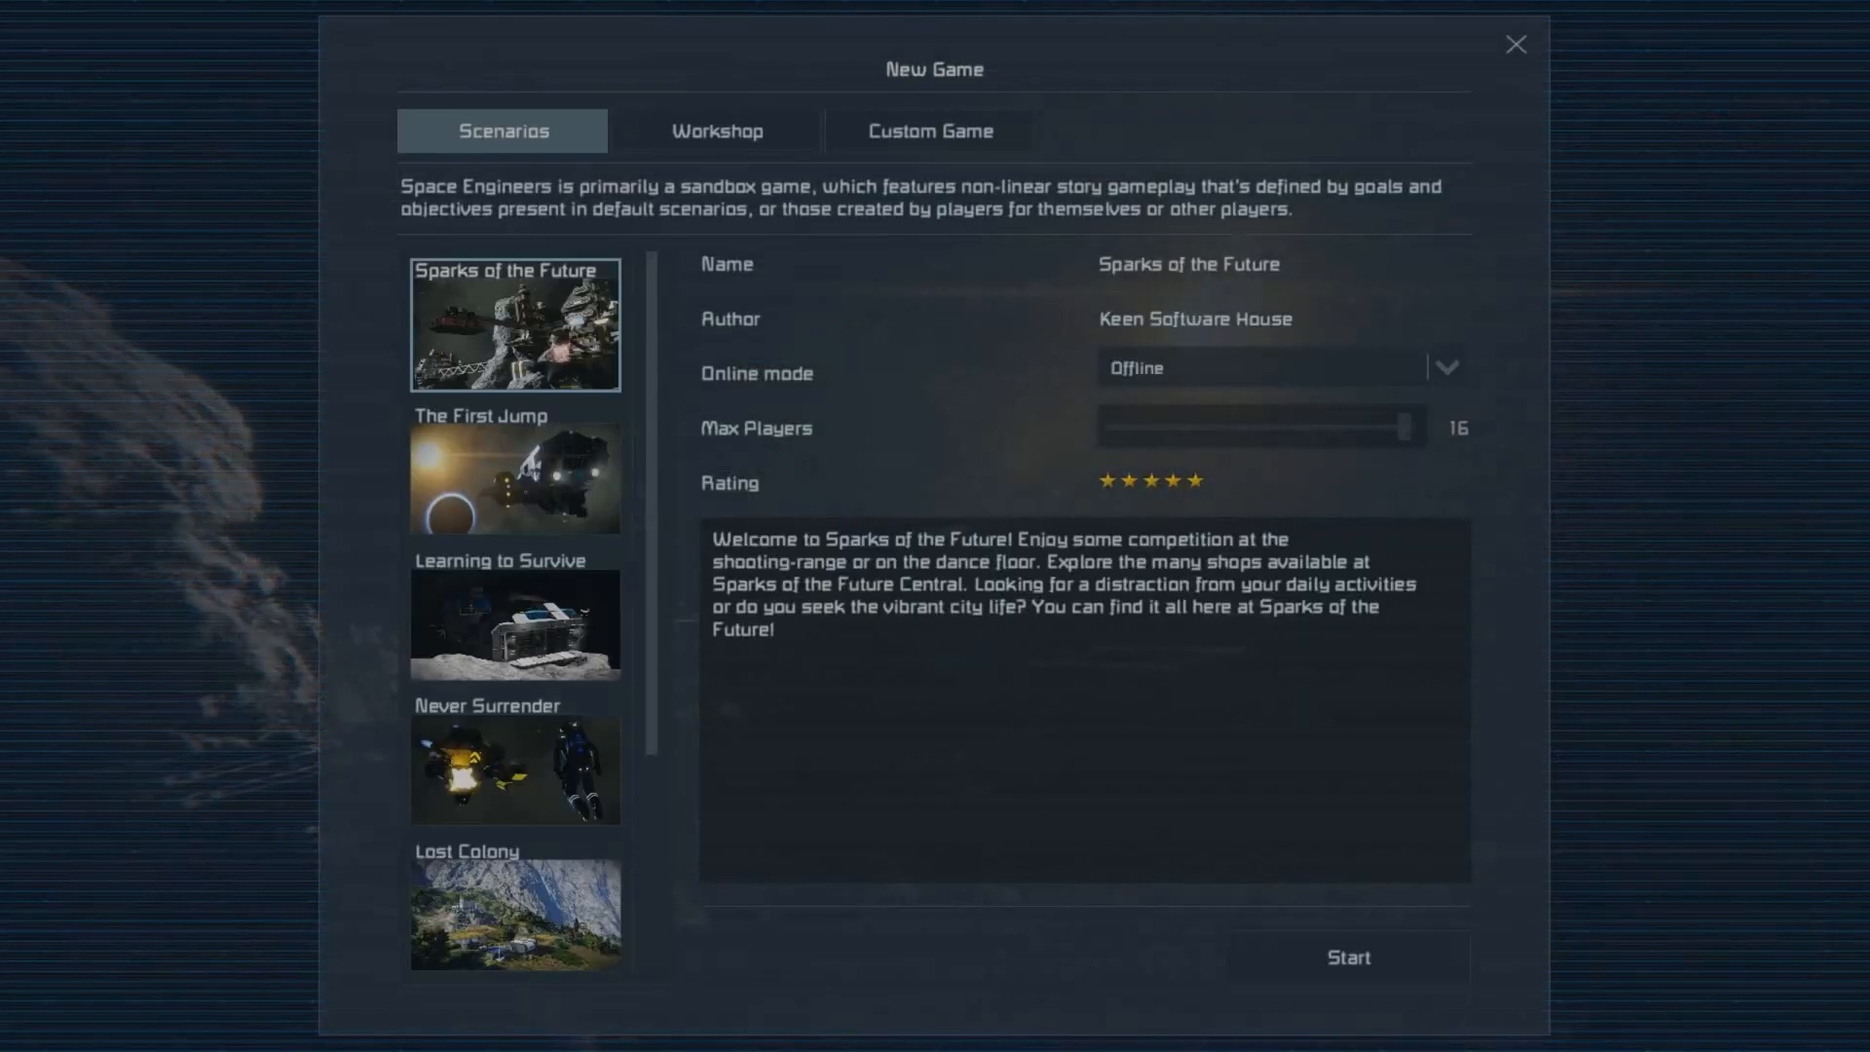
left_click(927, 130)
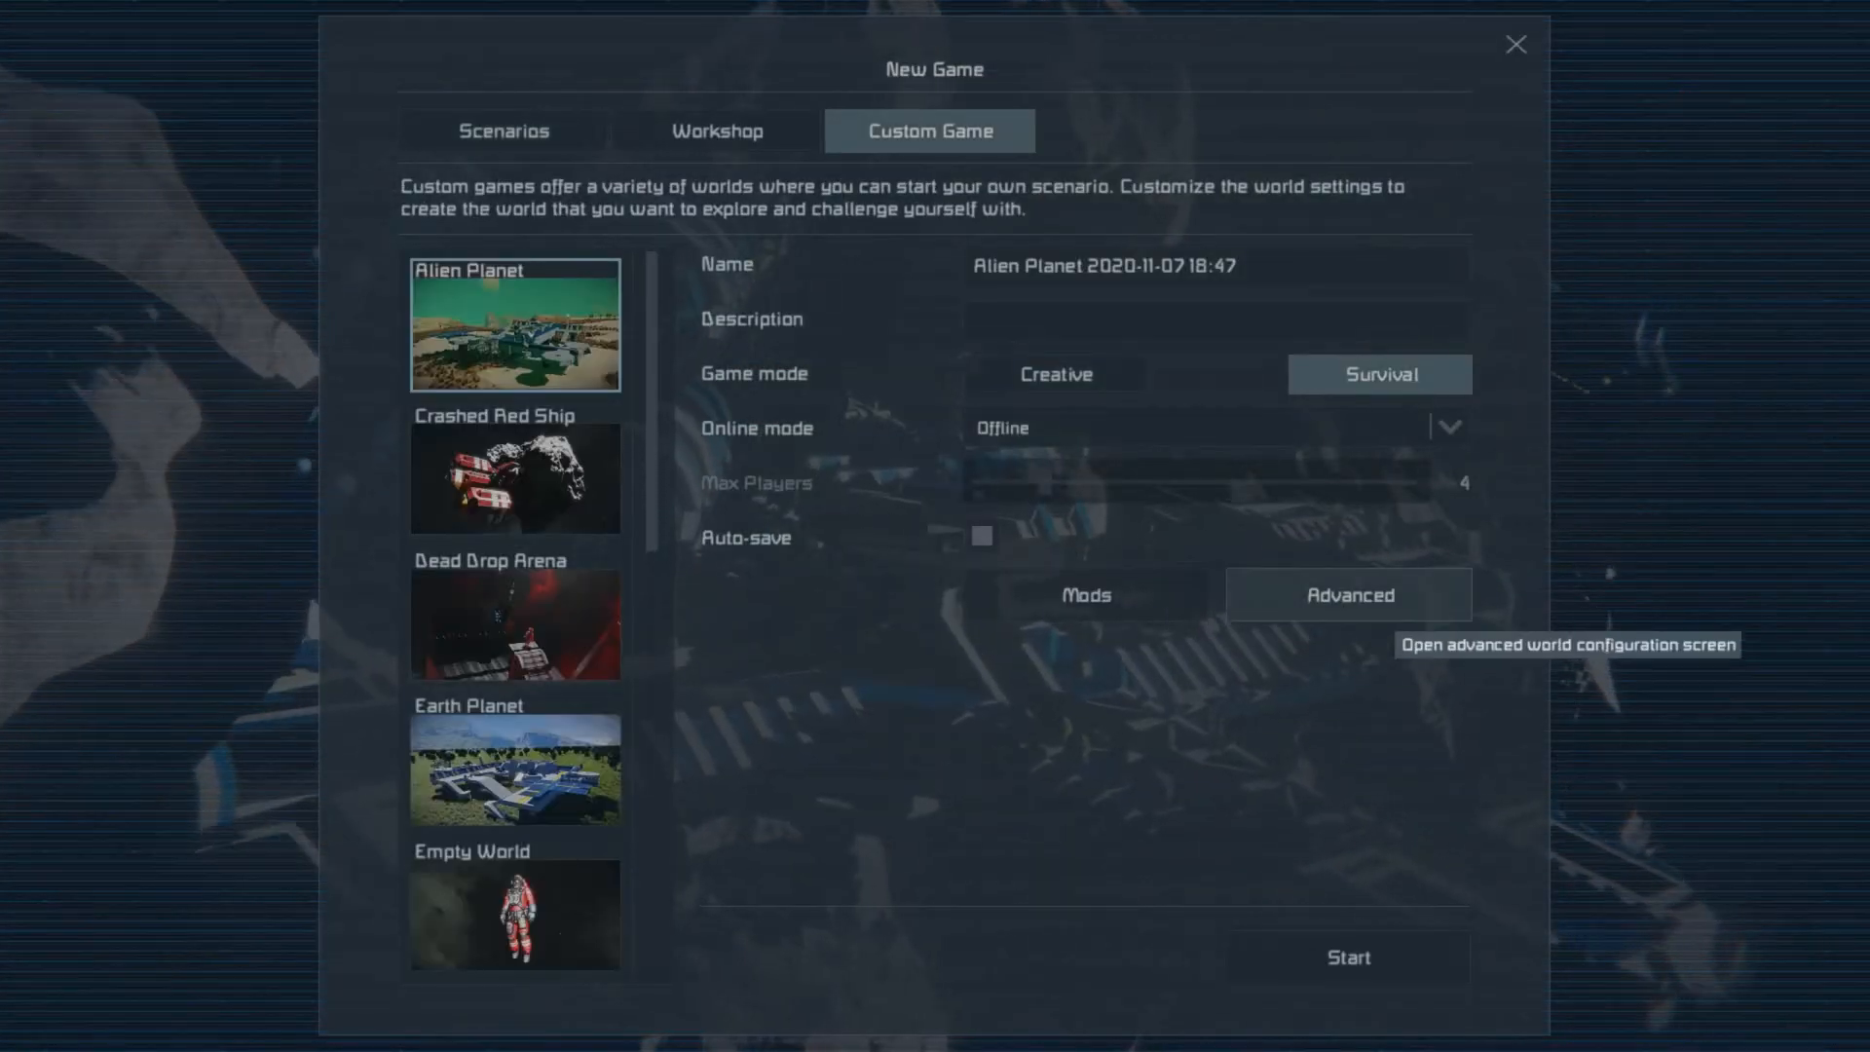
left_click(1346, 595)
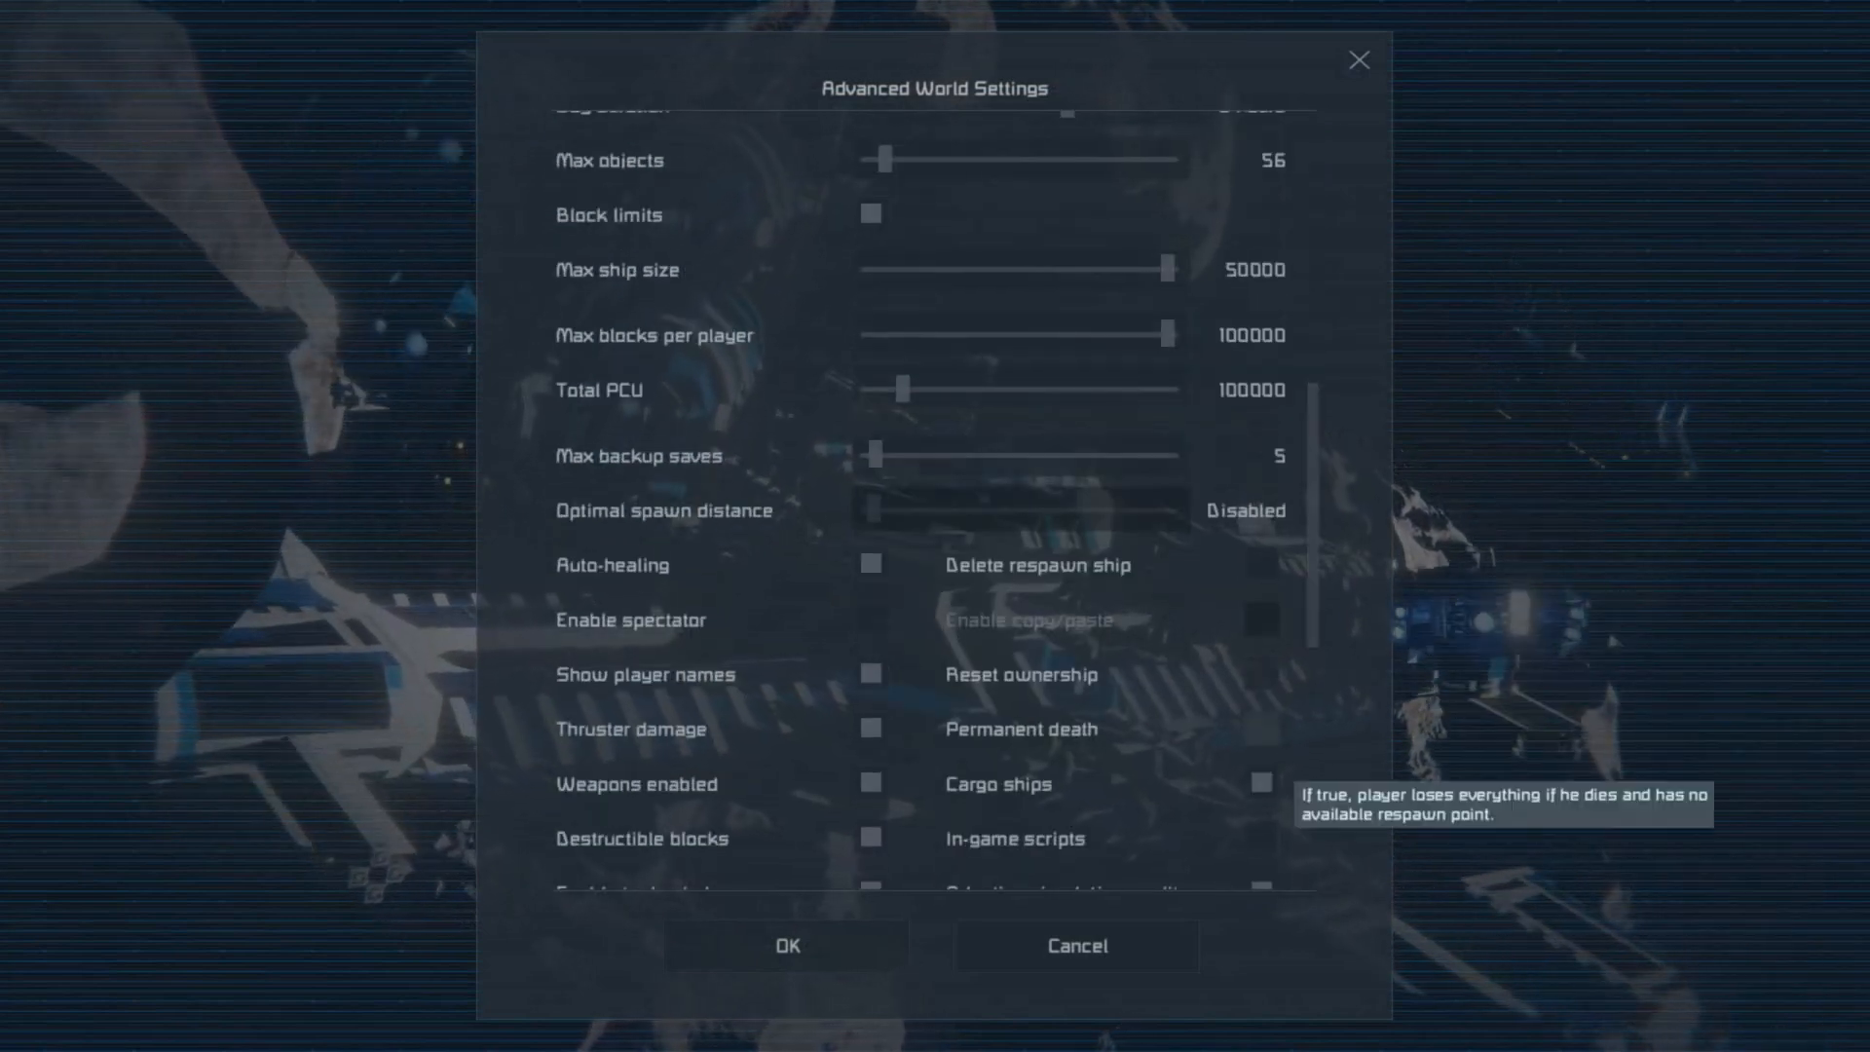
scroll("down", 3)
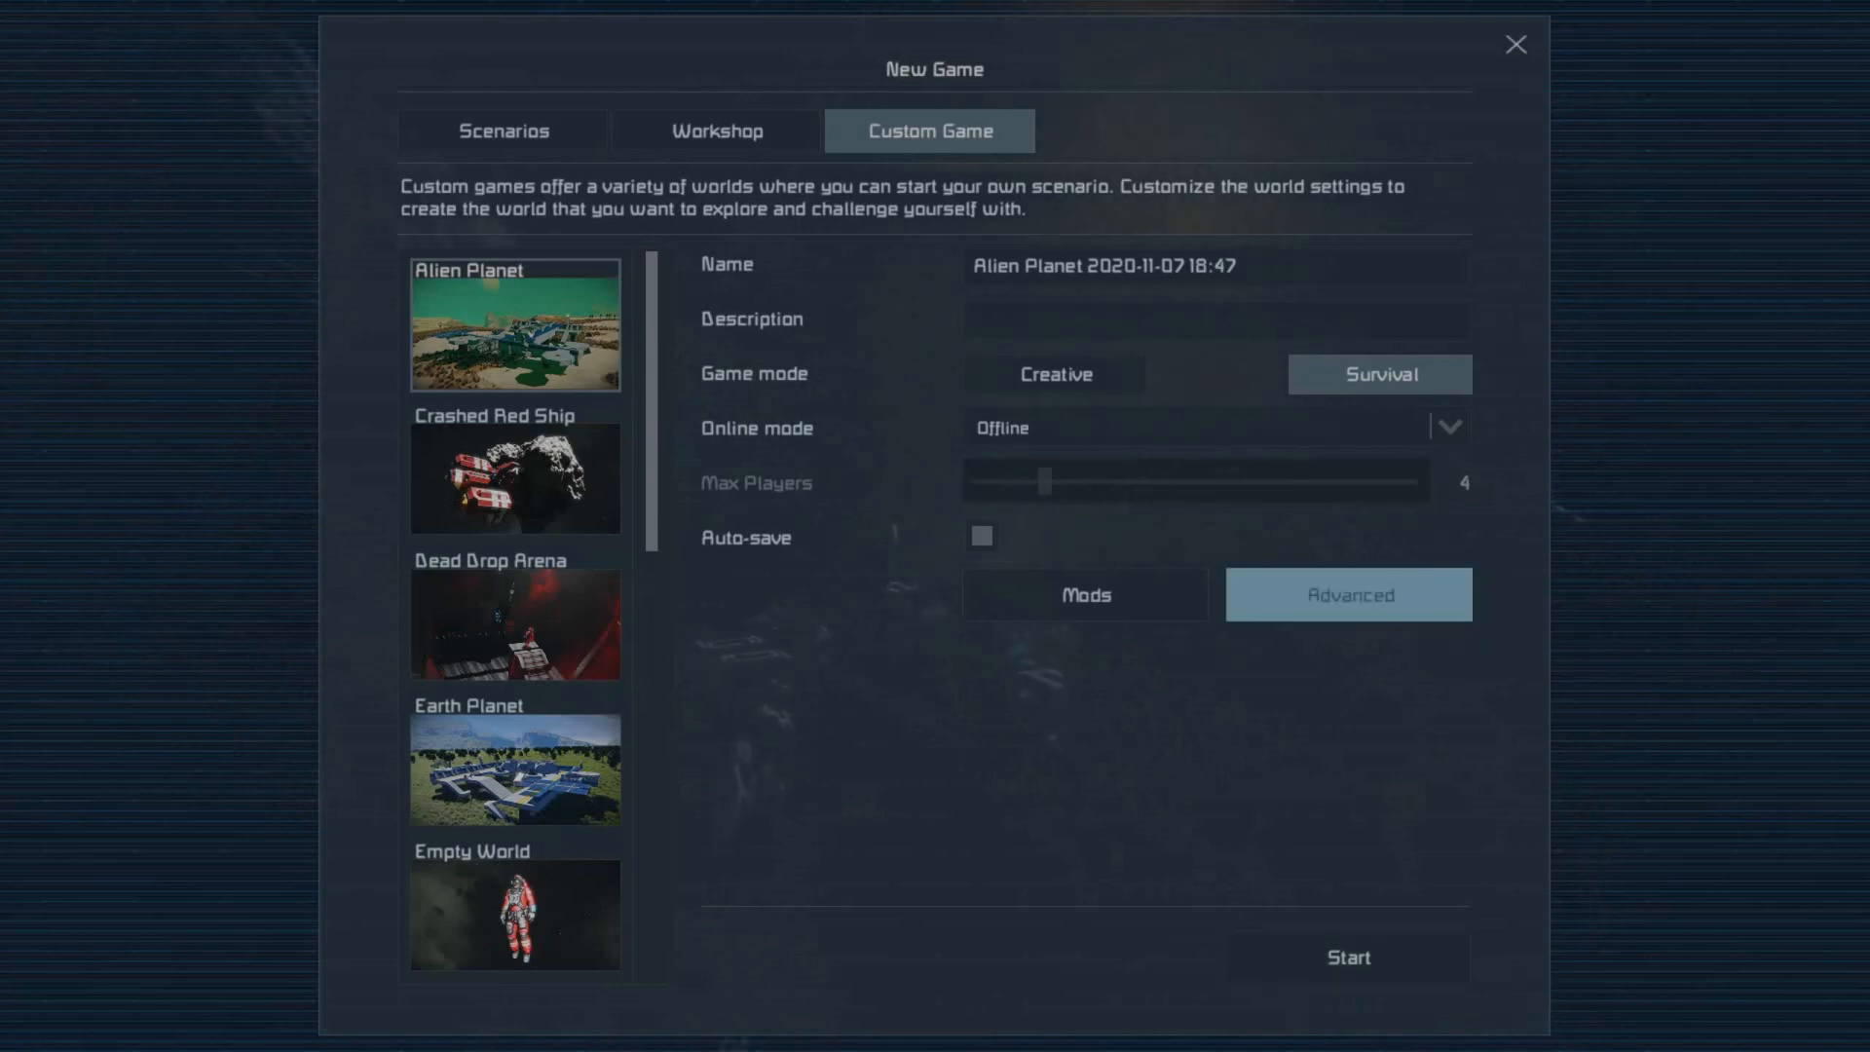
left_click(1516, 44)
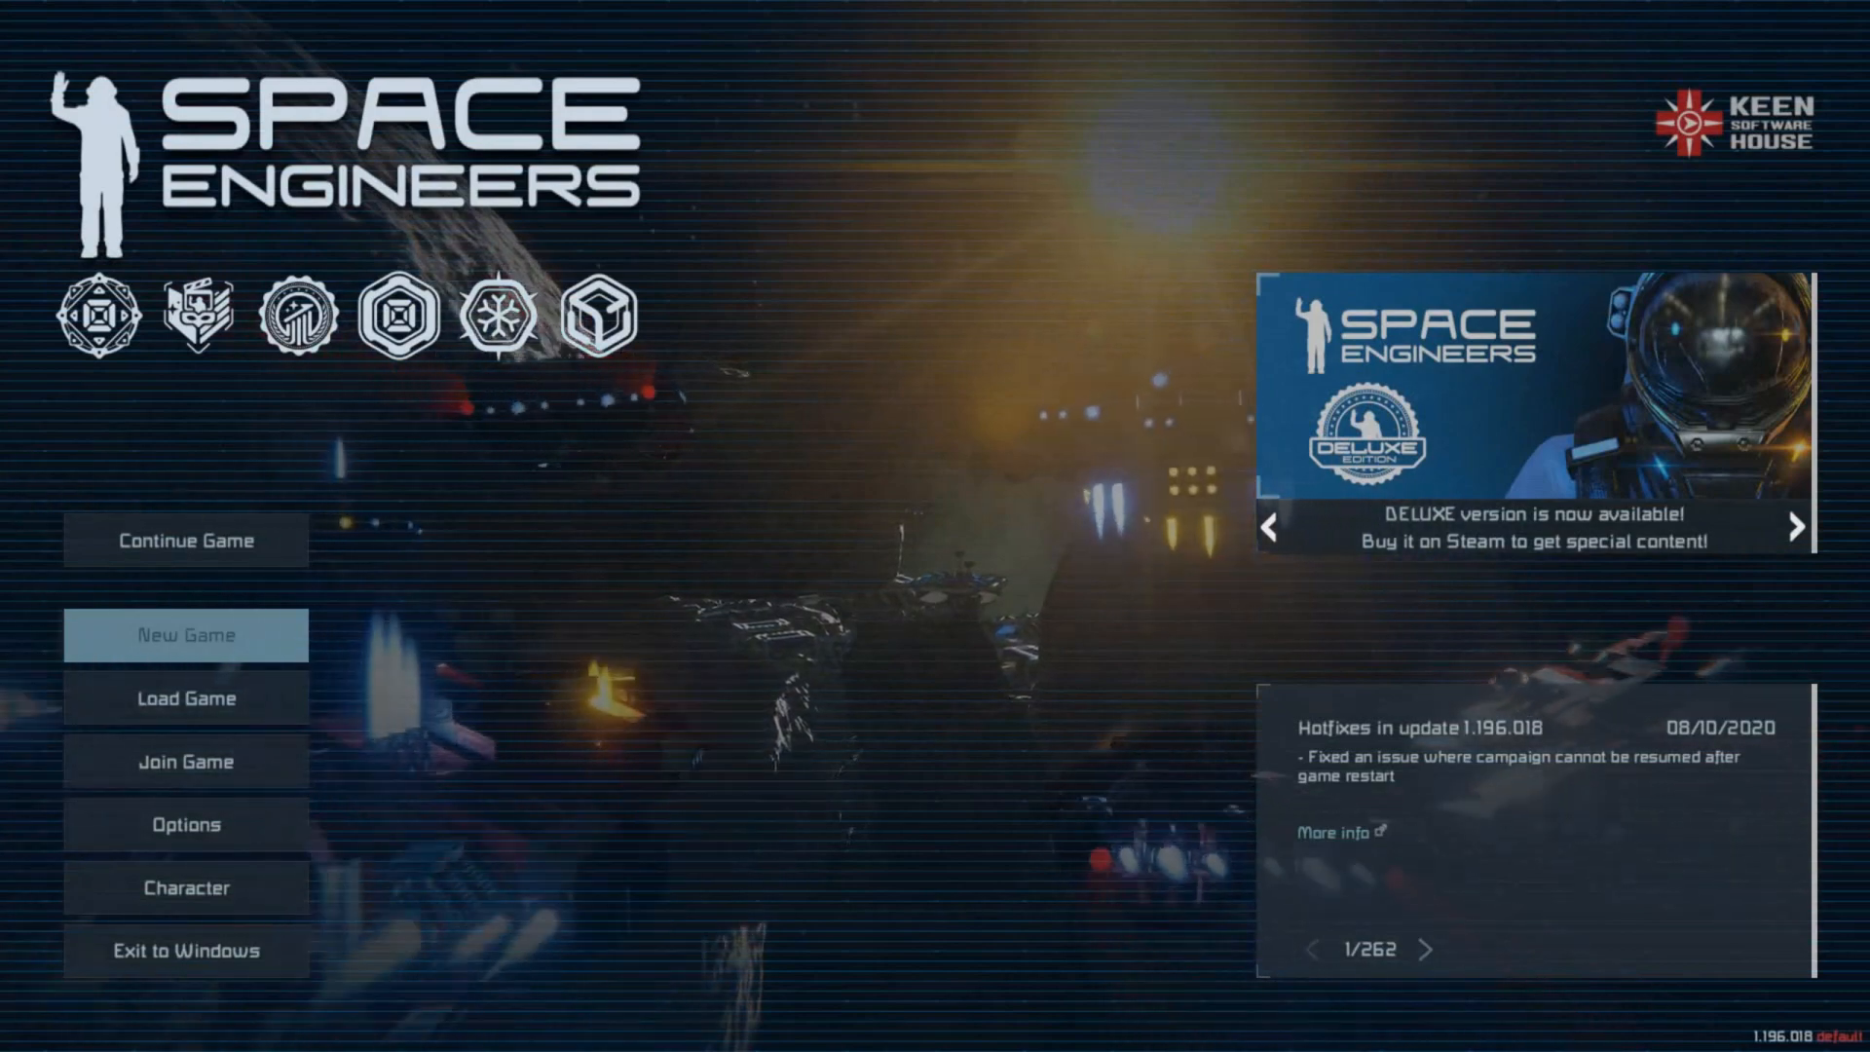
Continue the last world and bring up the programmable block's terminal control panel.
left_click(1797, 527)
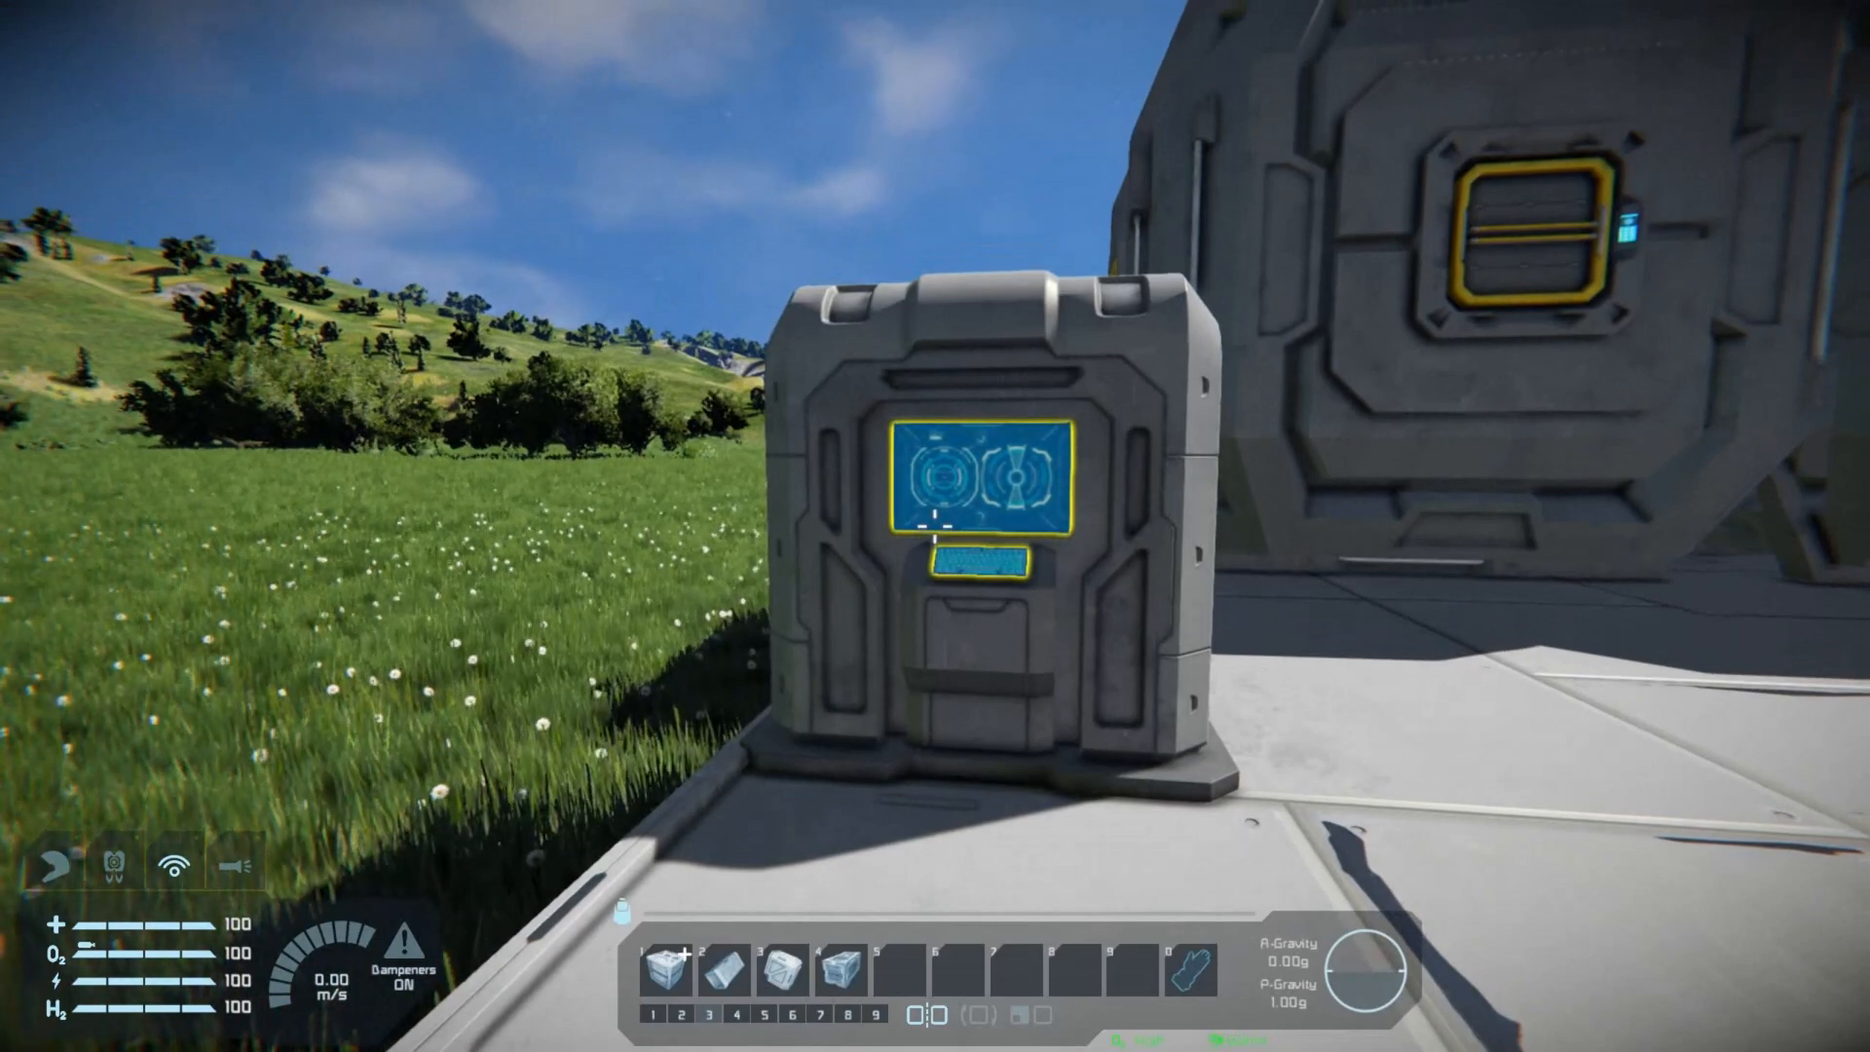
left_click(931, 477)
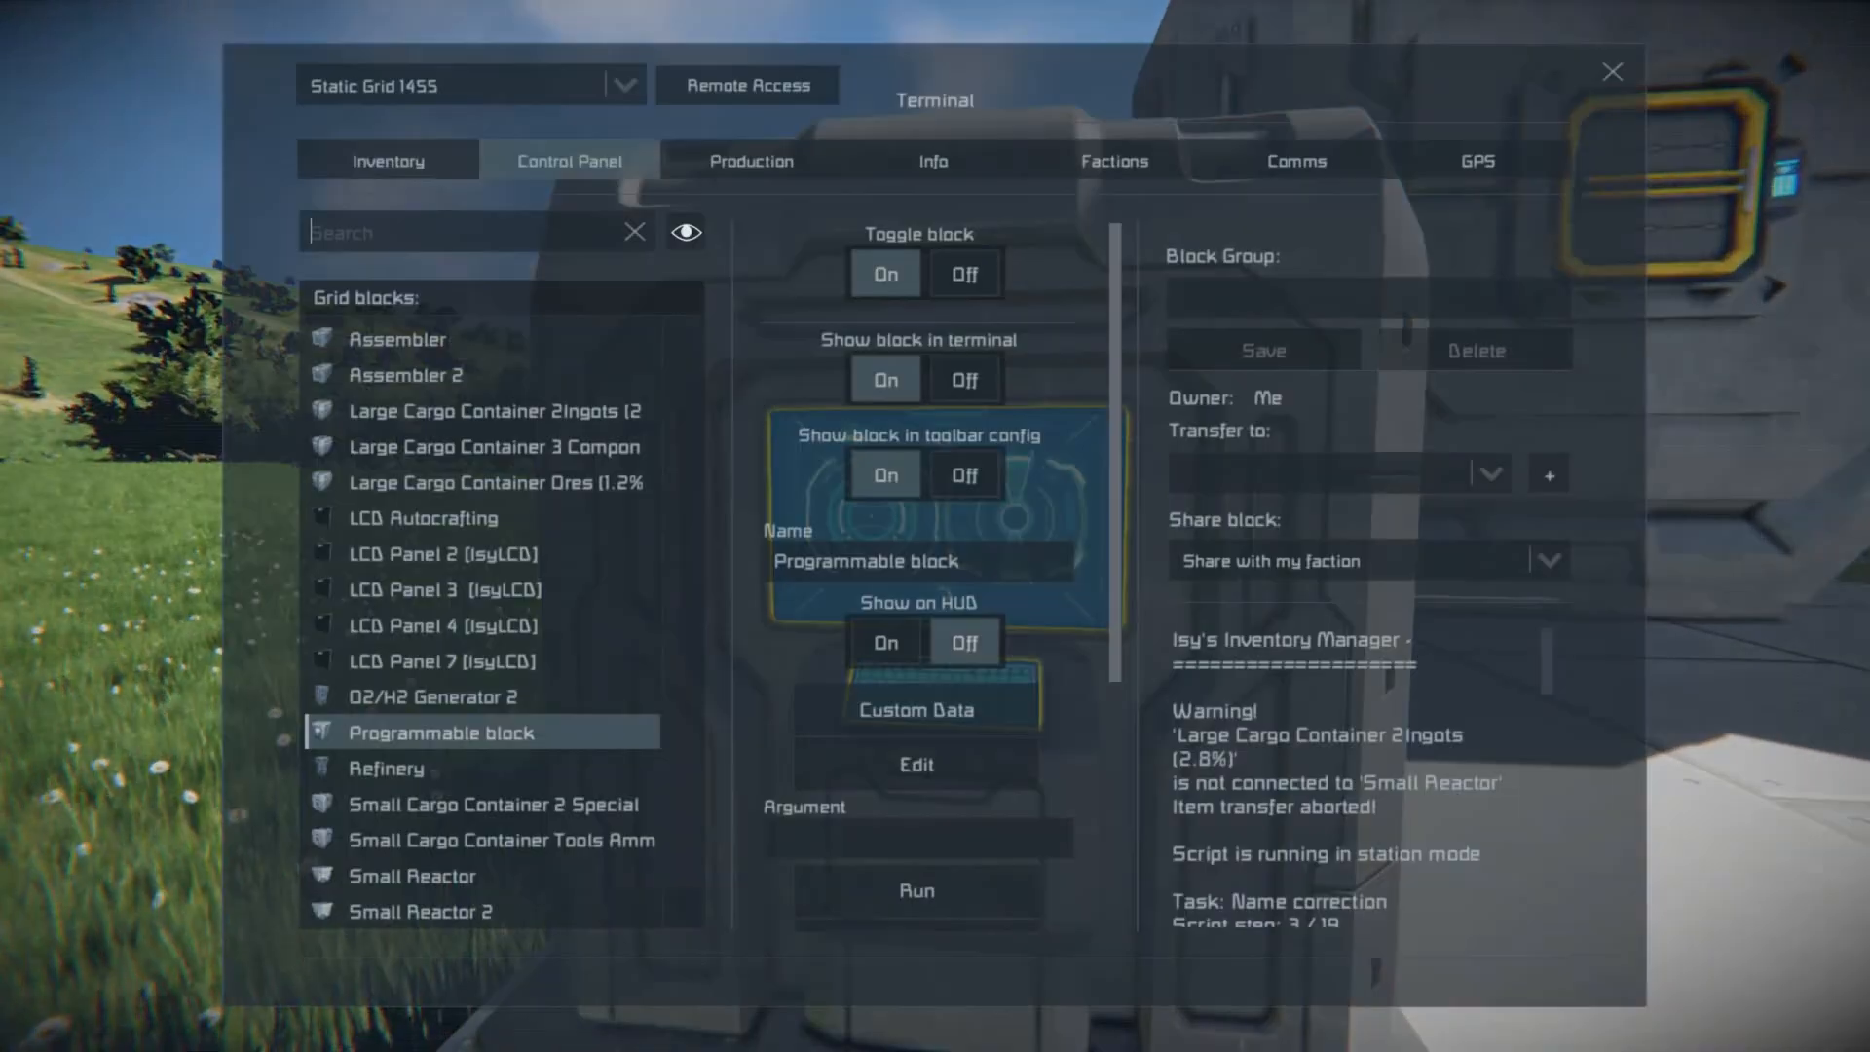
mouse_move(916, 763)
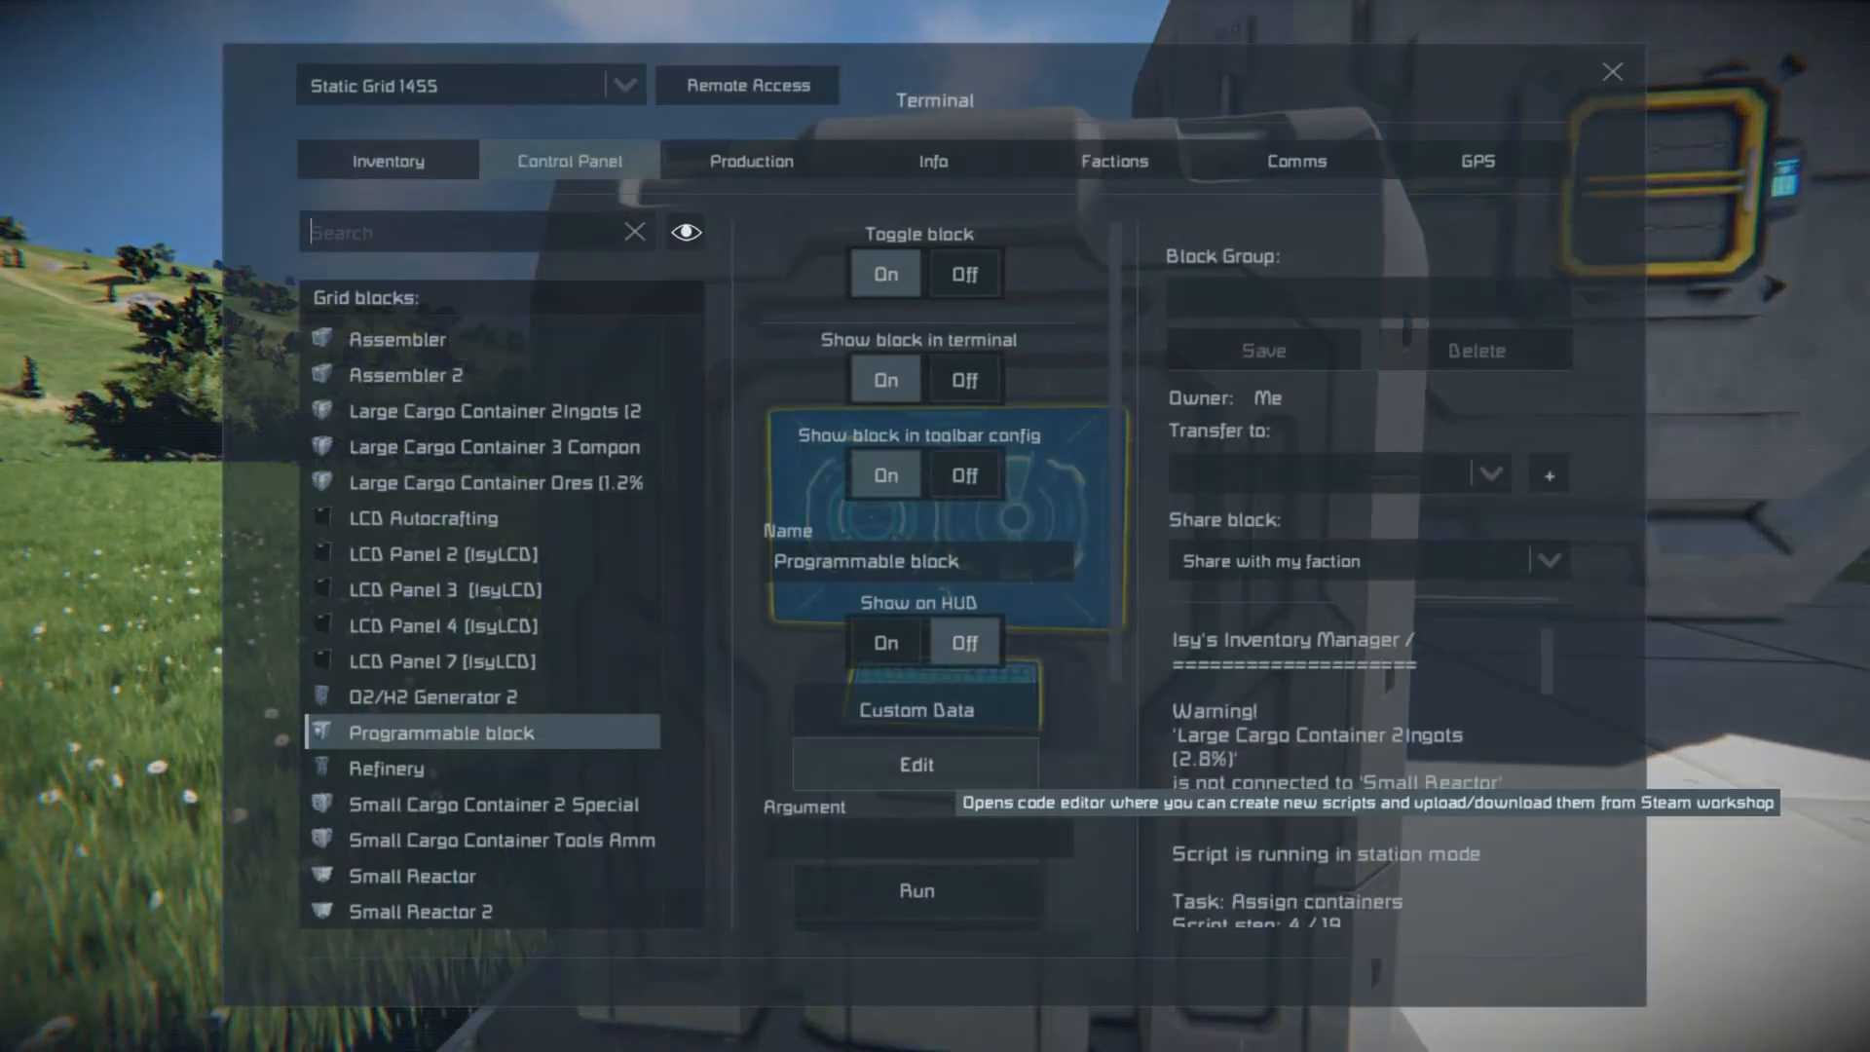
In Browse Scripts, refresh the list and filter by 'isy' to select Isy's Inventory Manager.
left_click(916, 764)
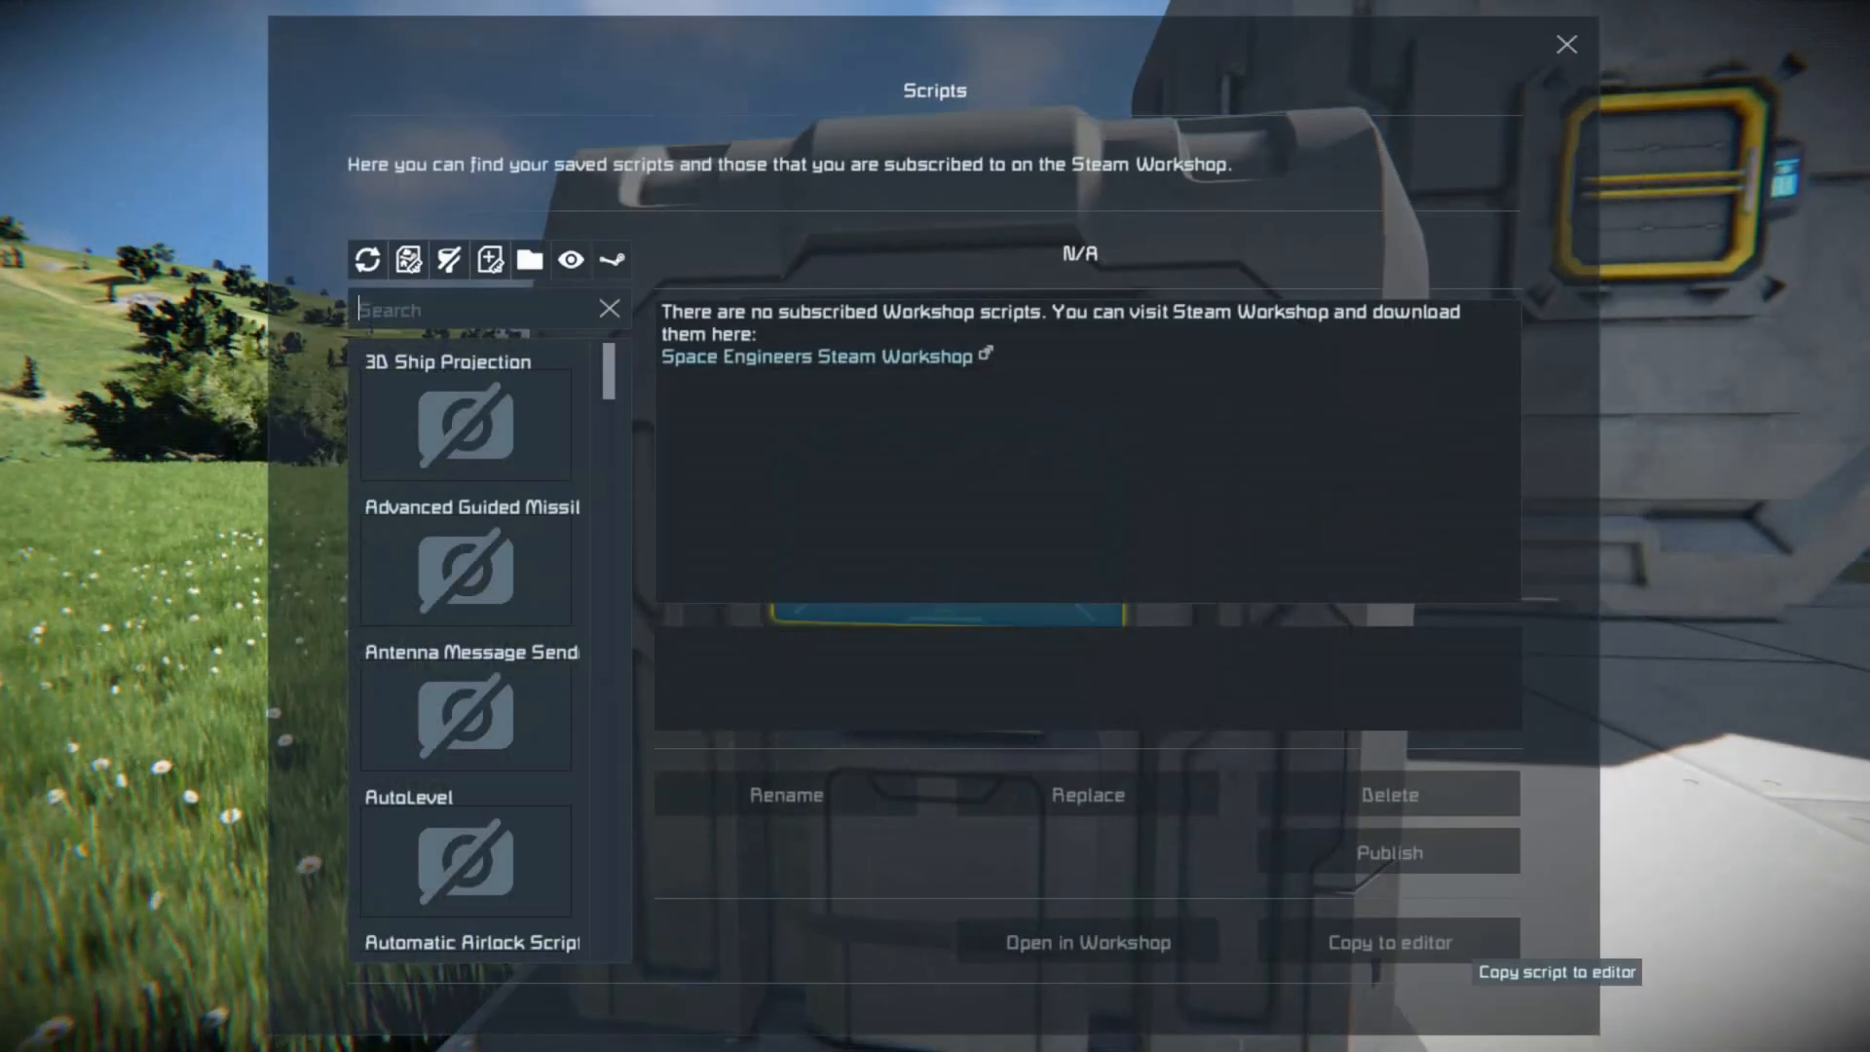
left_click(366, 259)
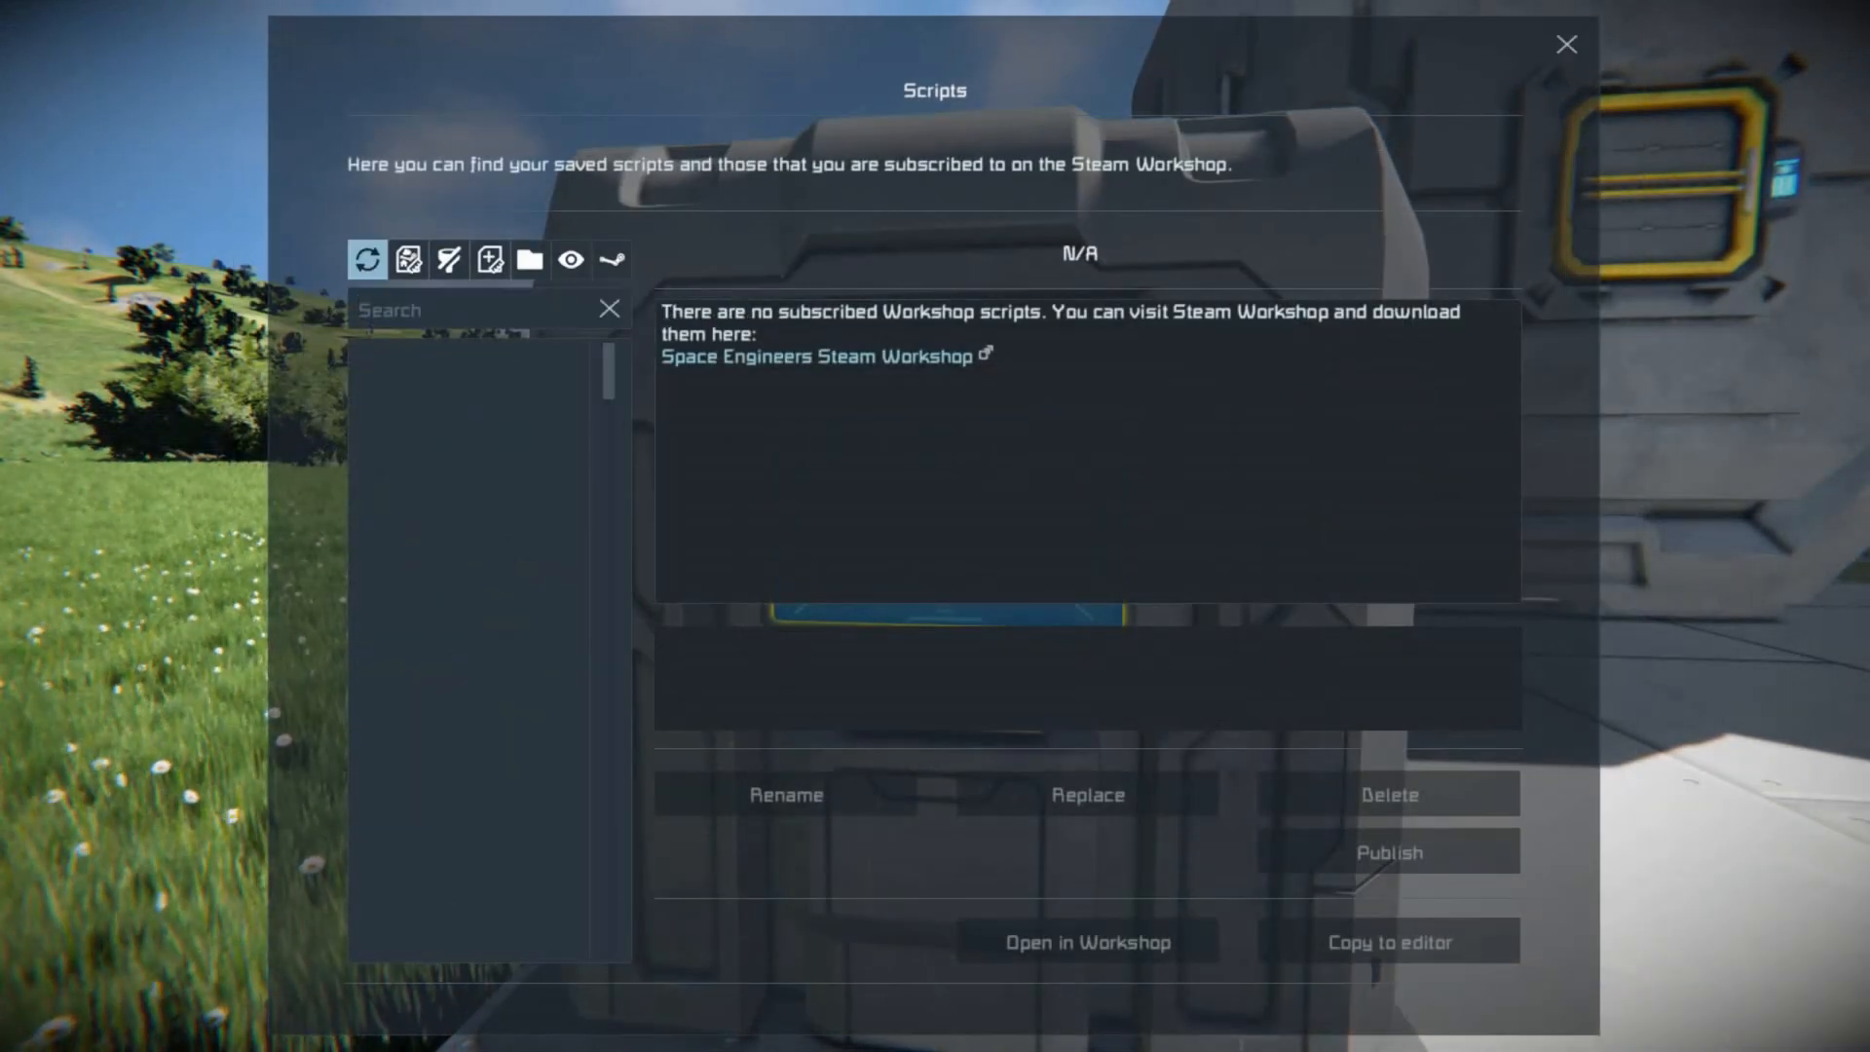
left_click(366, 259)
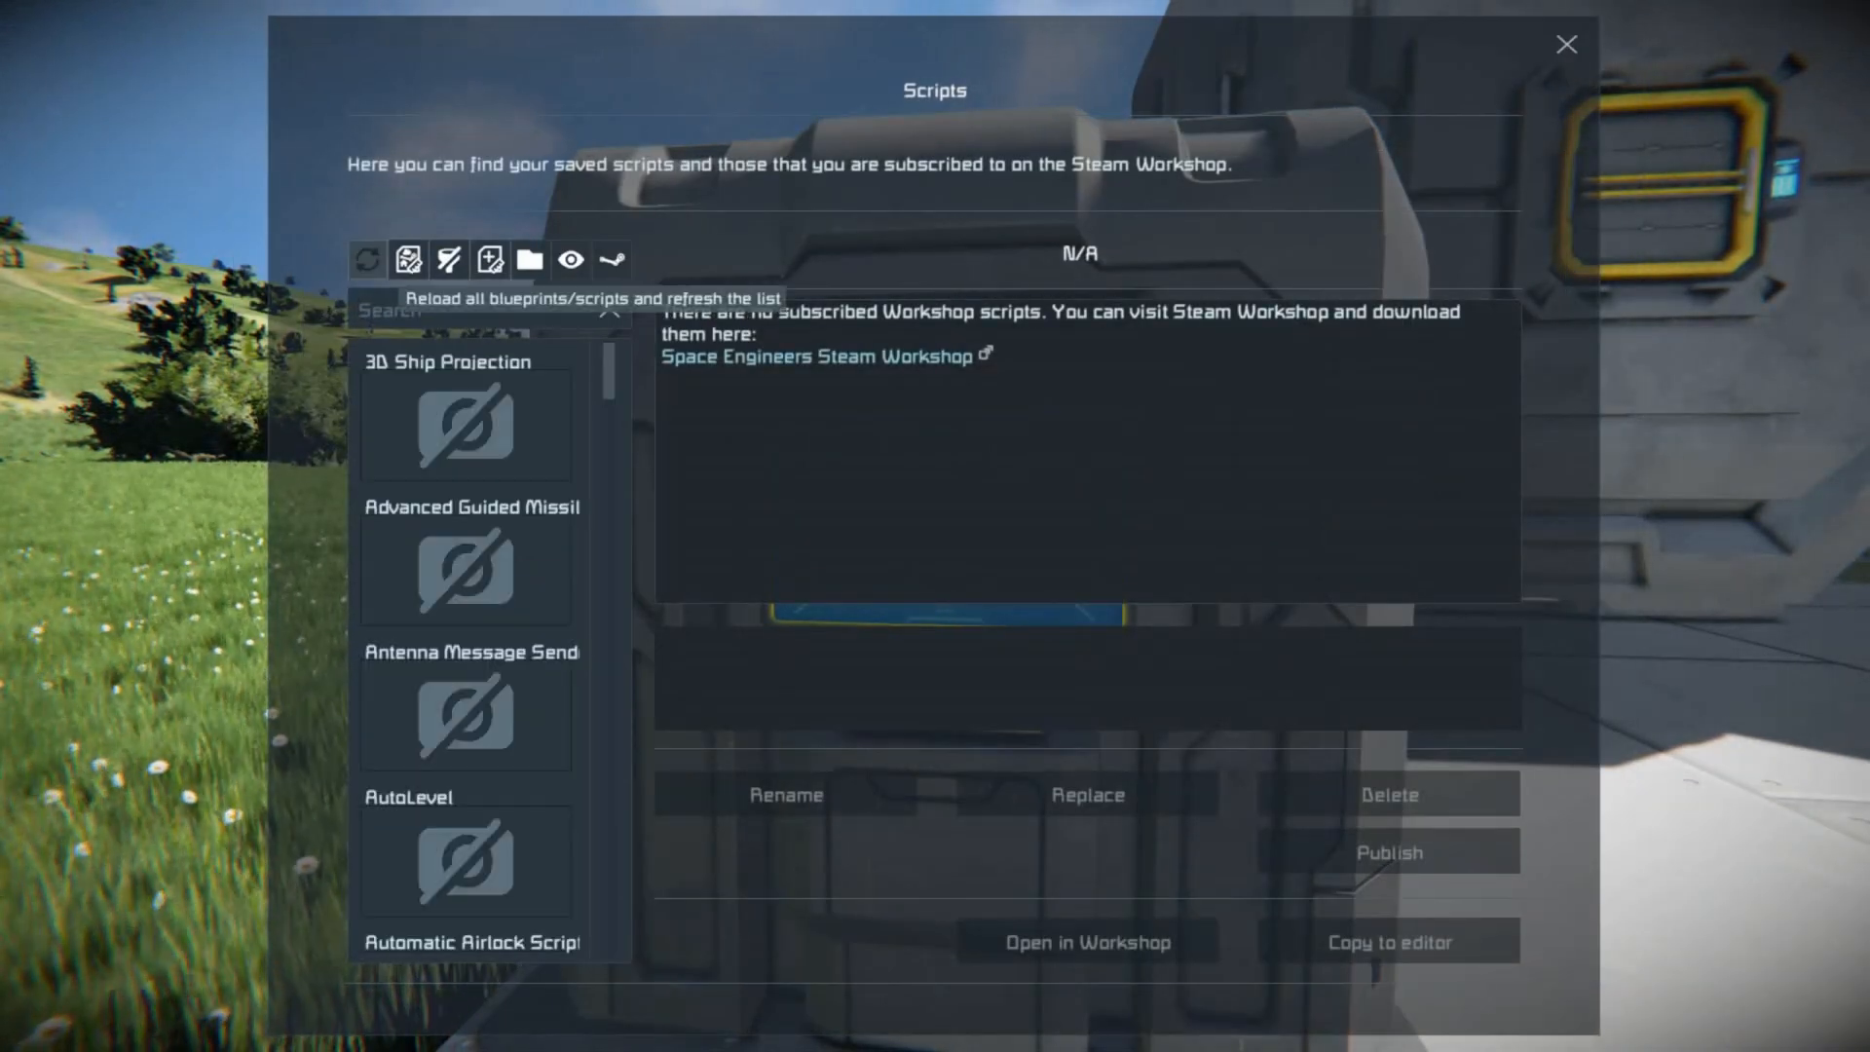
scroll("down", 3)
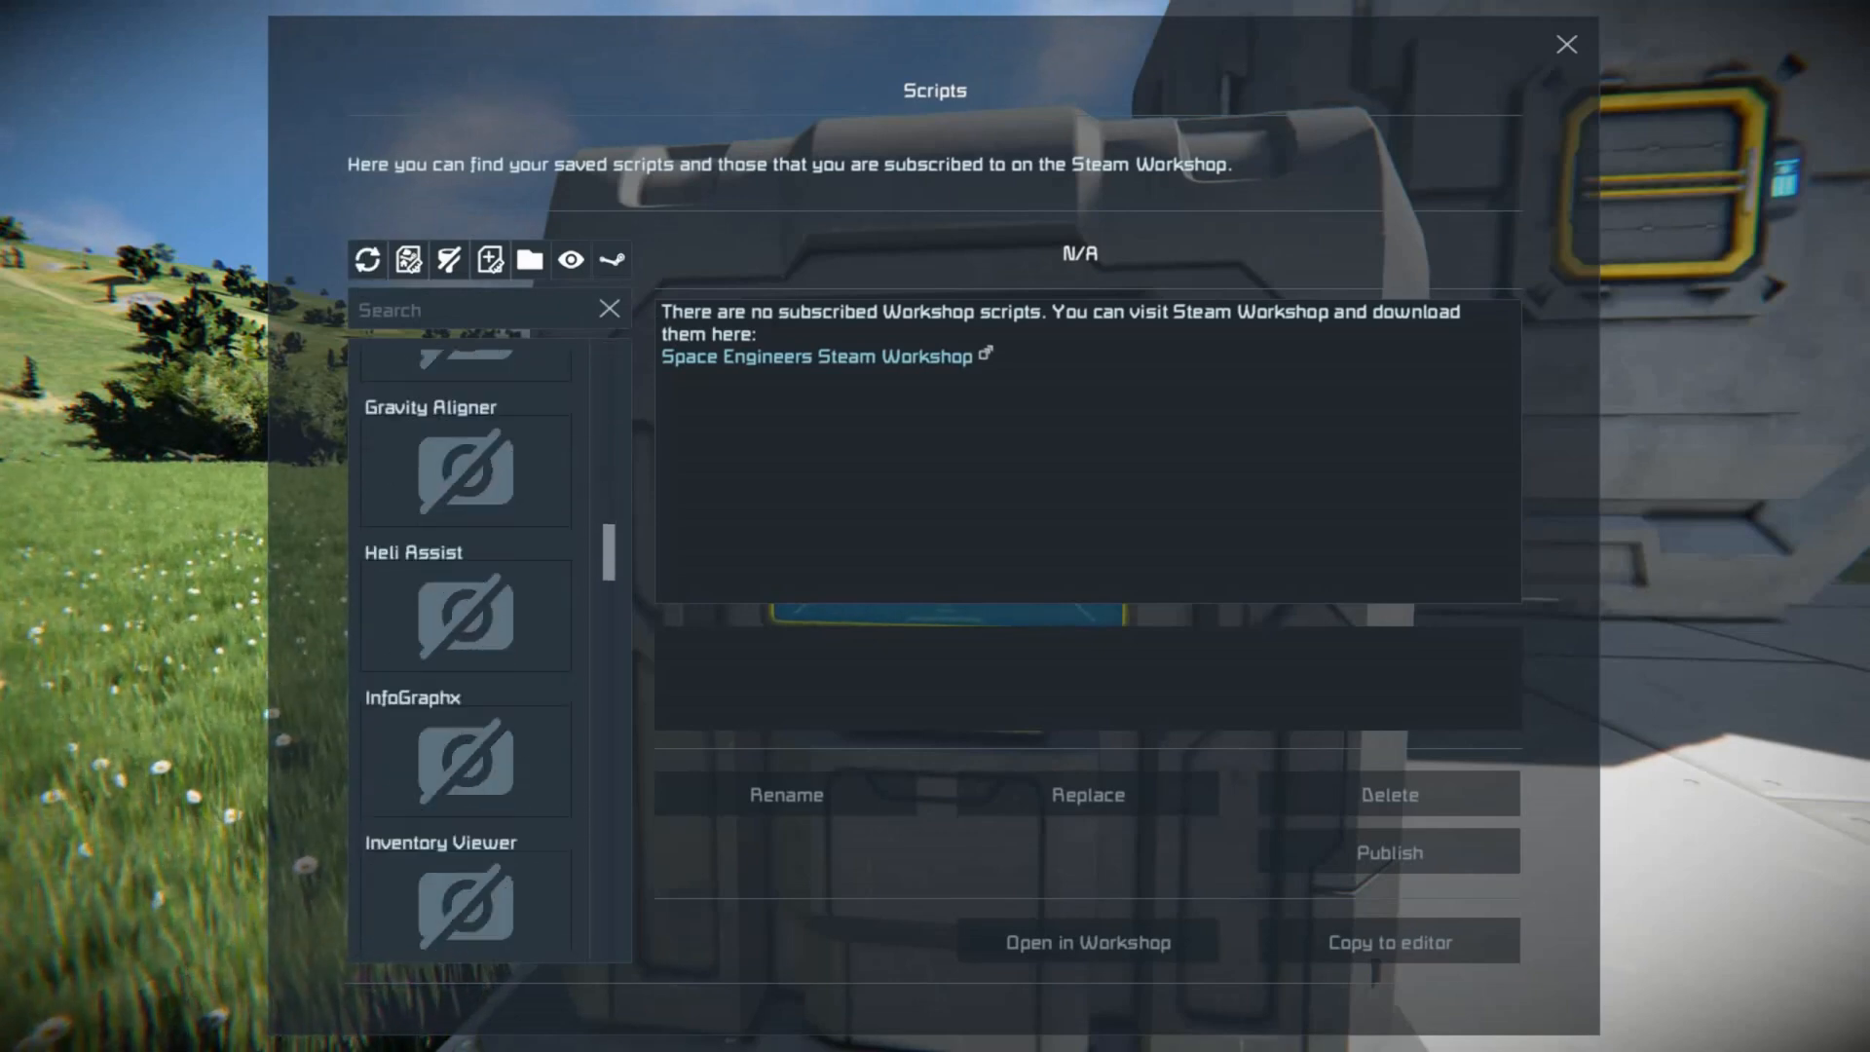
scroll("down", 3)
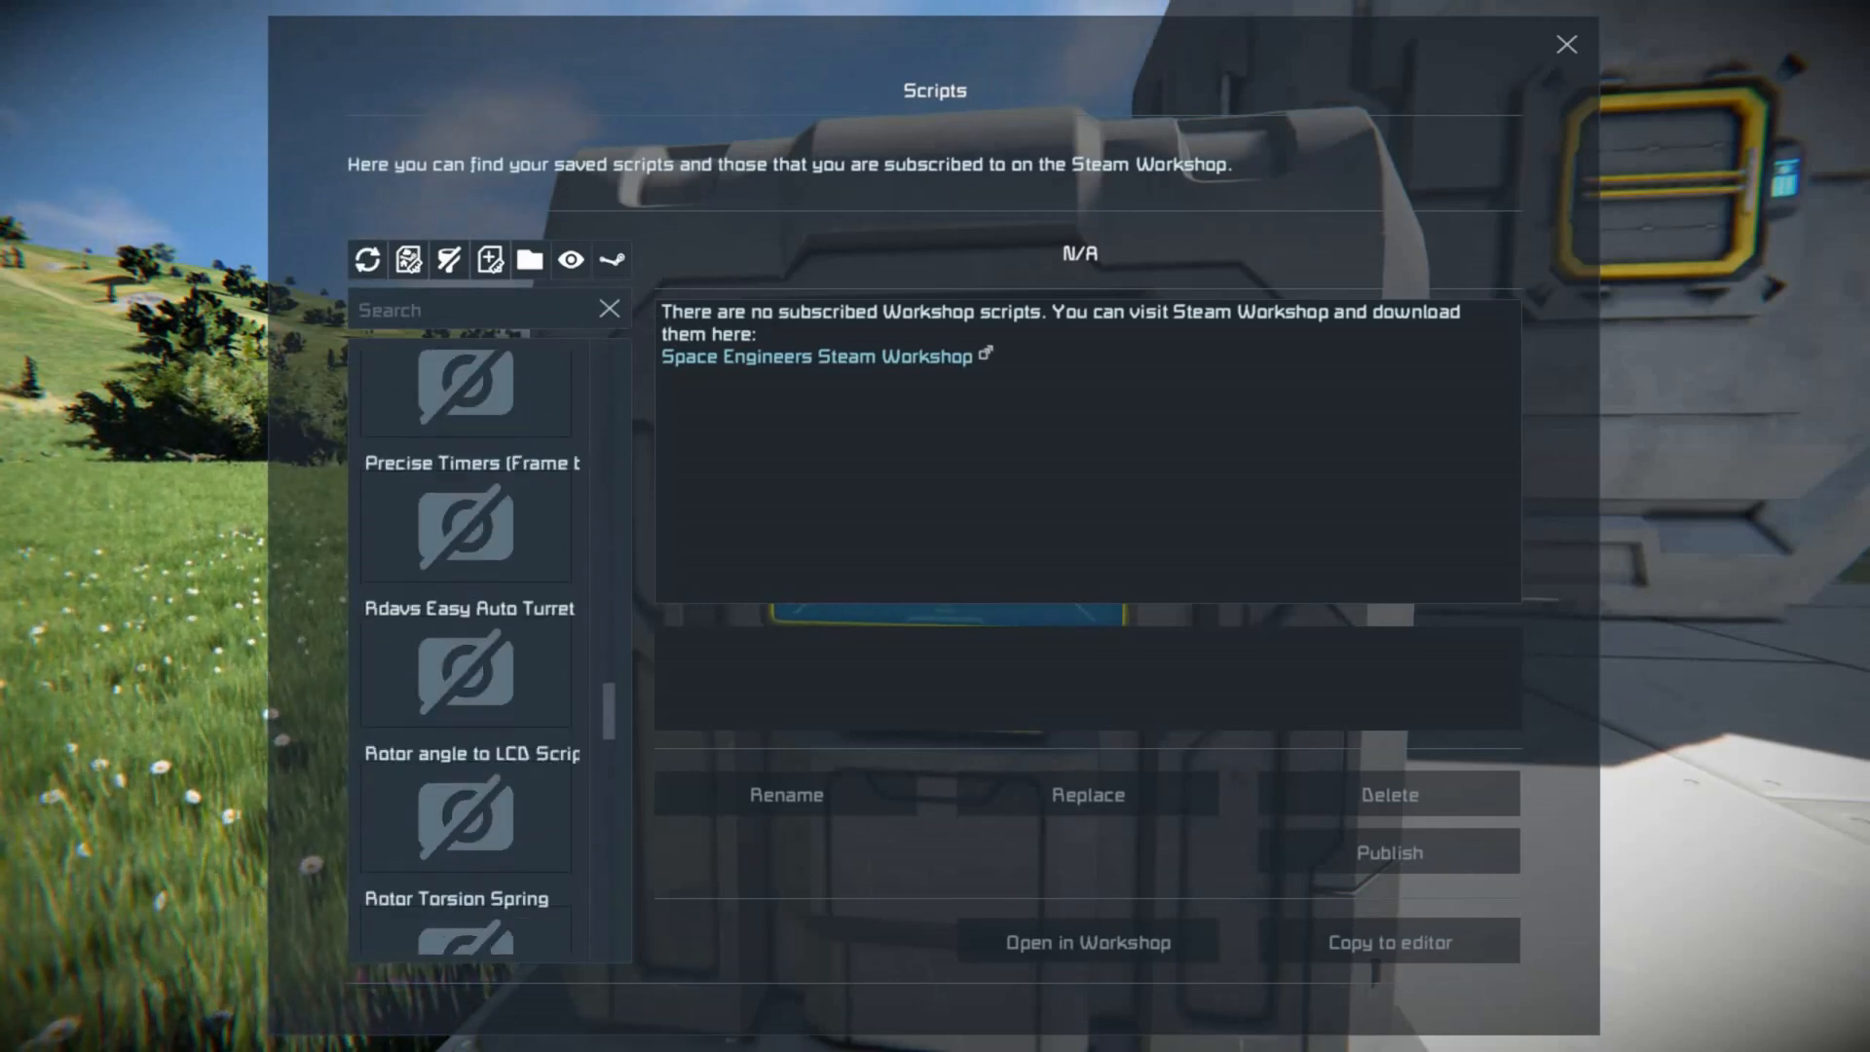
scroll("up", 3)
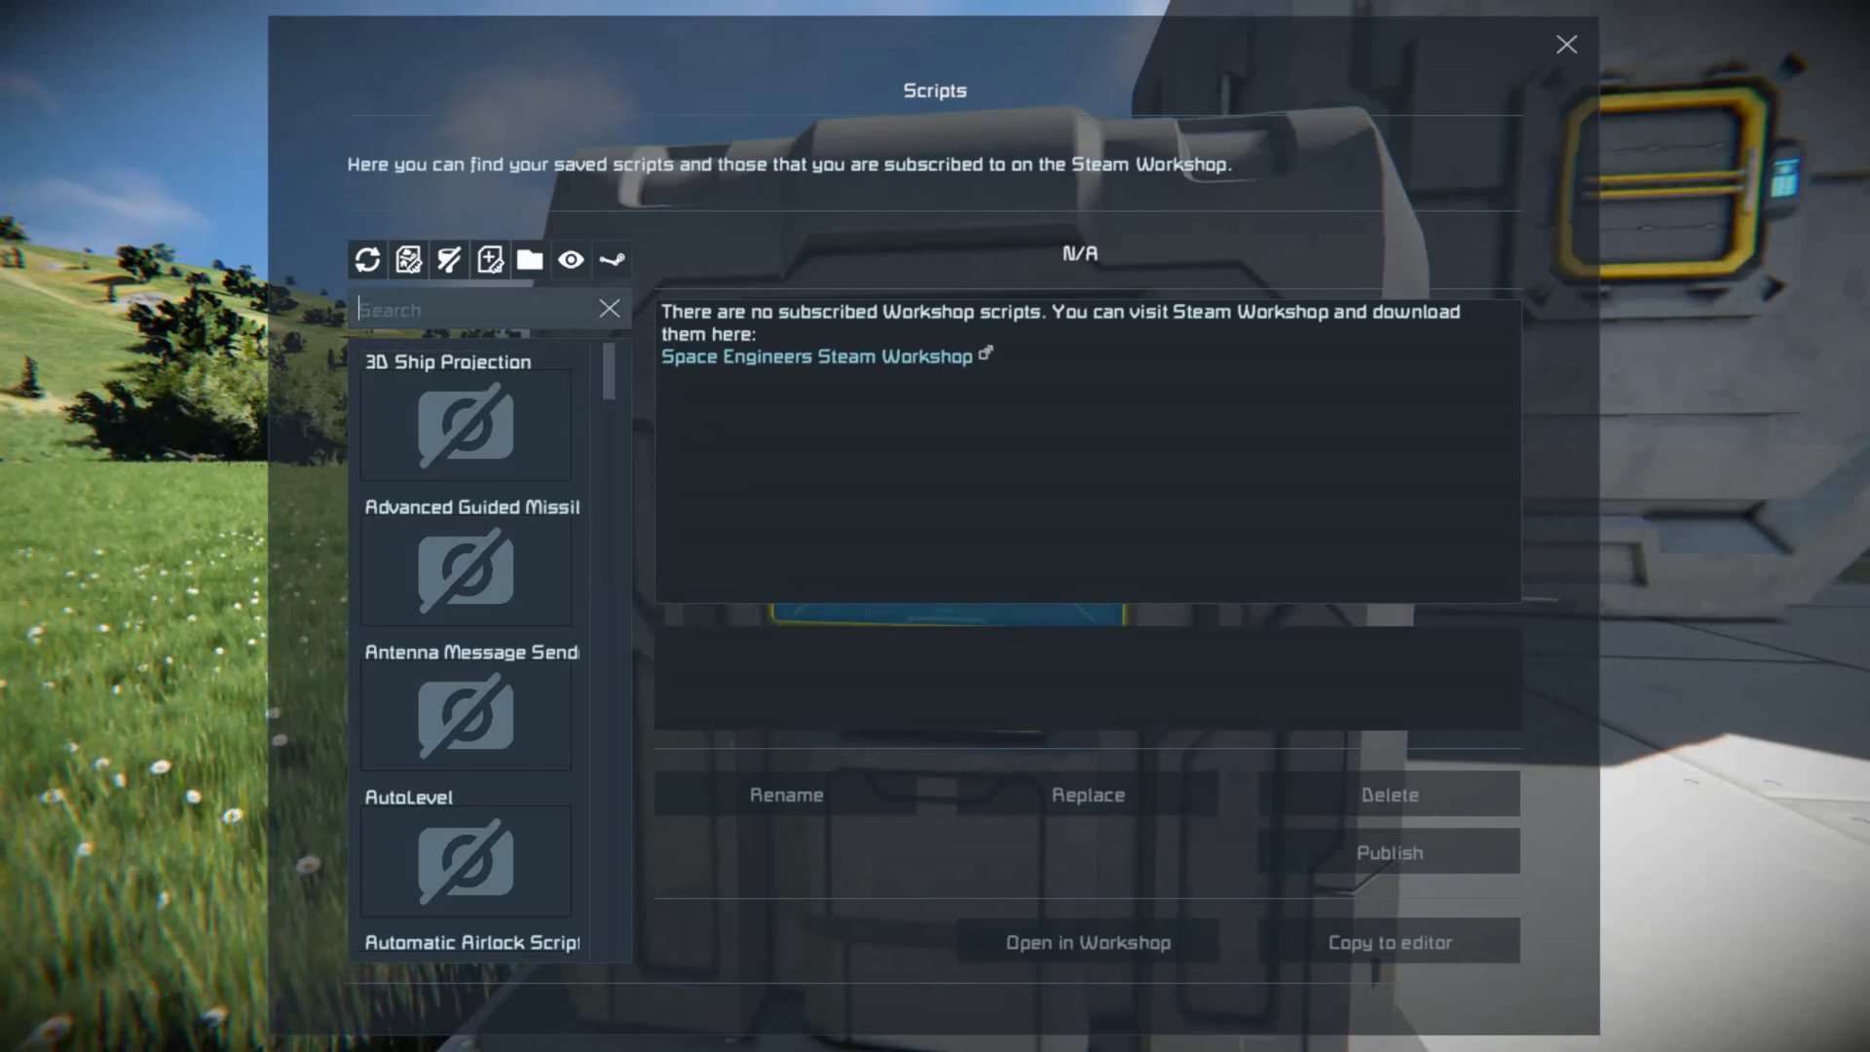
type("isy")
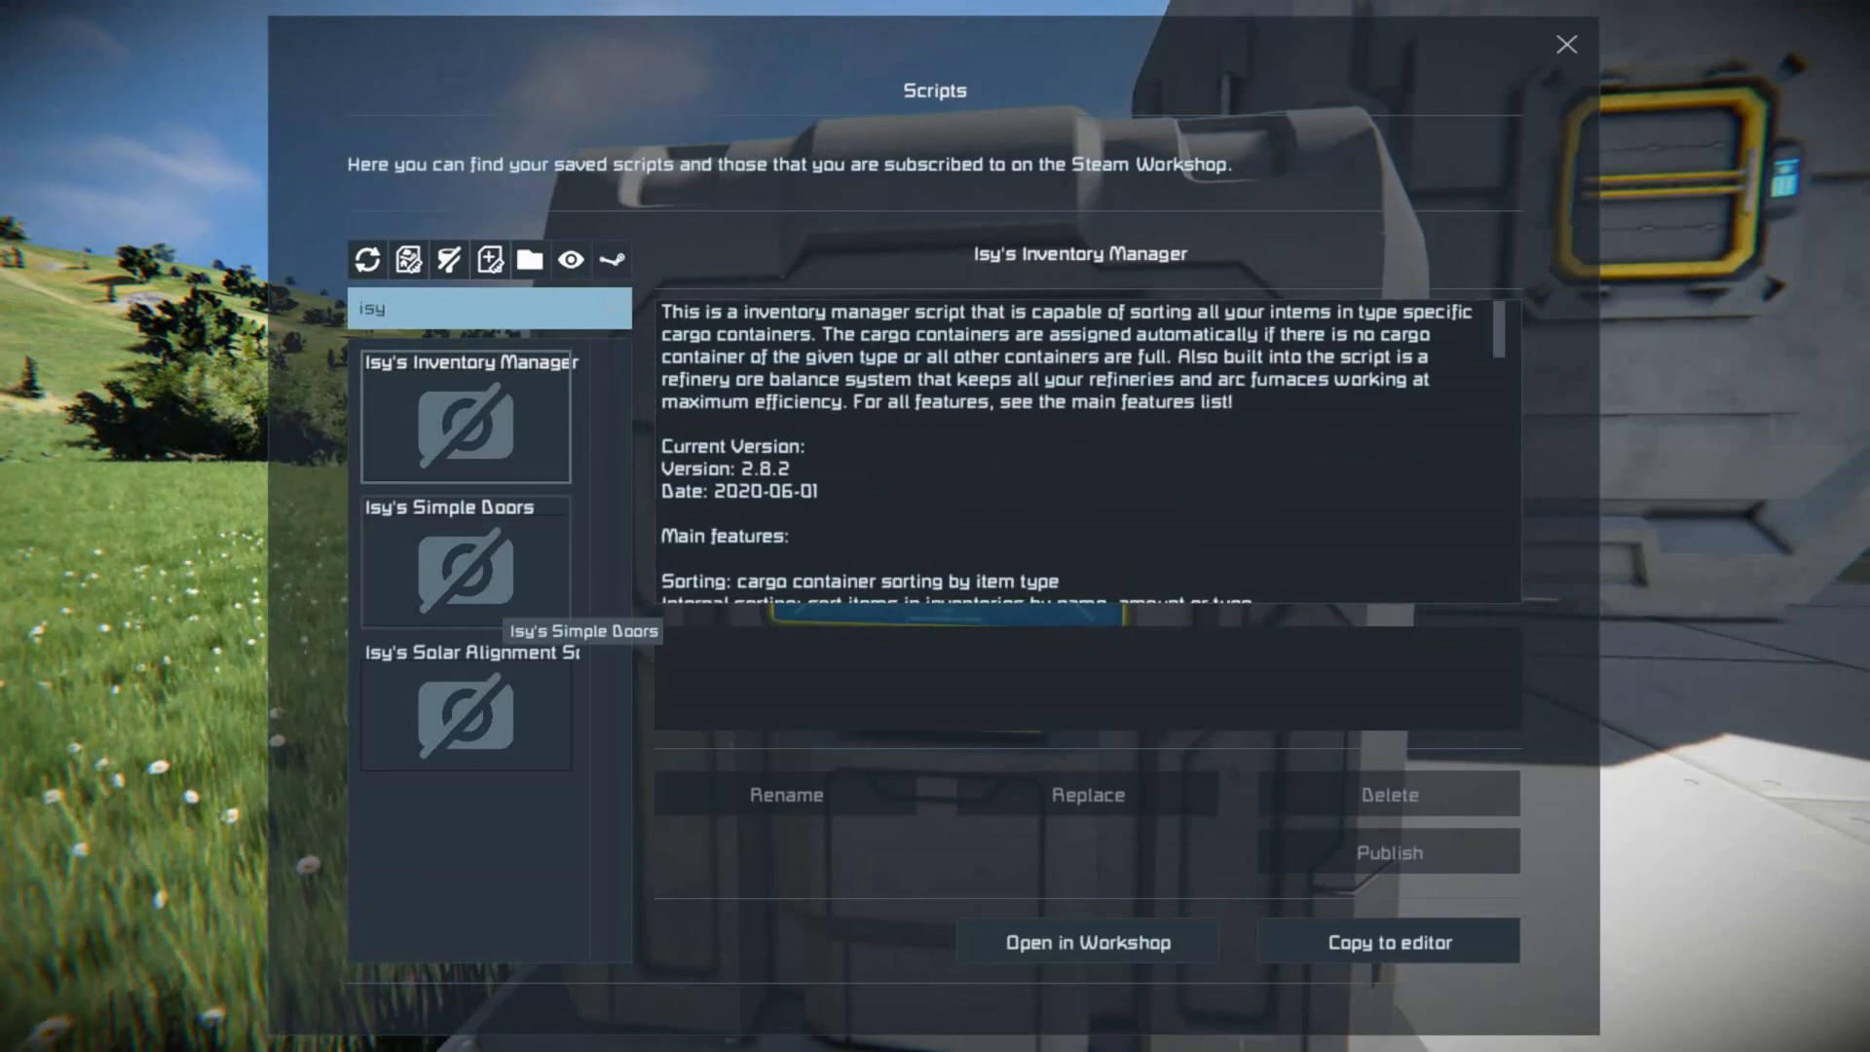
Copy Isy's Inventory Manager to the editor and accept the code with OK.
left_click(1387, 941)
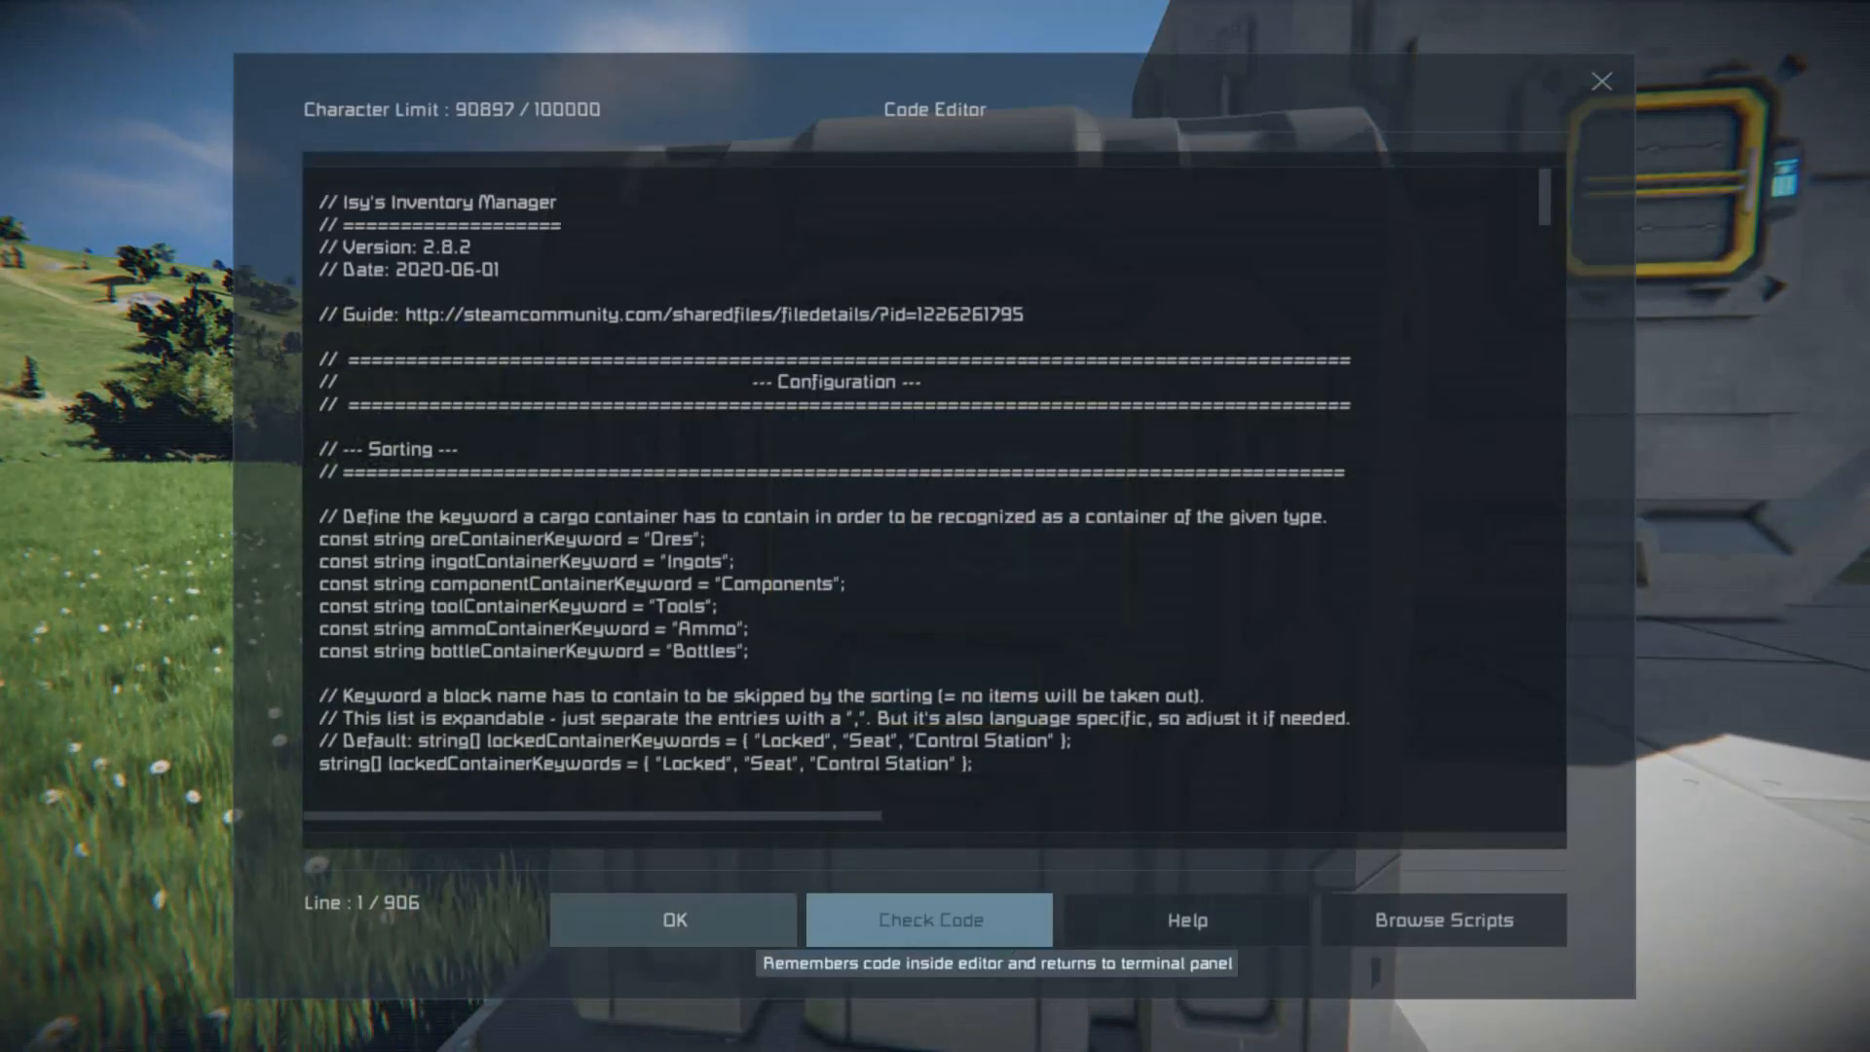
left_click(672, 920)
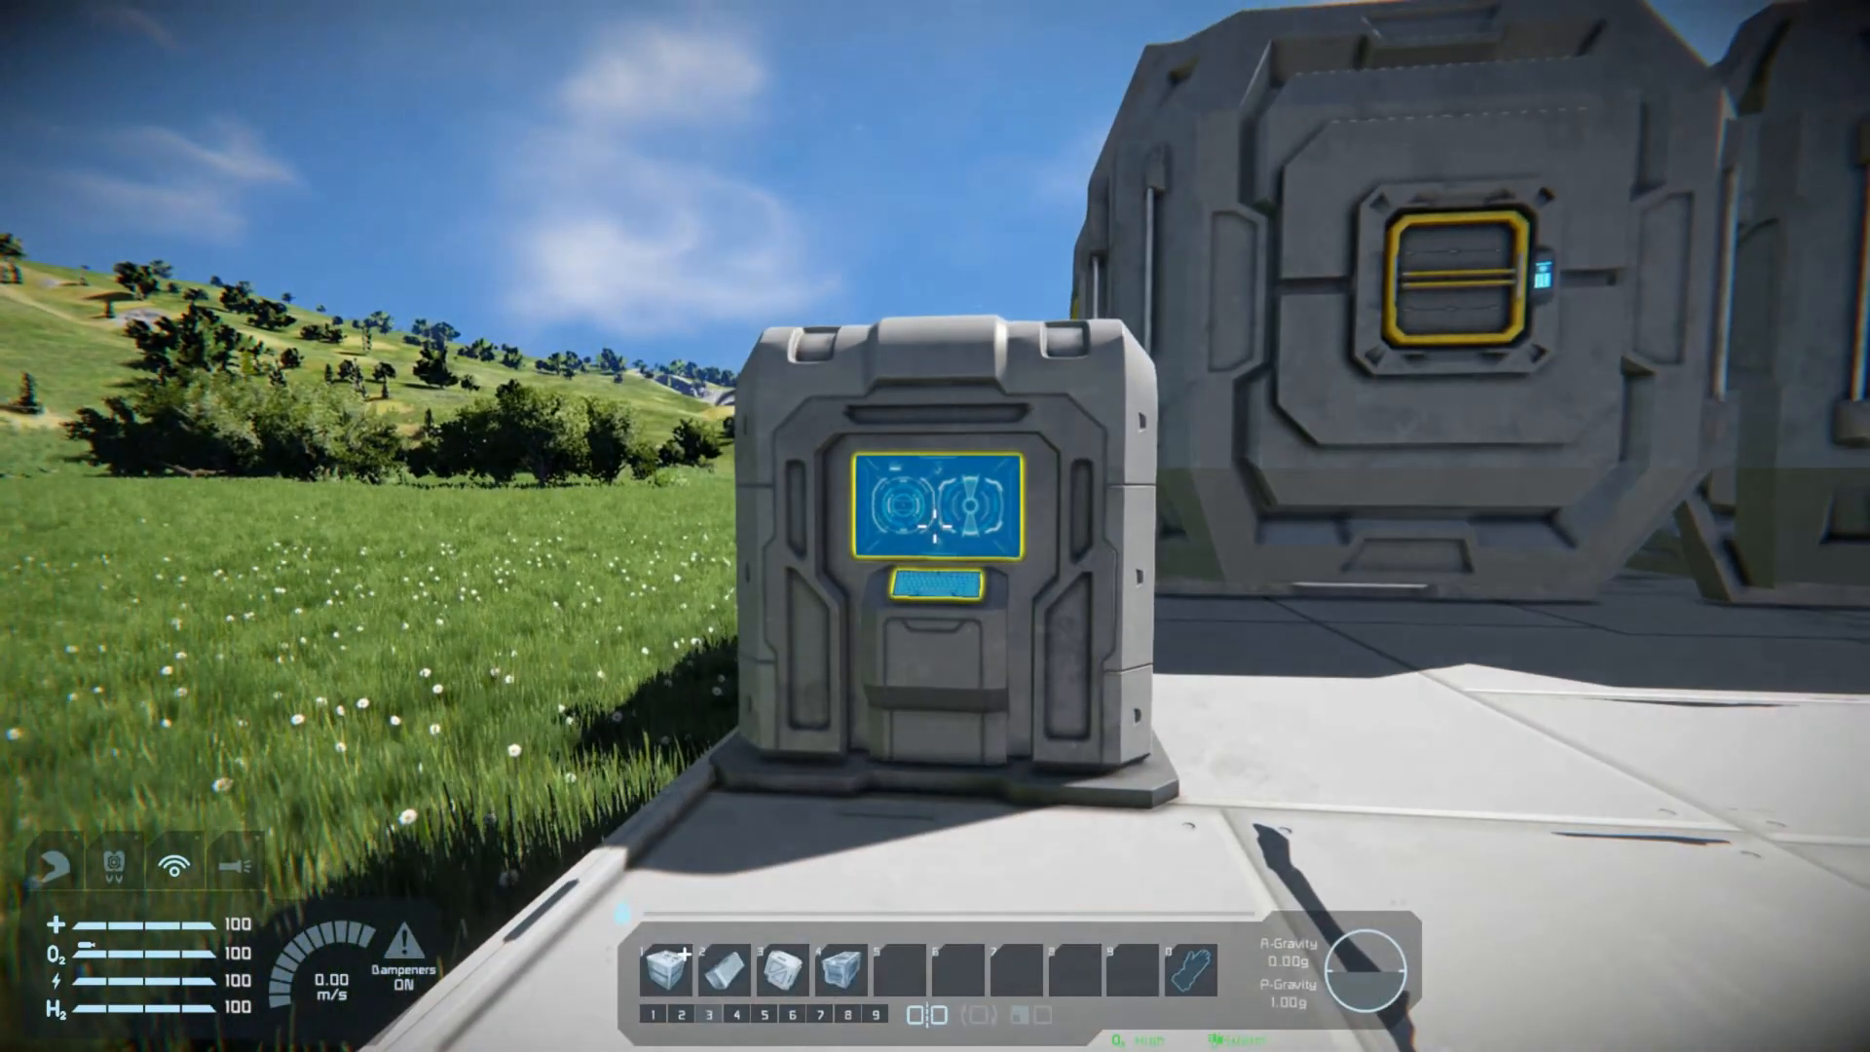